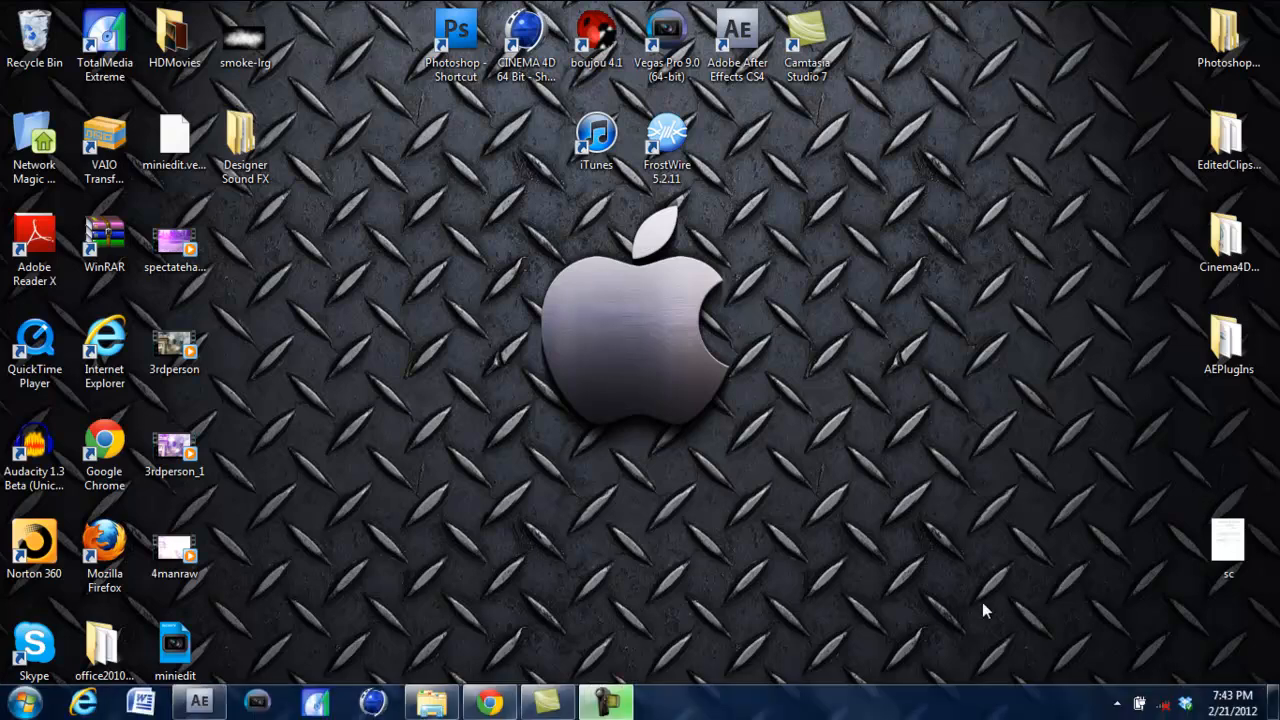
mouse_move(920, 565)
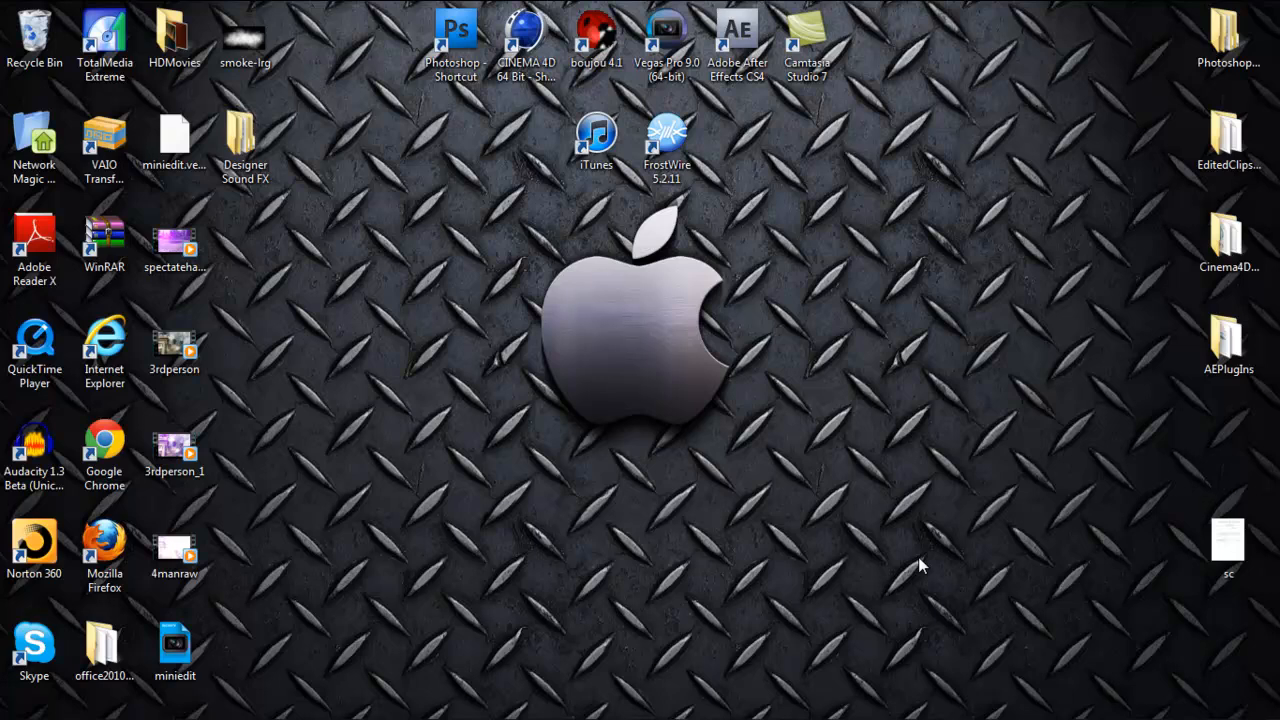
mouse_move(869, 360)
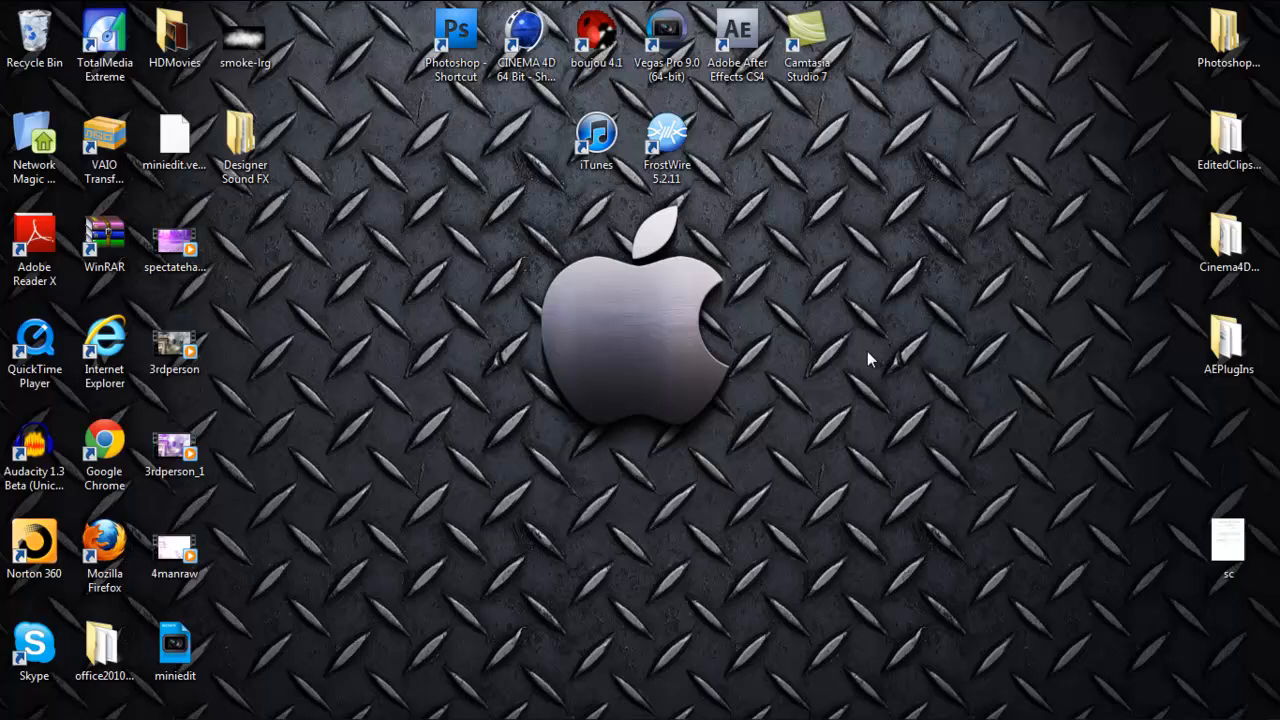
mouse_move(695, 600)
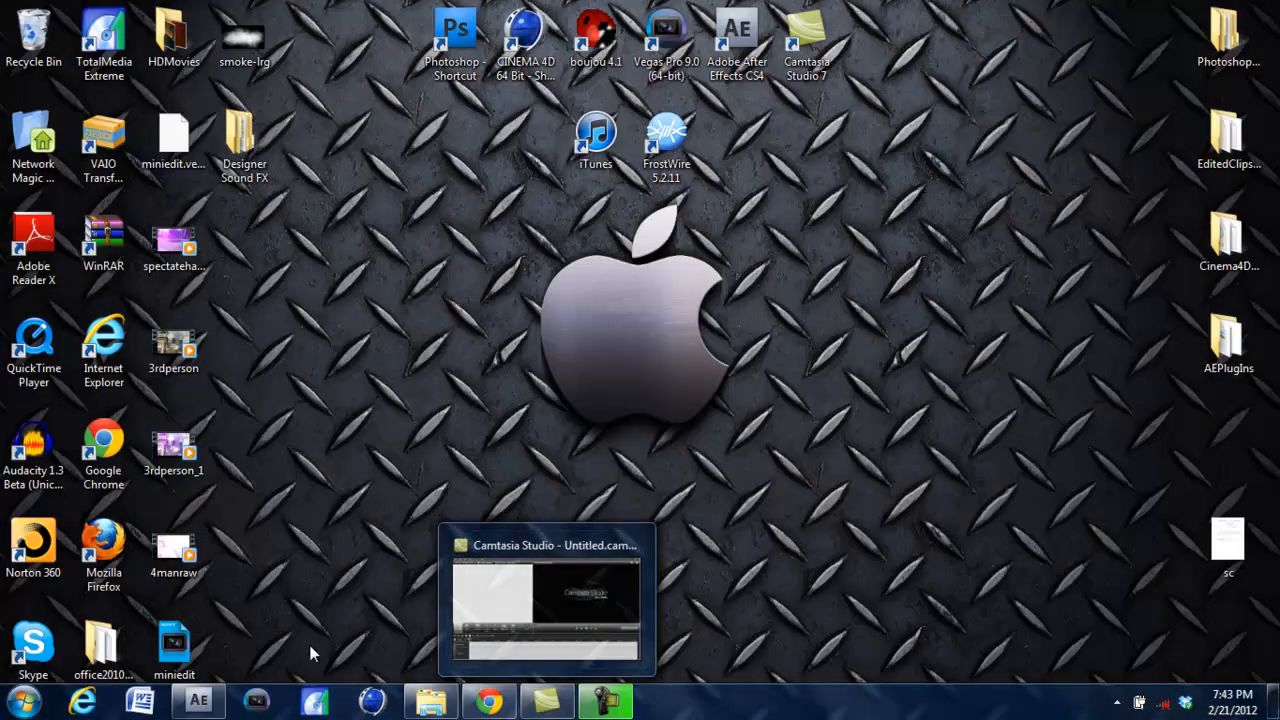
- Restore After Effects and scrub HDRenderClip's 3rdperson_1.avi to a later moment, then back near the start
left_click(198, 700)
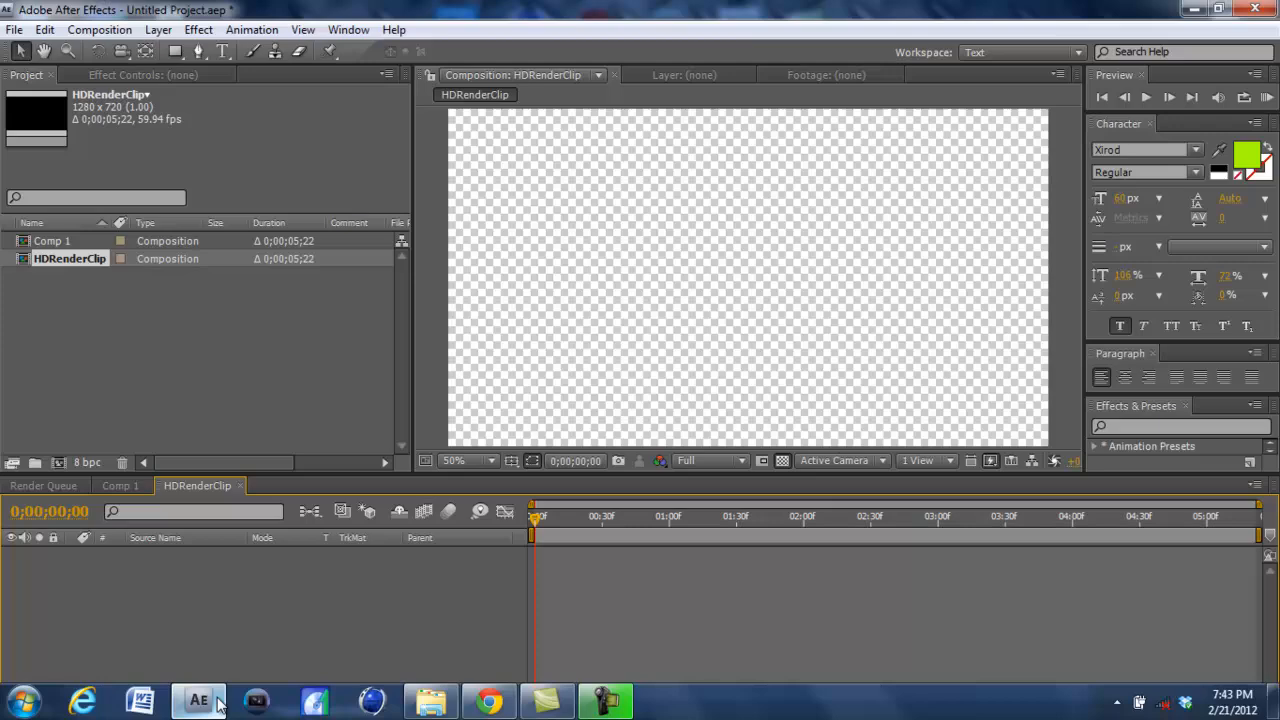
mouse_move(432, 699)
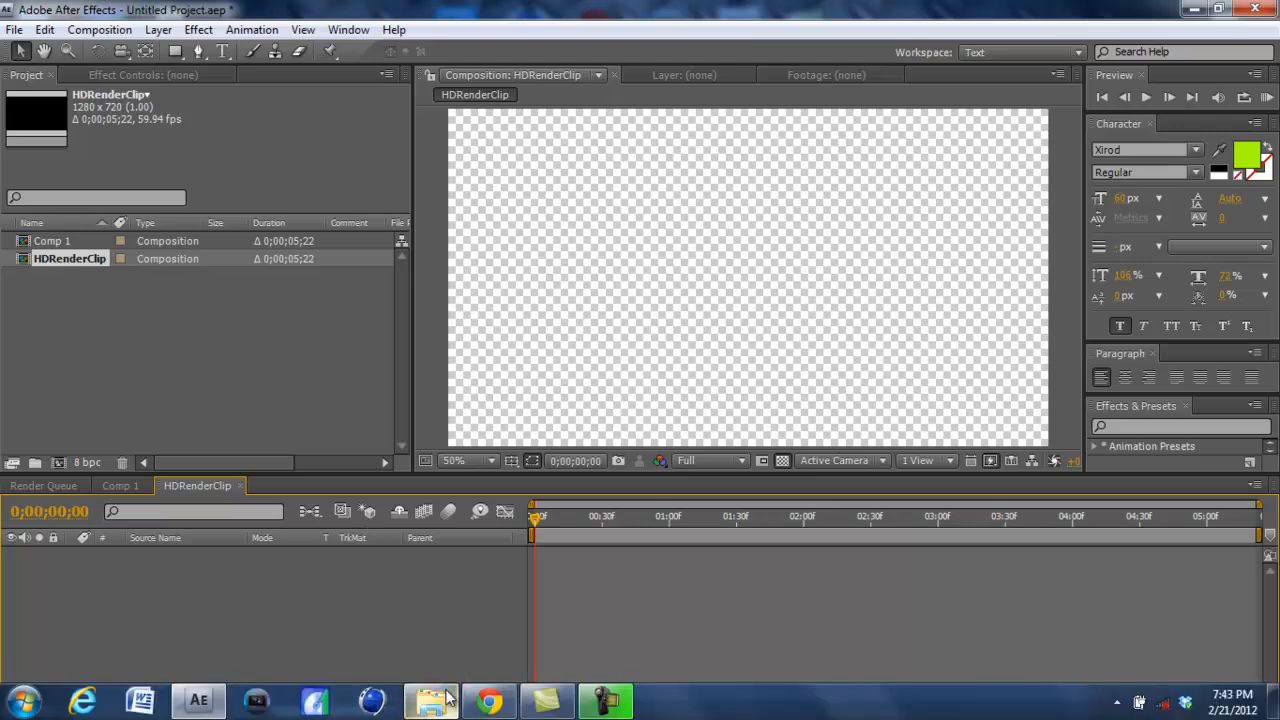
left_click(432, 700)
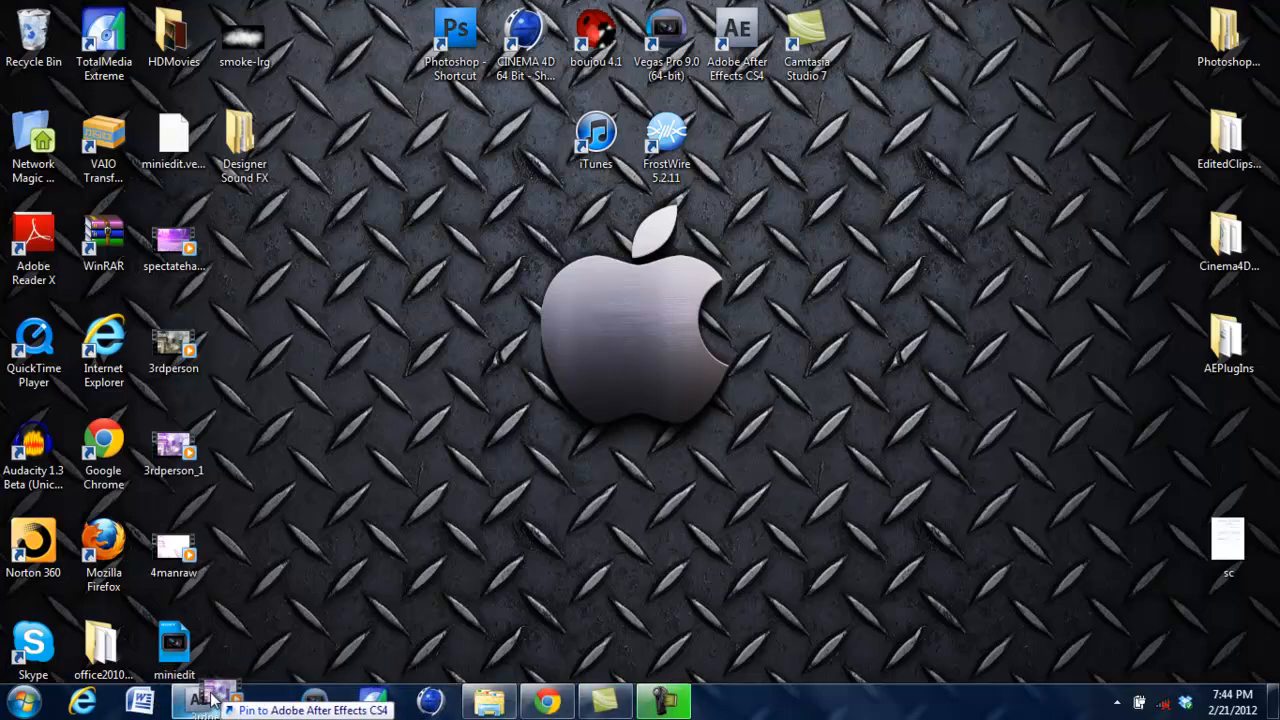
left_click(207, 700)
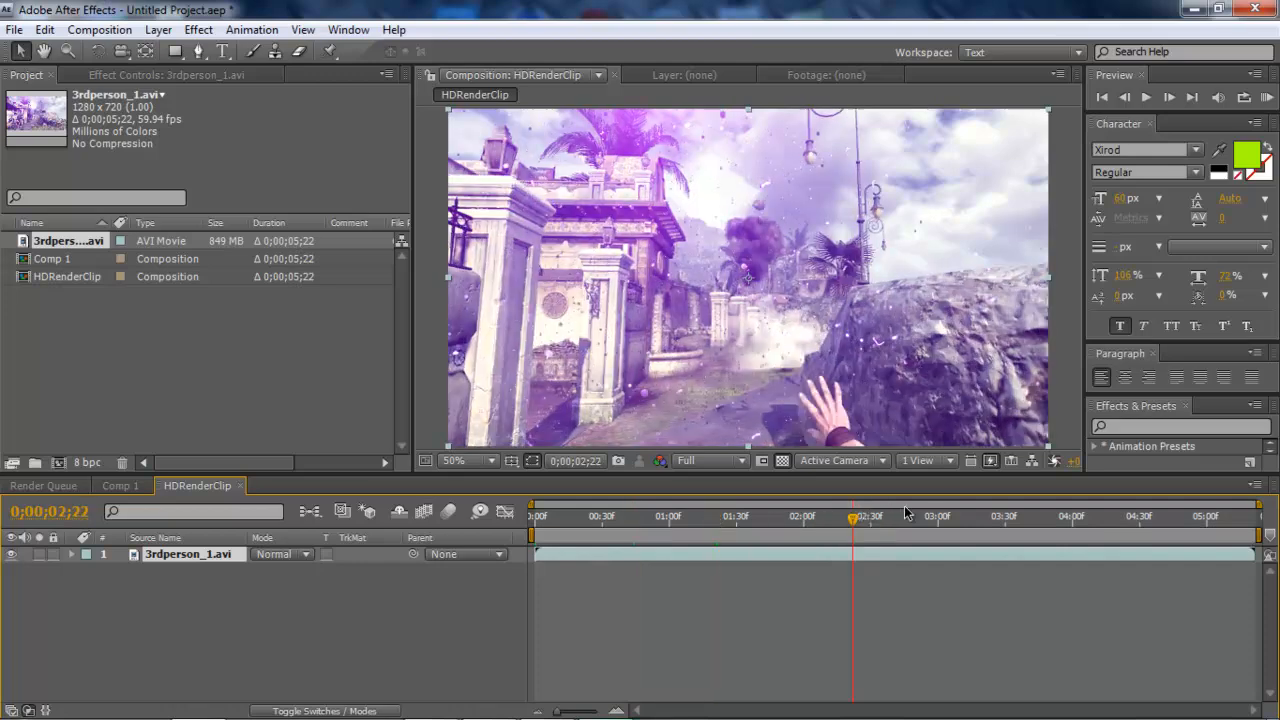
left_click(1041, 516)
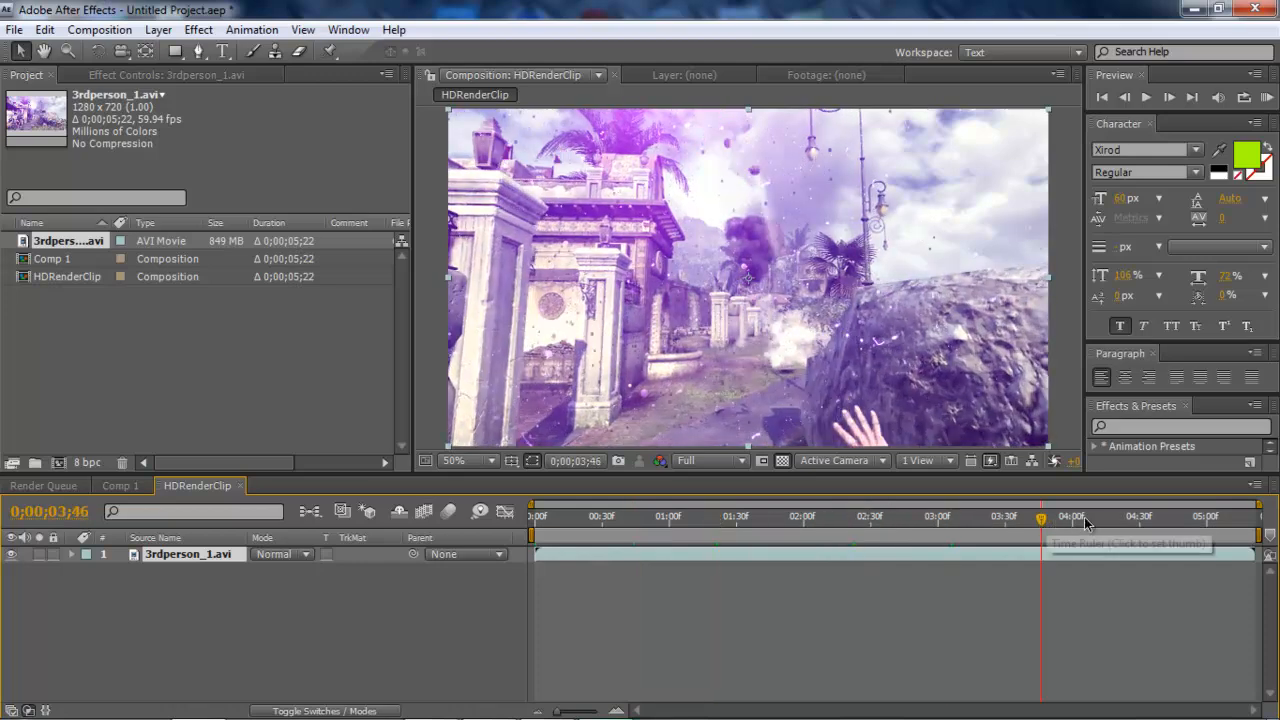
left_click(665, 516)
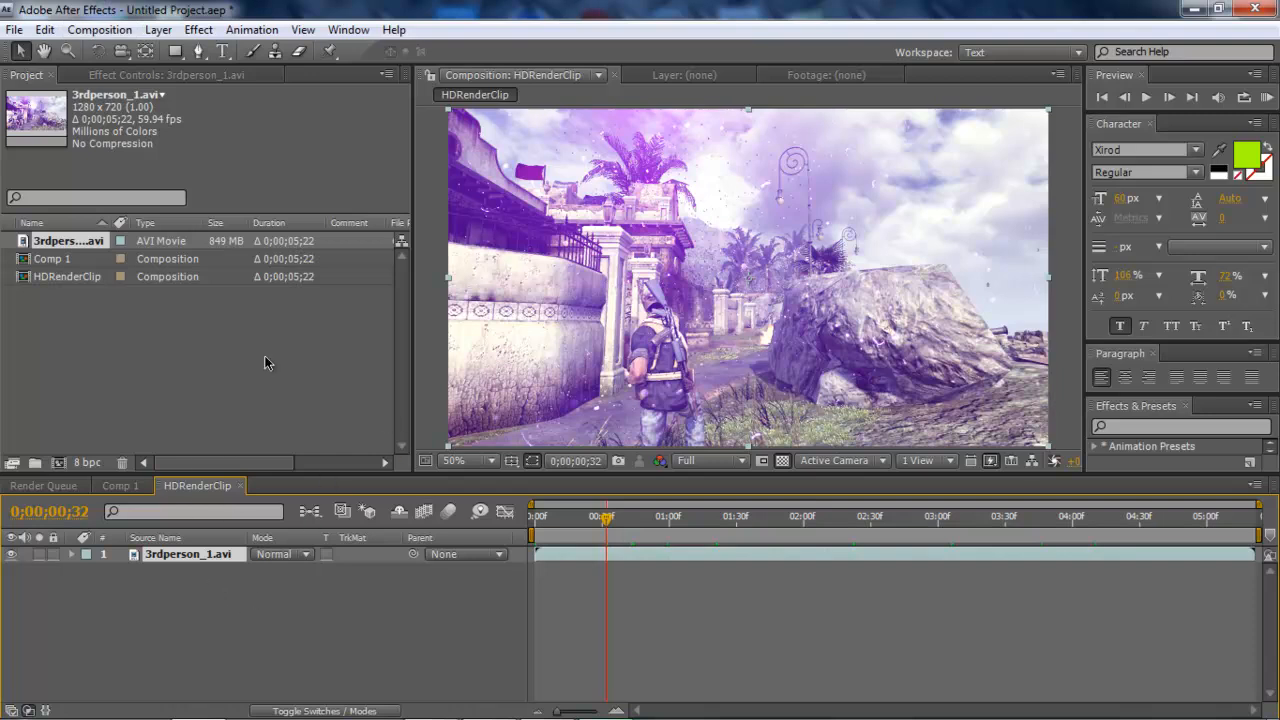
left_click(99, 29)
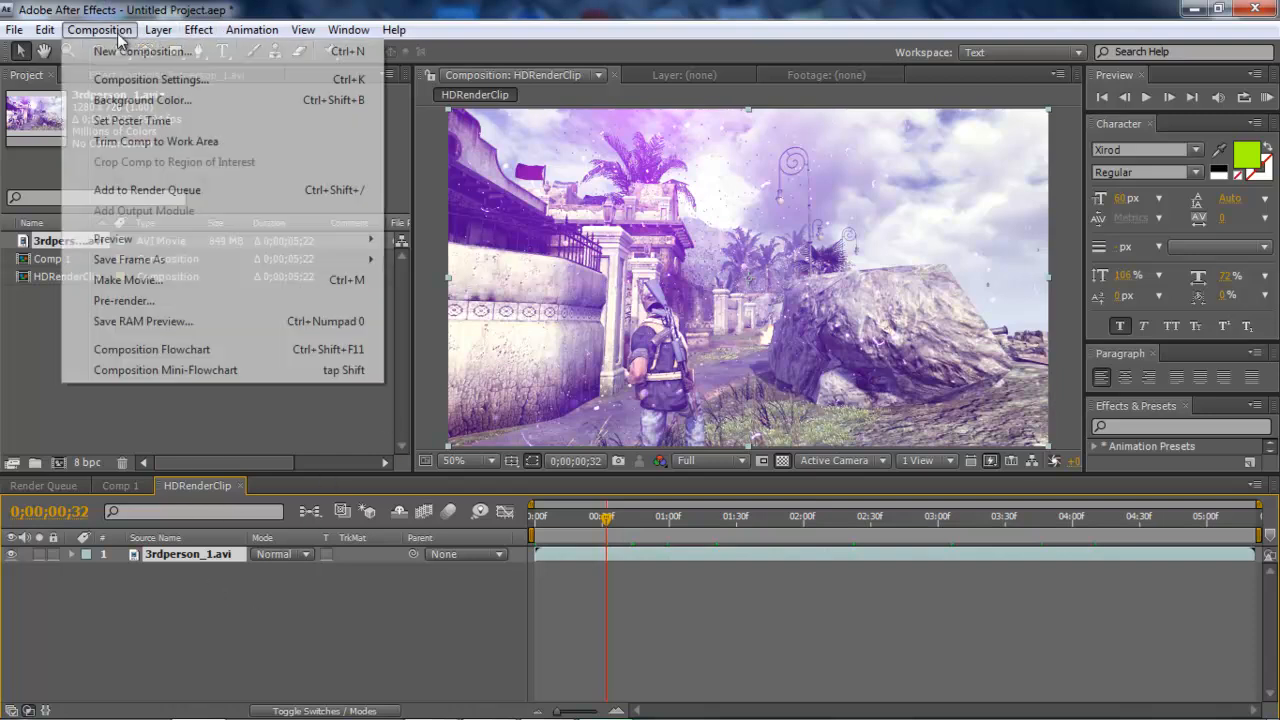
left_click(150, 79)
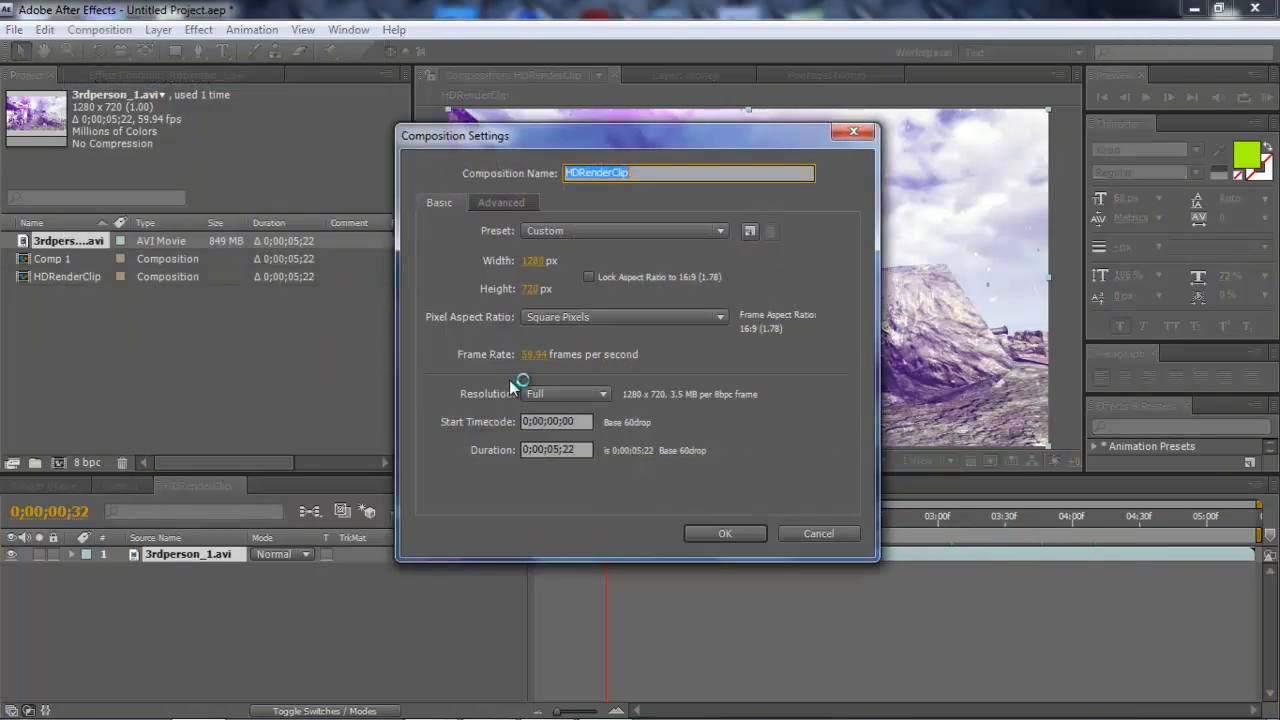
mouse_move(530, 308)
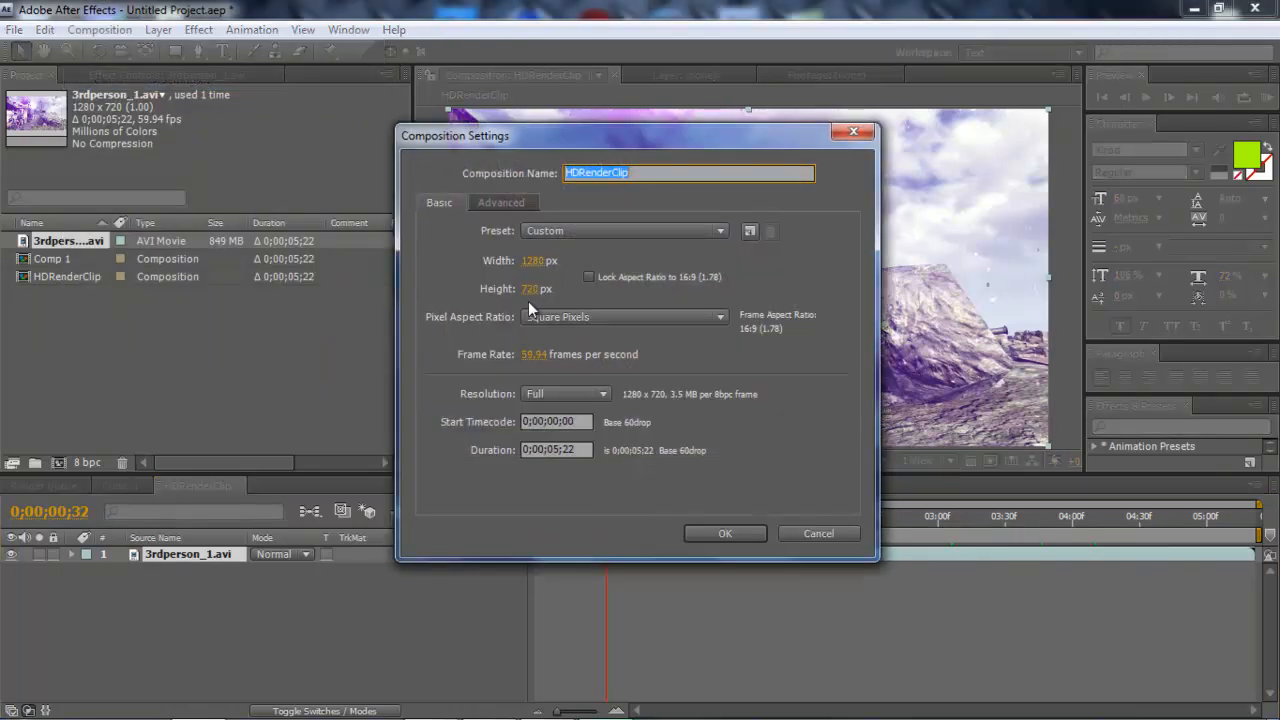
left_click(623, 230)
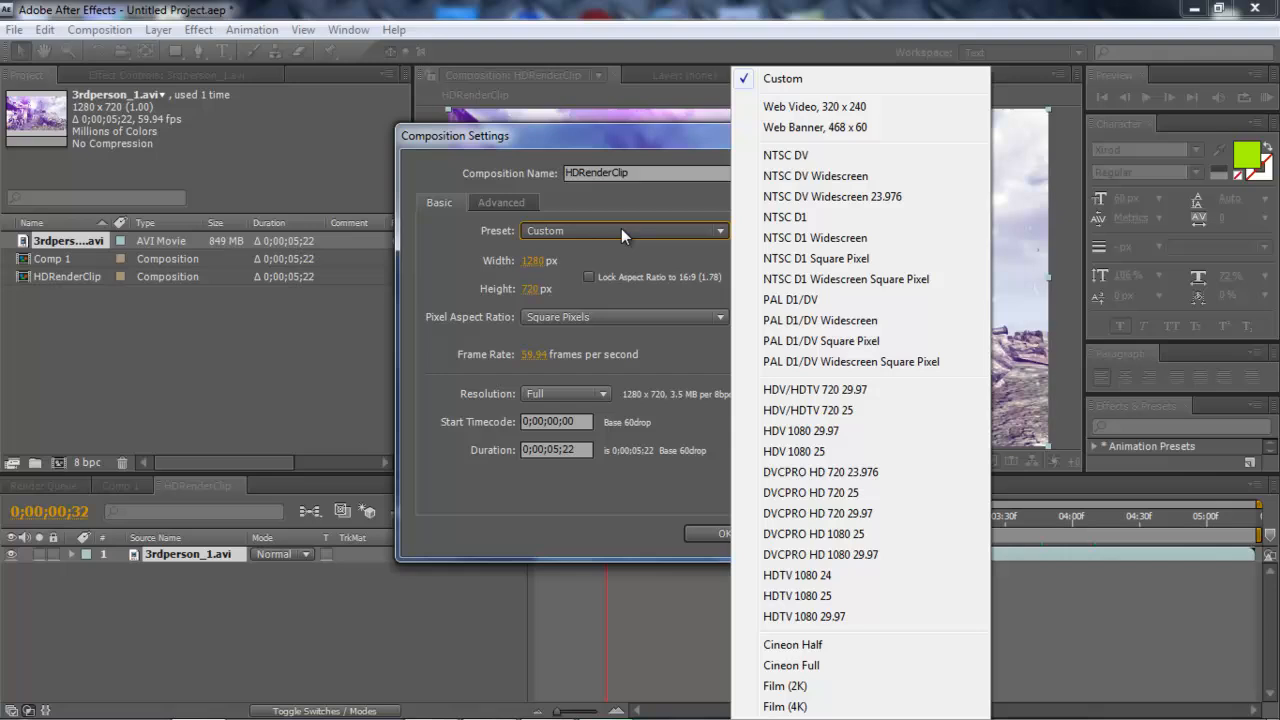
mouse_move(815, 90)
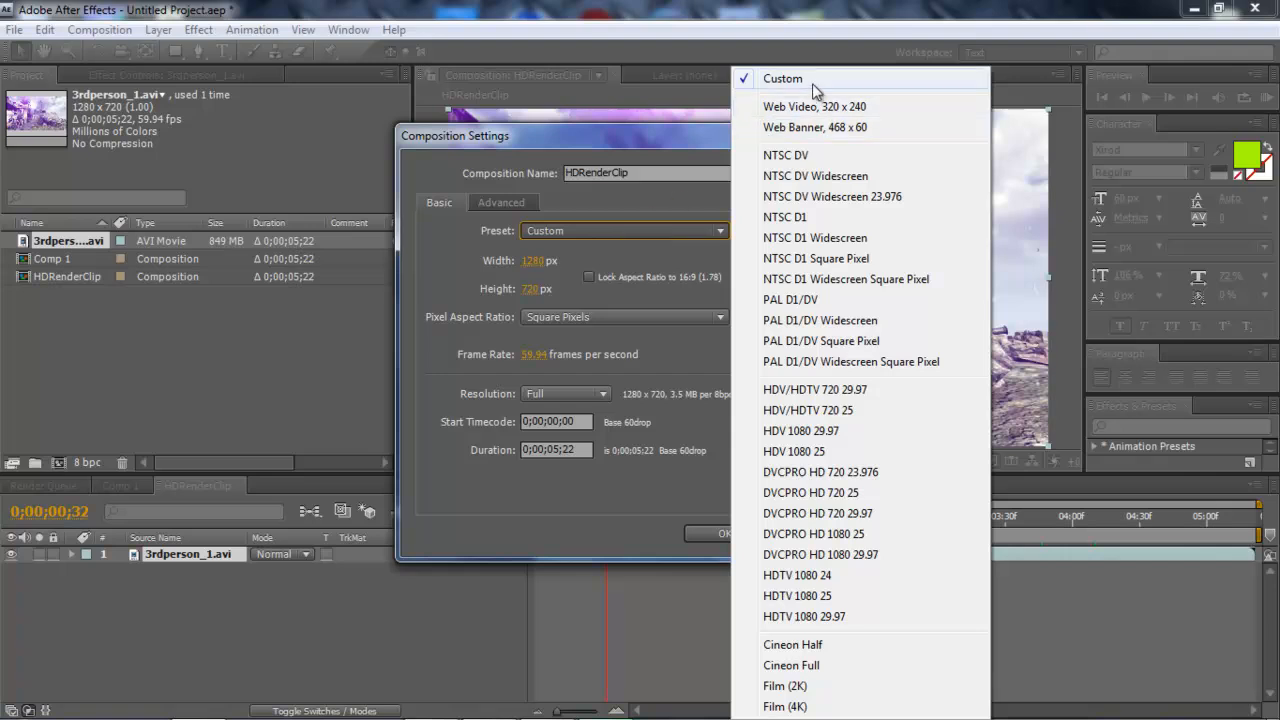
mouse_move(623, 217)
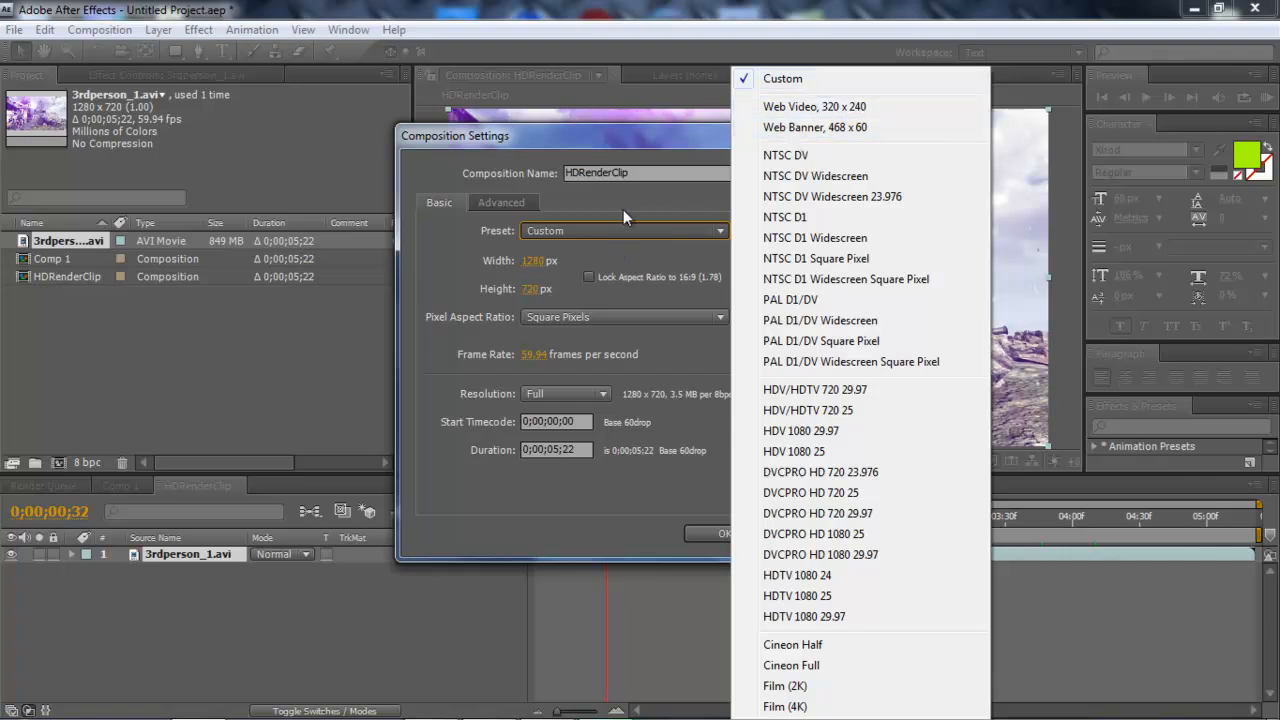
mouse_move(685, 292)
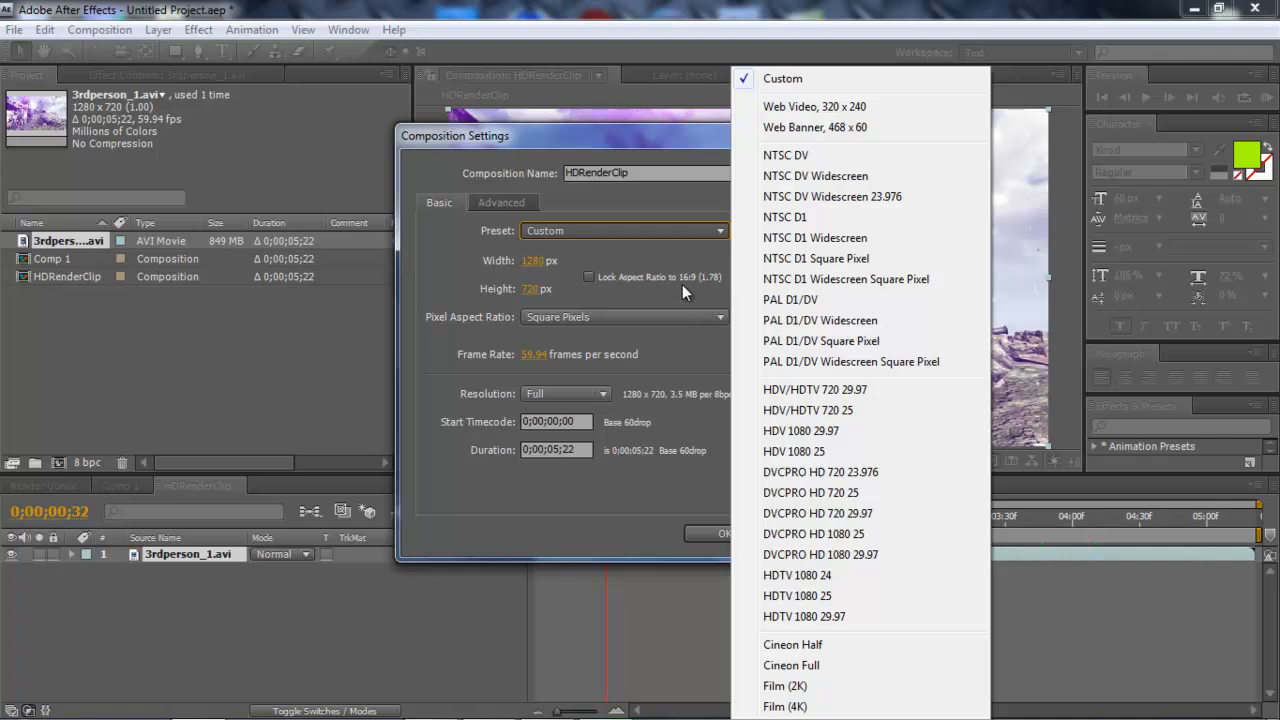
mouse_move(820, 320)
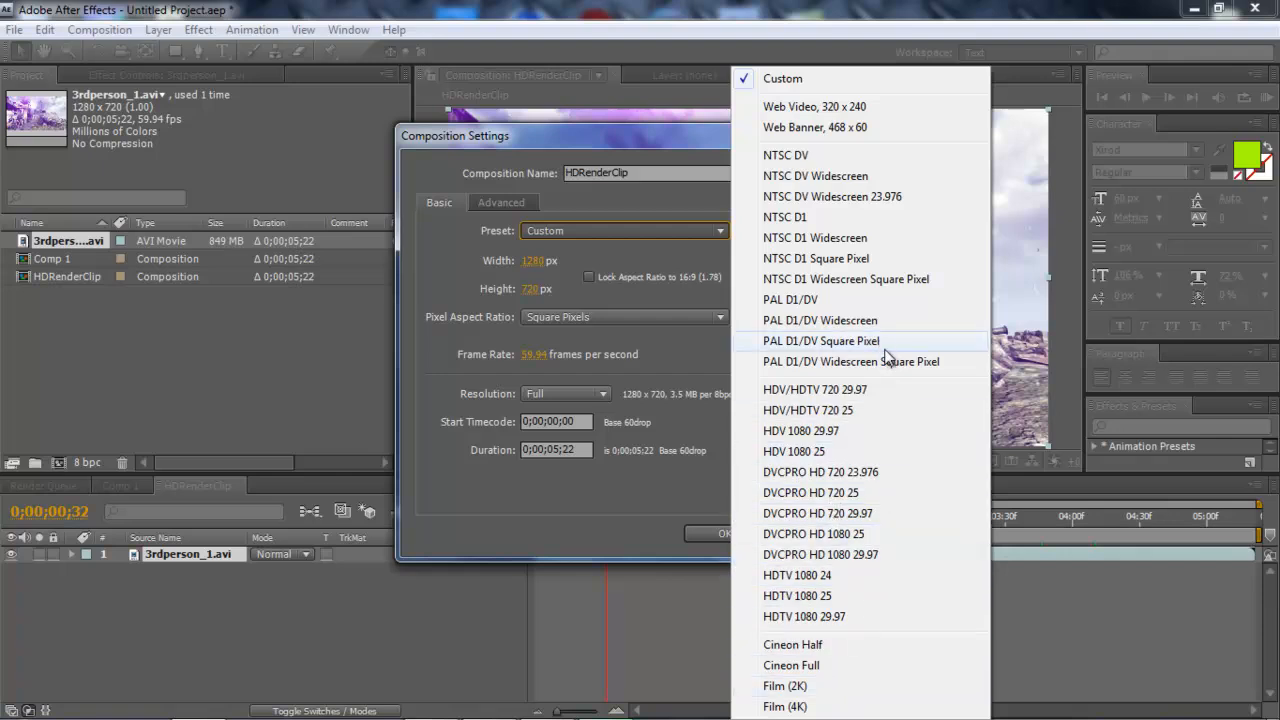
mouse_move(680, 218)
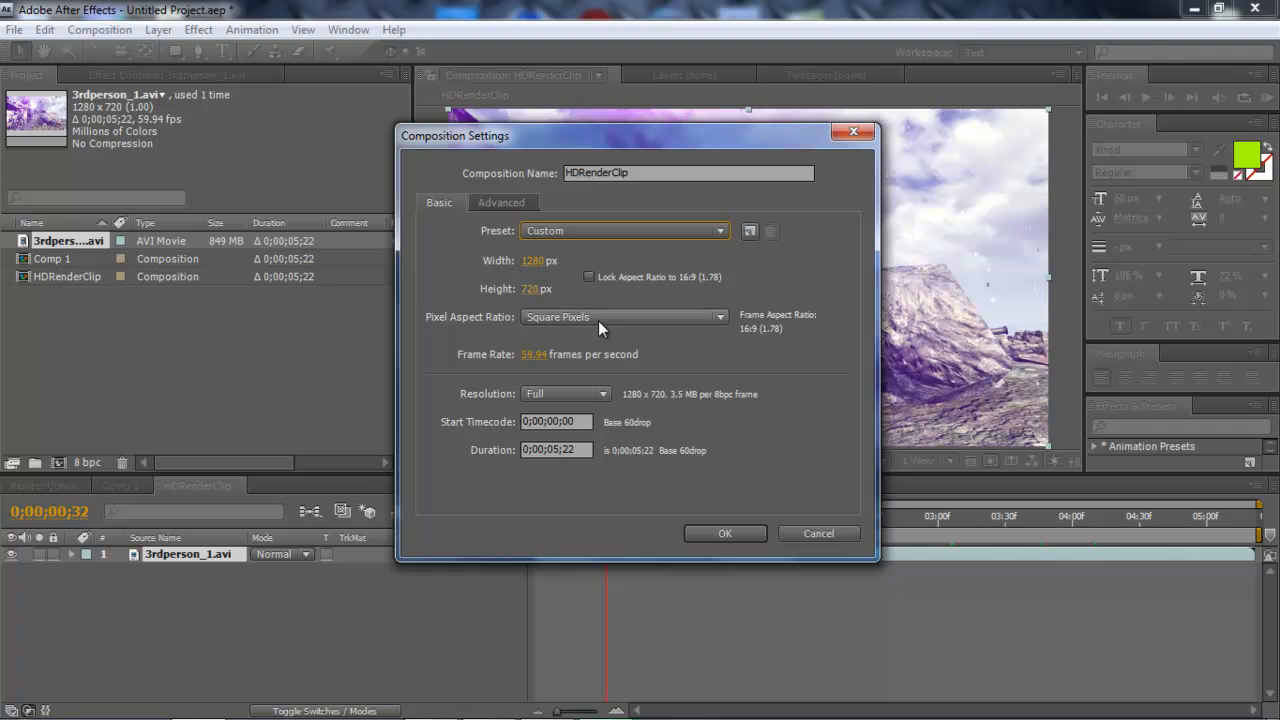
mouse_move(530, 338)
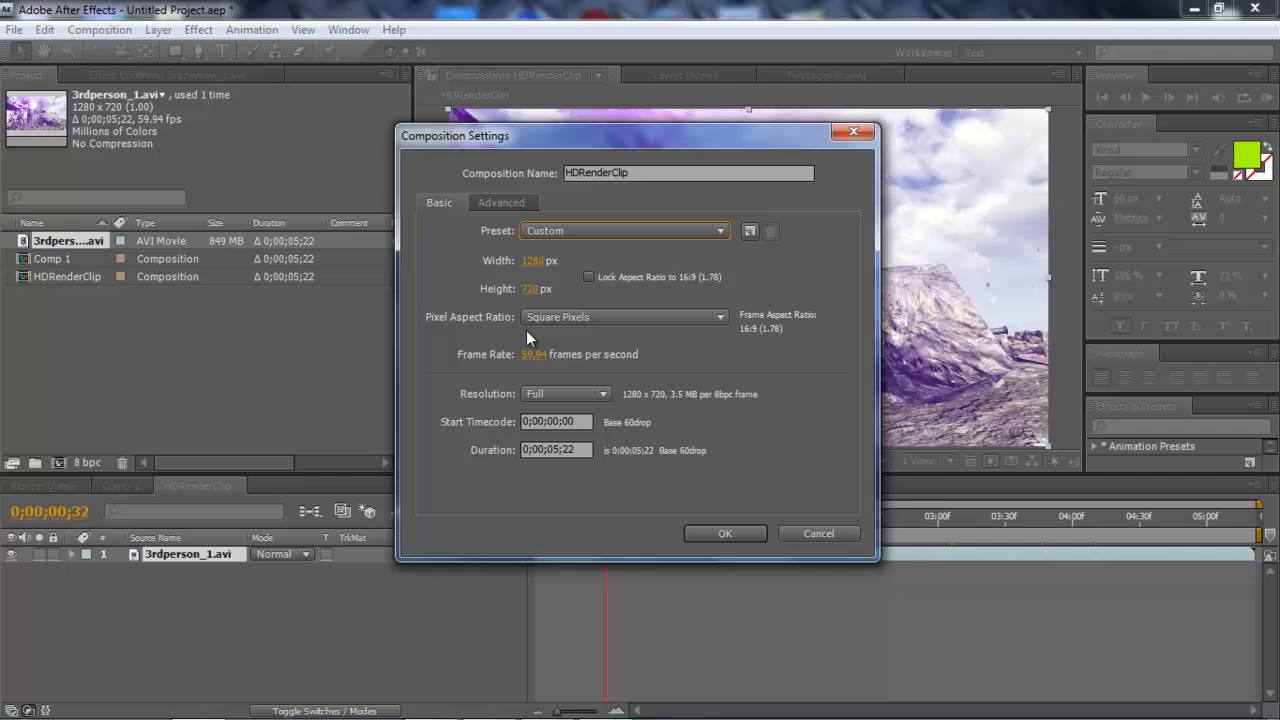
mouse_move(668, 327)
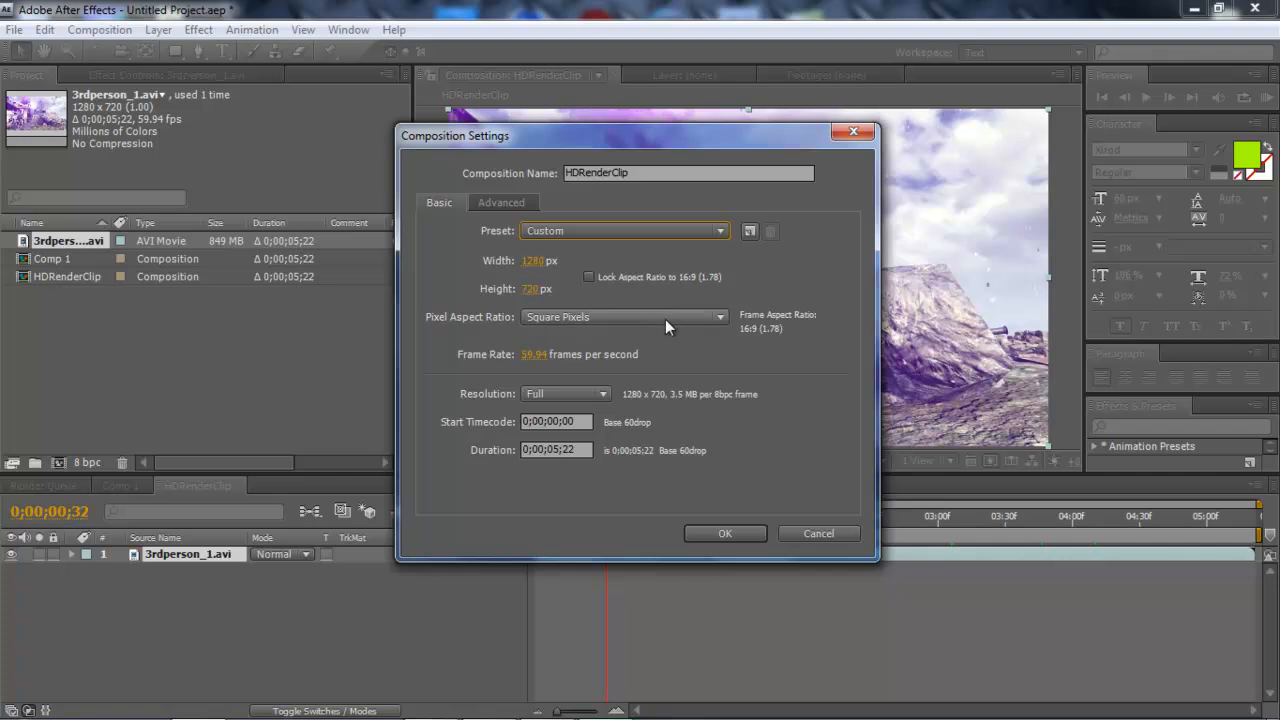
left_click(624, 317)
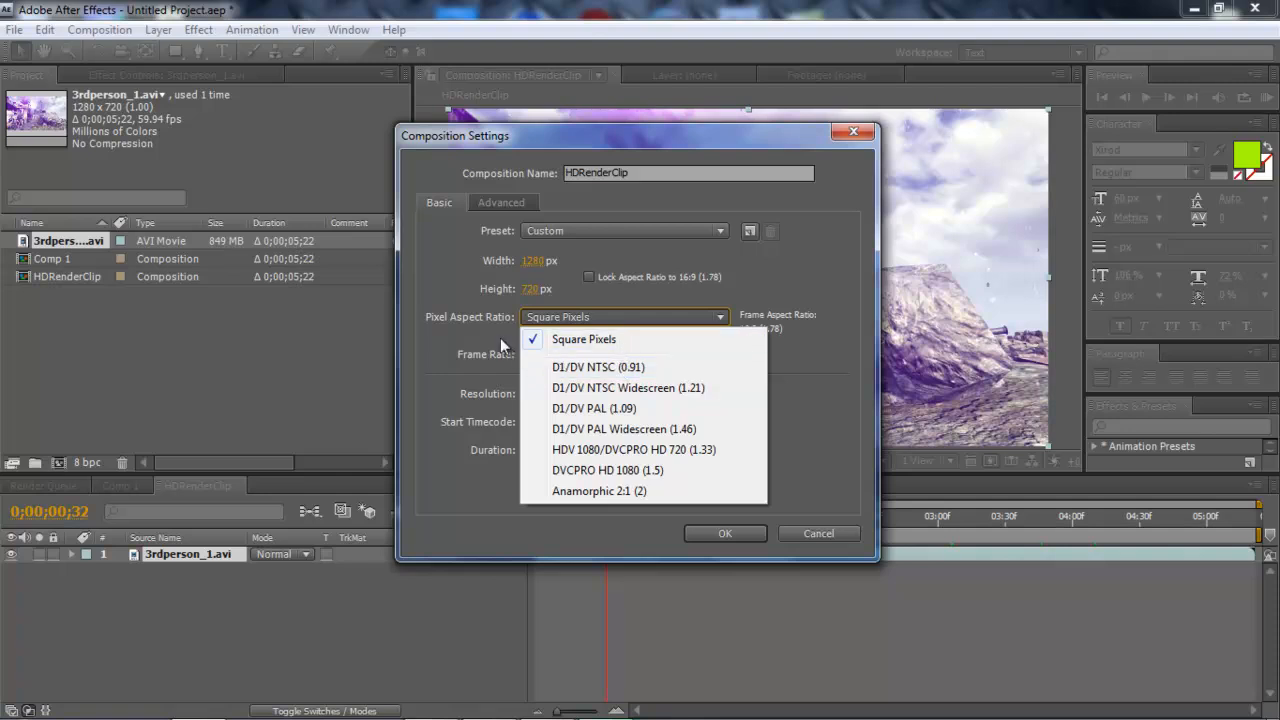
left_click(583, 339)
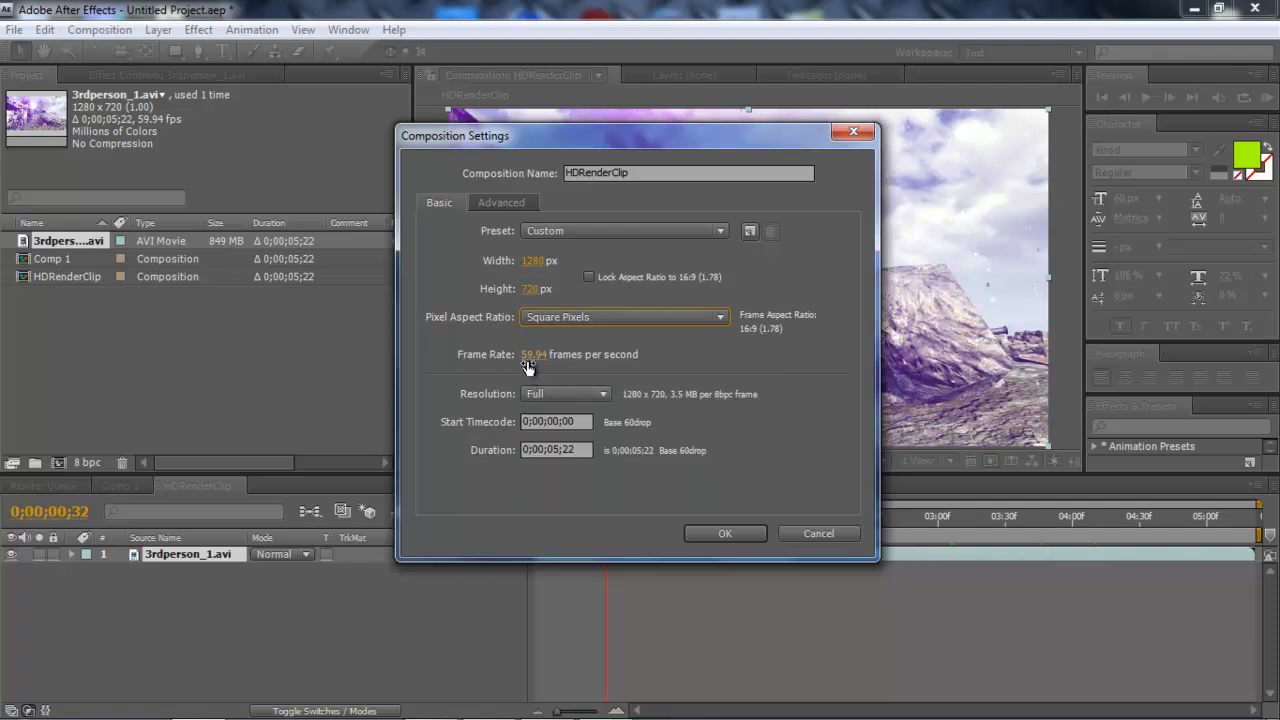
mouse_move(680, 358)
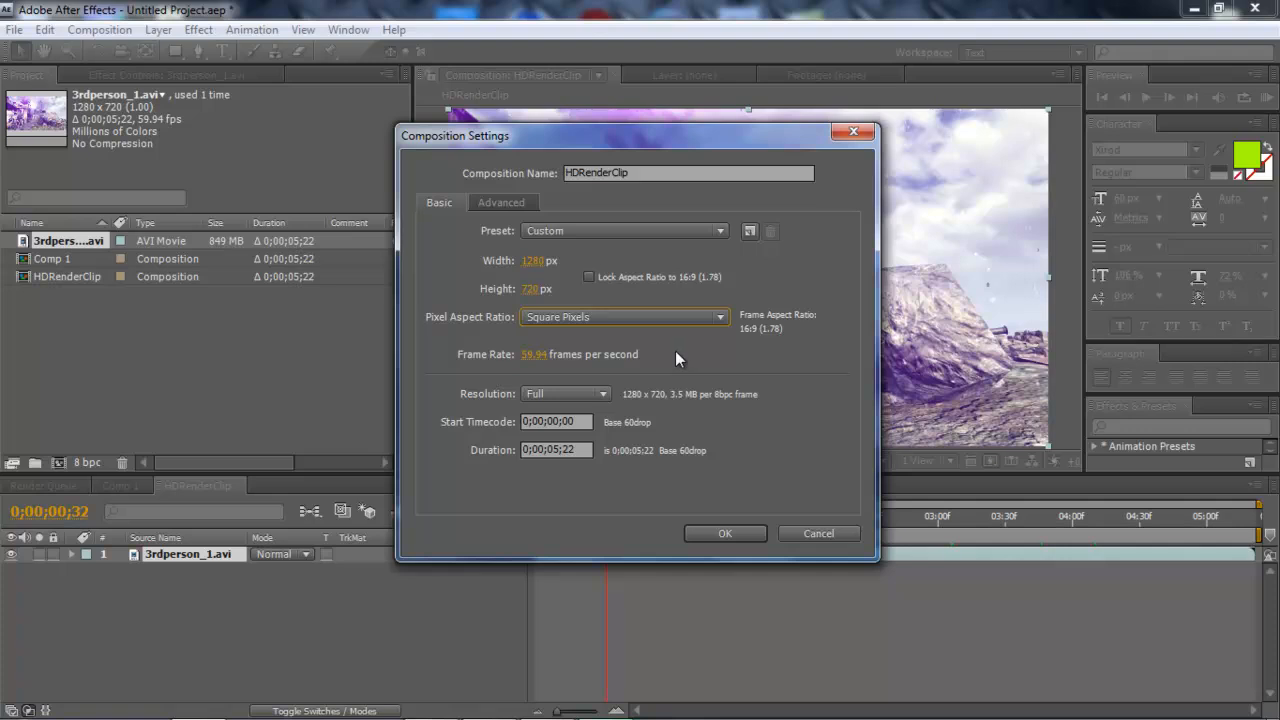
mouse_move(672, 362)
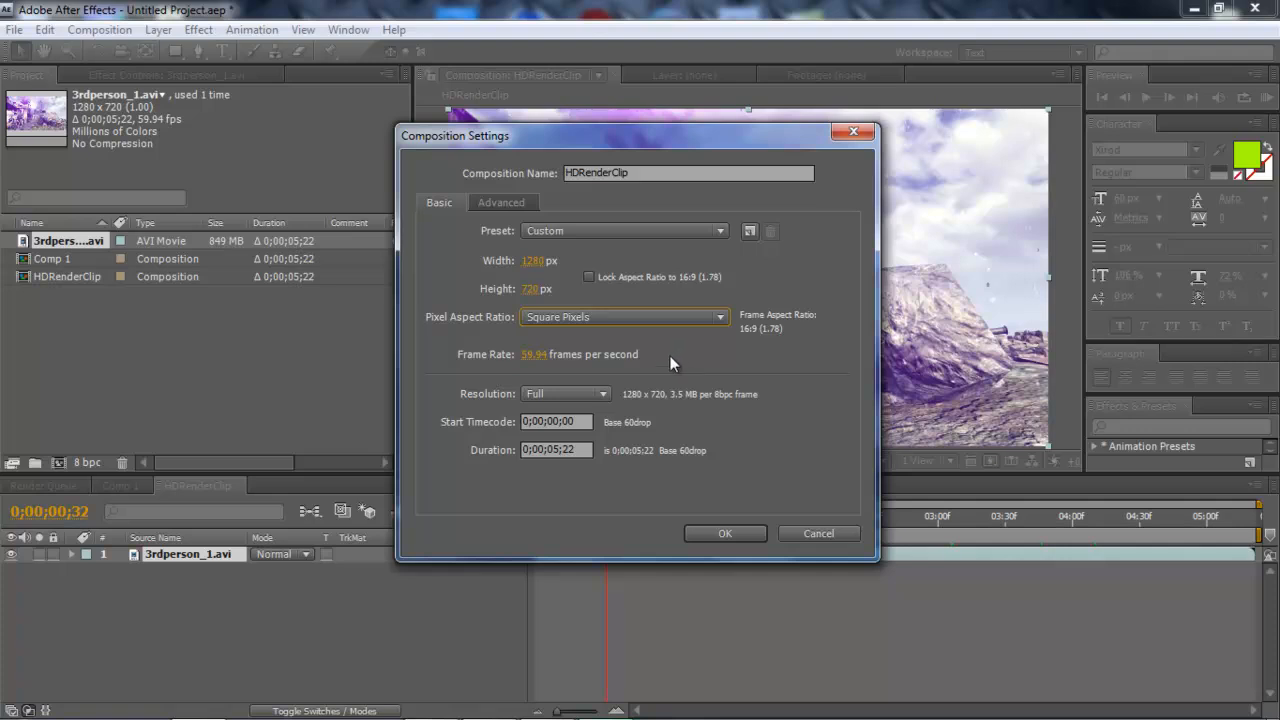
left_click(565, 393)
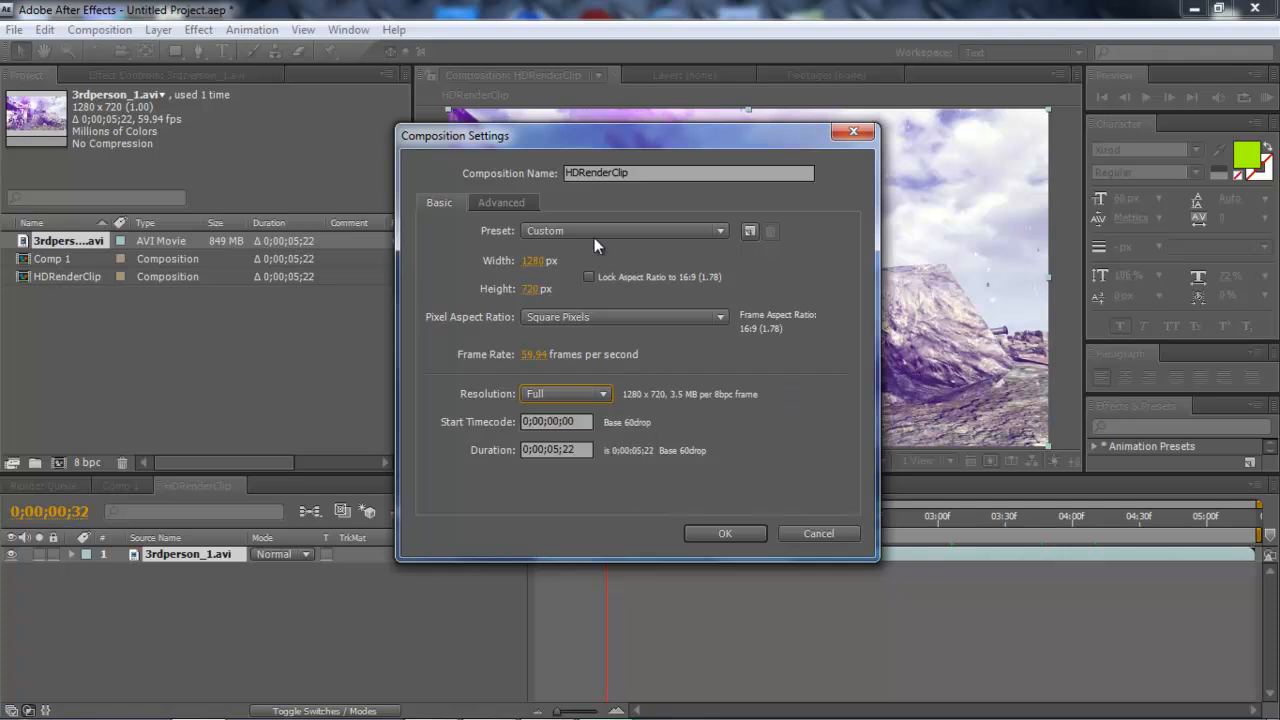
left_click(501, 202)
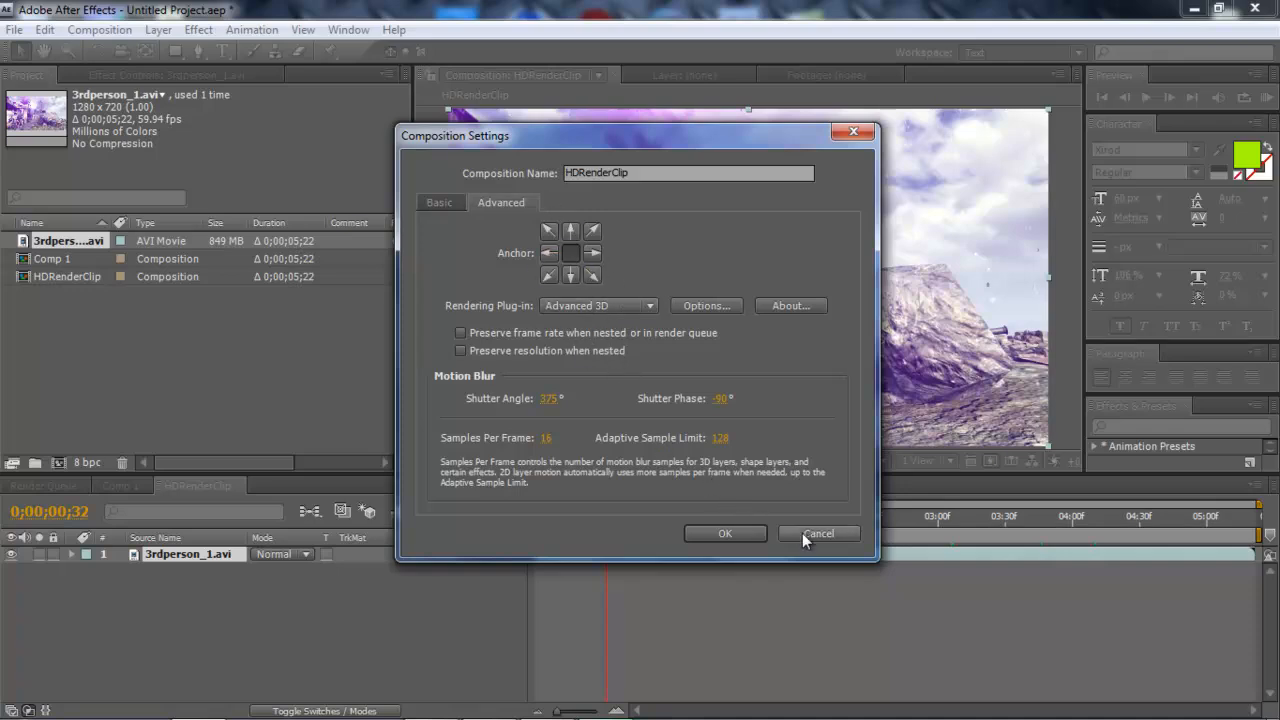
left_click(819, 533)
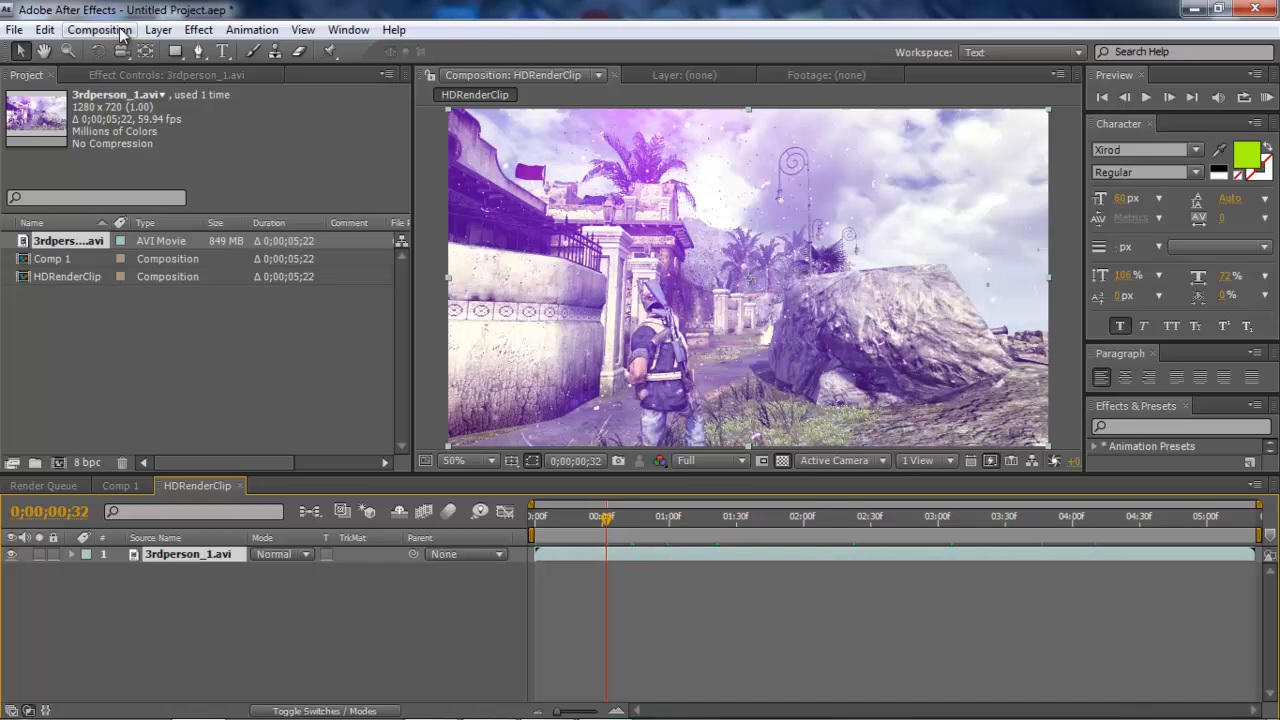
left_click(99, 29)
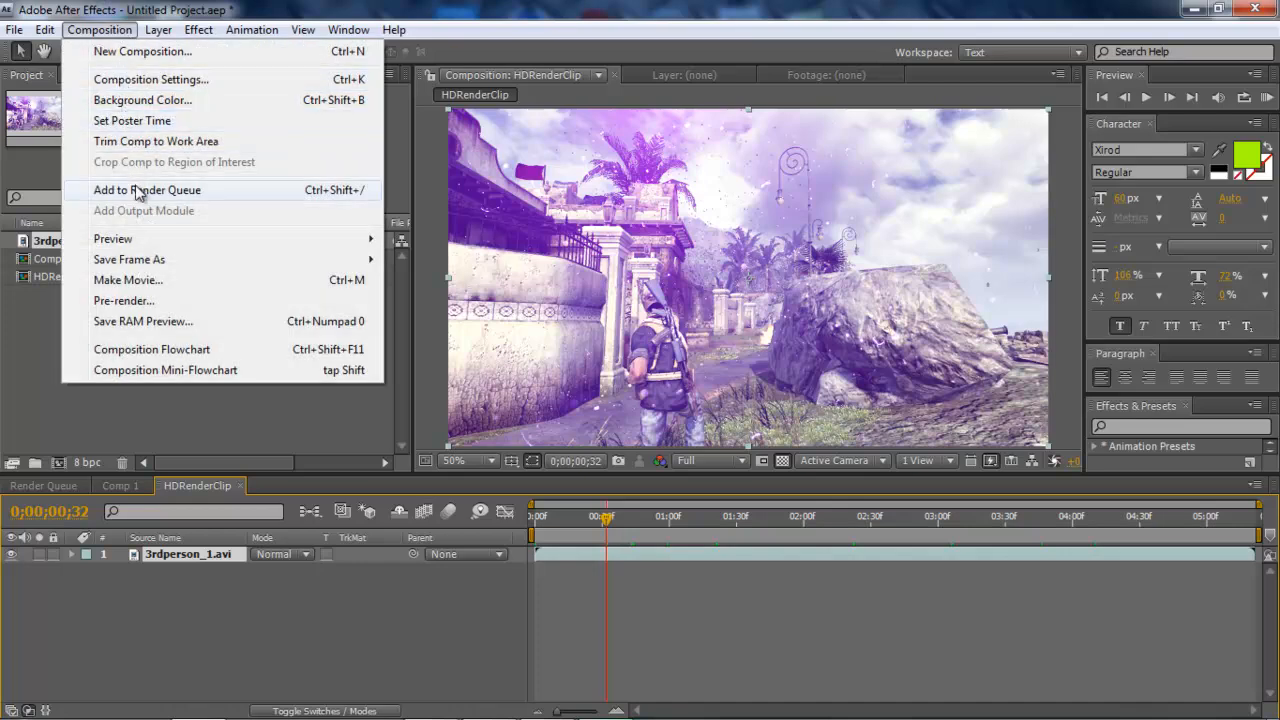
left_click(147, 190)
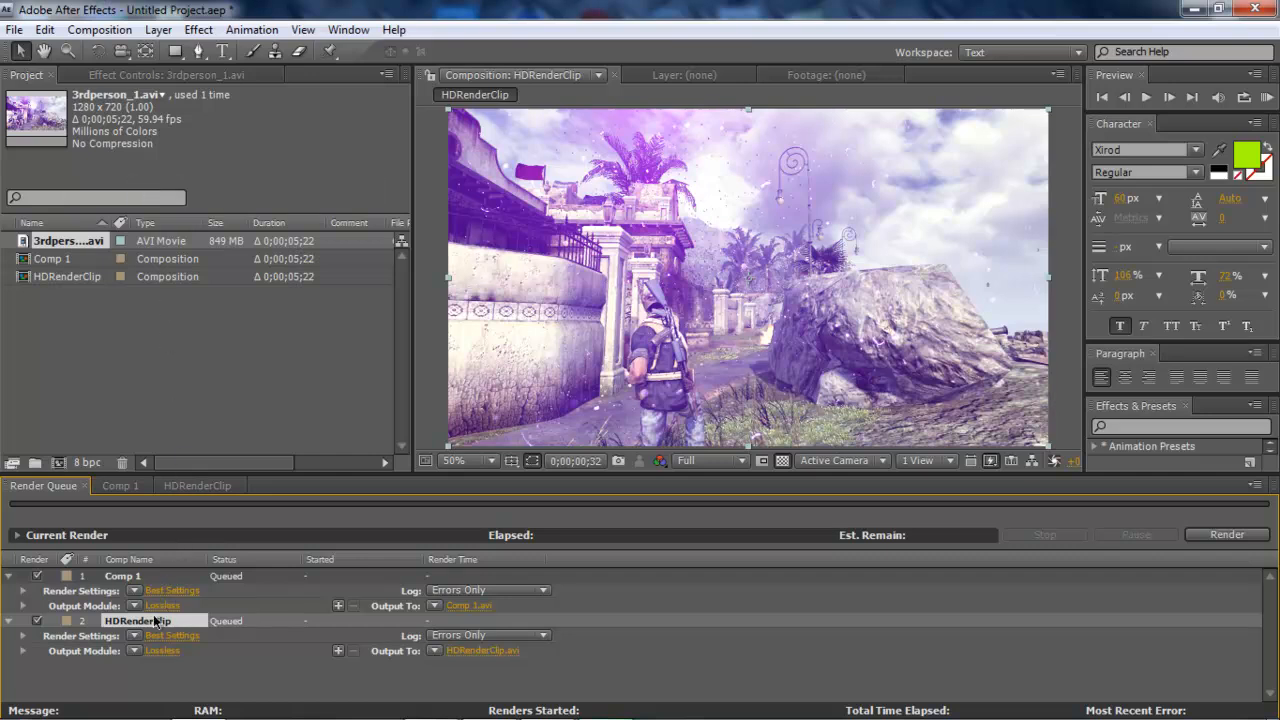
left_click(37, 576)
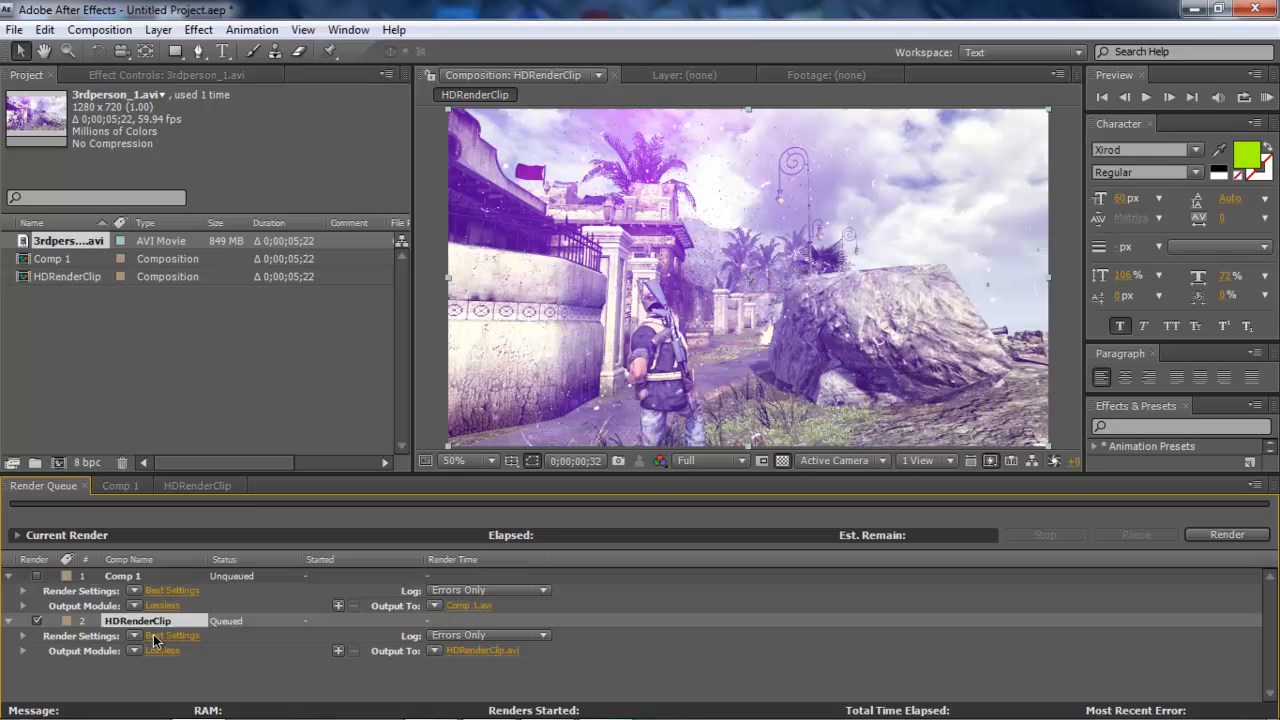
mouse_move(170, 636)
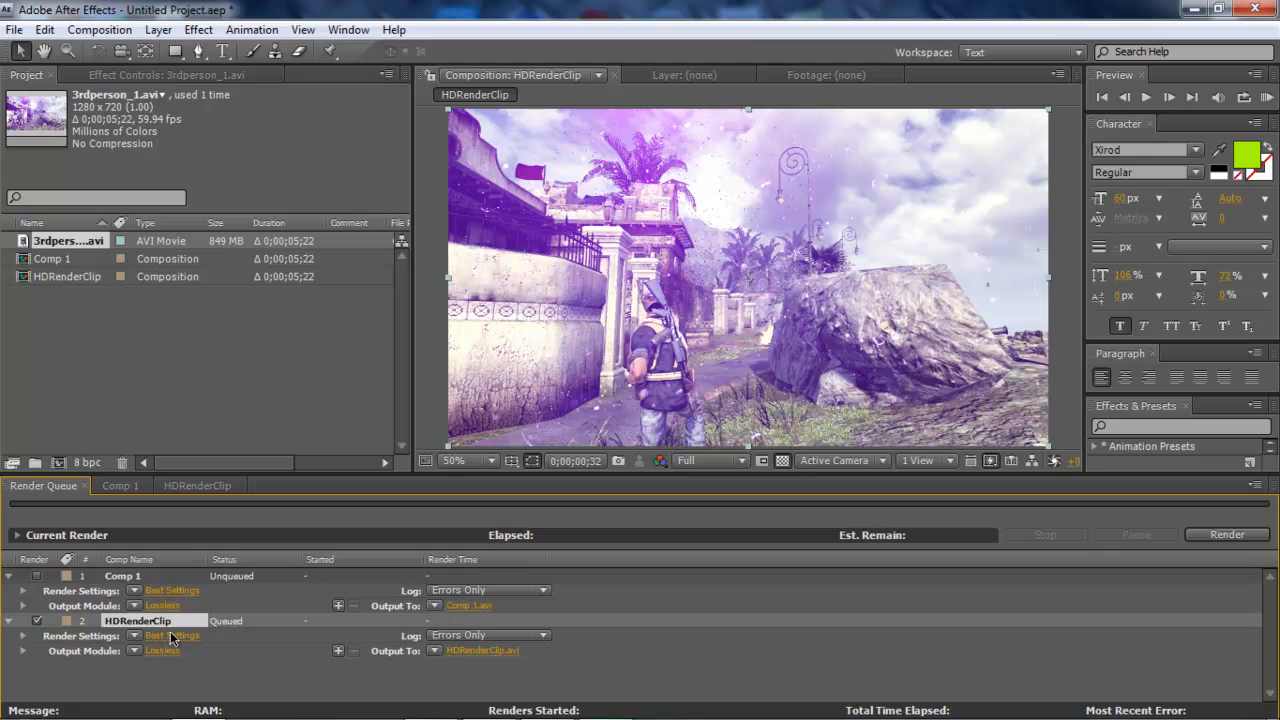
- Confirm HDRenderClip render settings with Best quality, Full resolution and the comp's frame rate
left_click(172, 636)
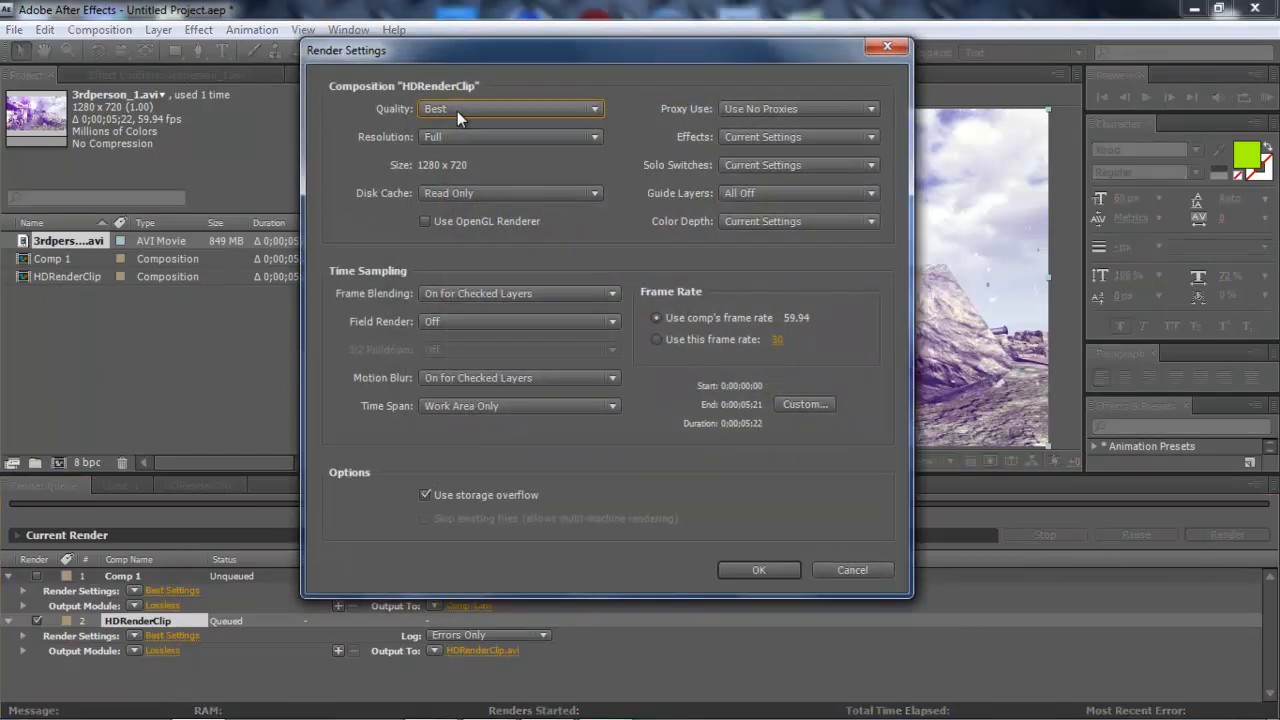
left_click(510, 108)
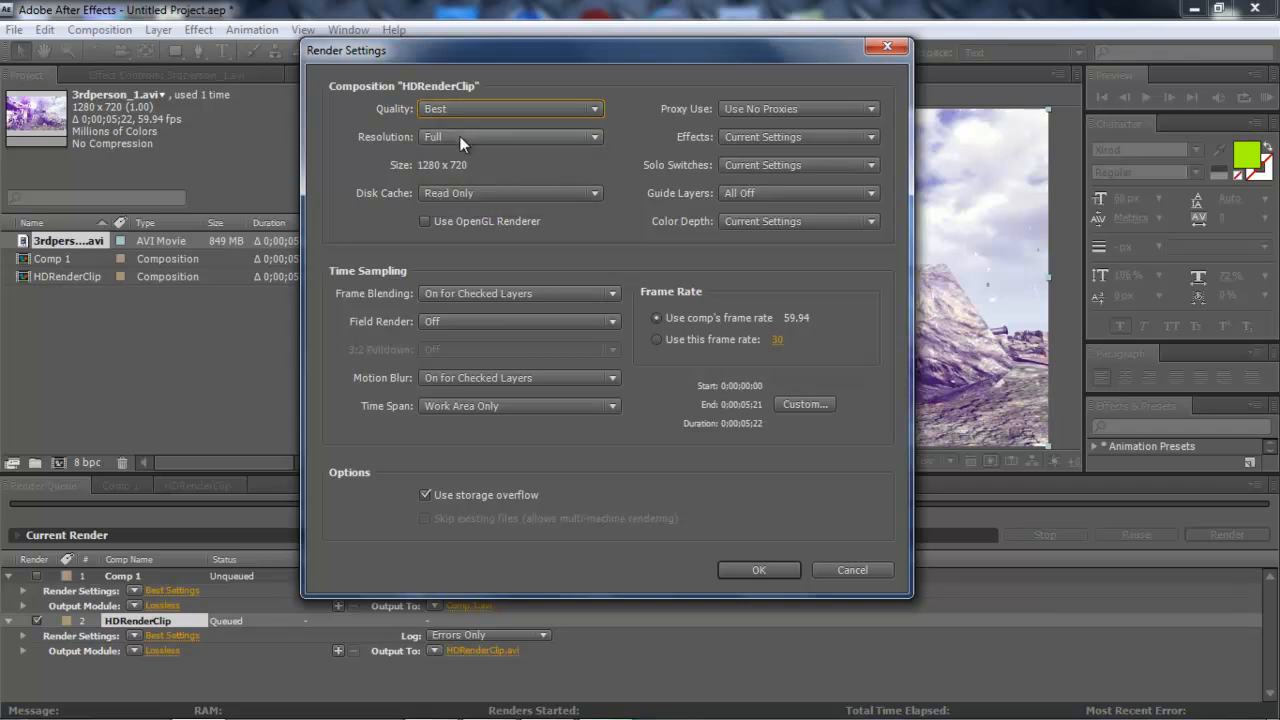
left_click(510, 137)
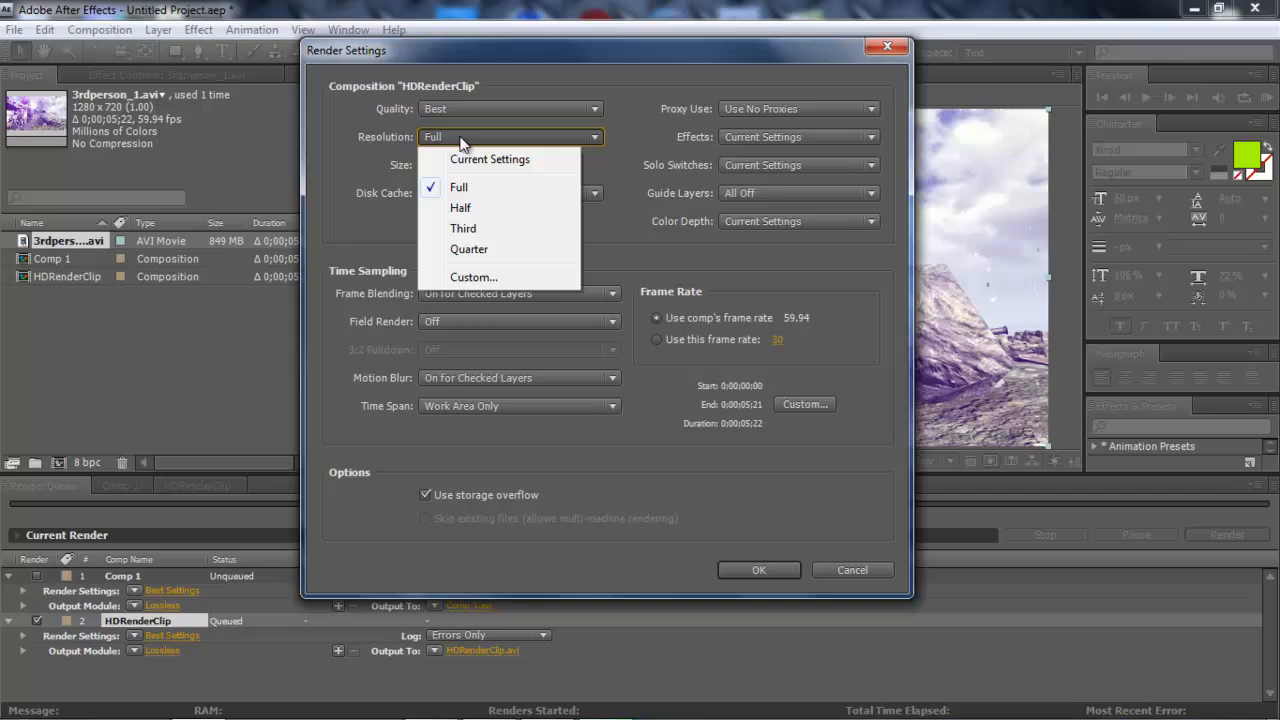
left_click(459, 187)
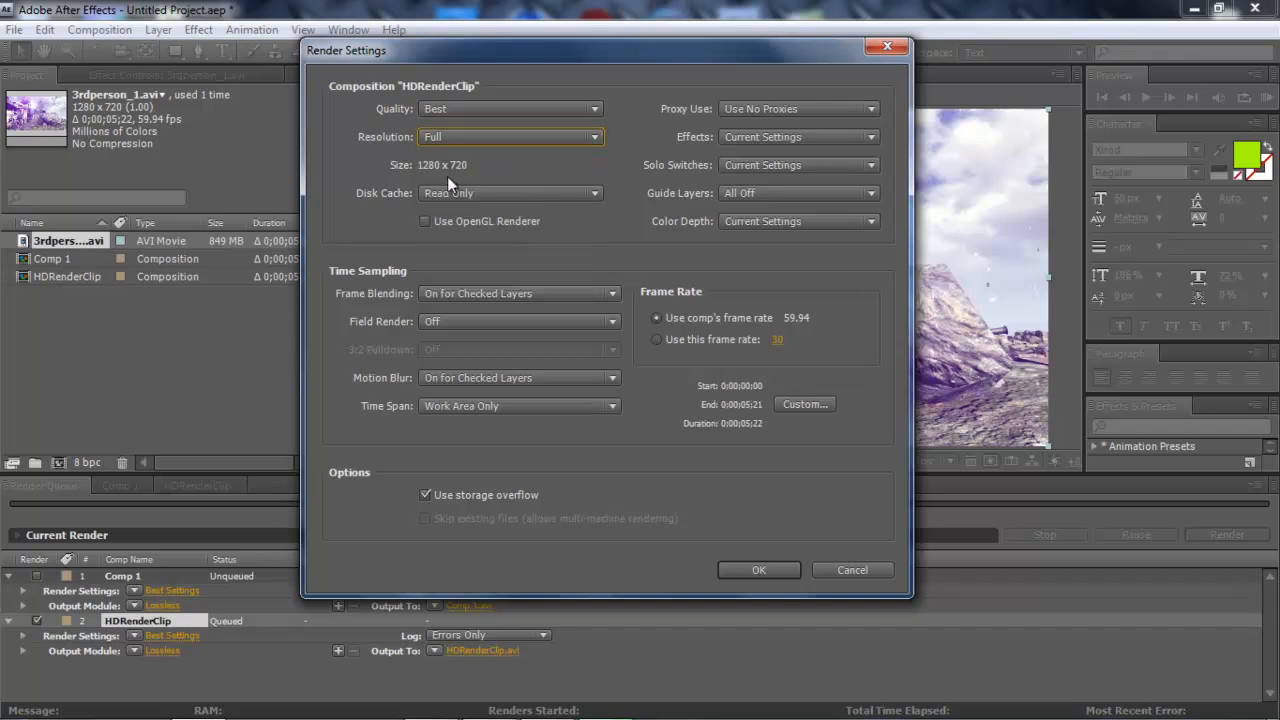
mouse_move(430, 196)
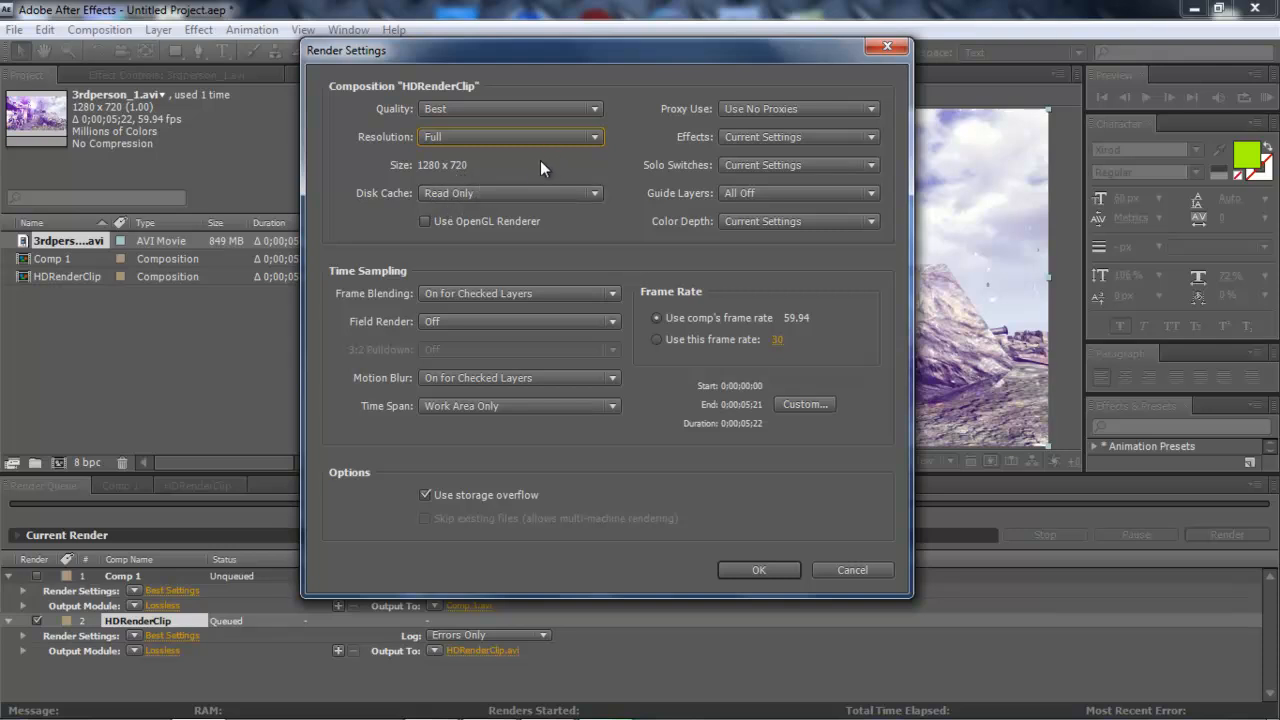
mouse_move(528, 178)
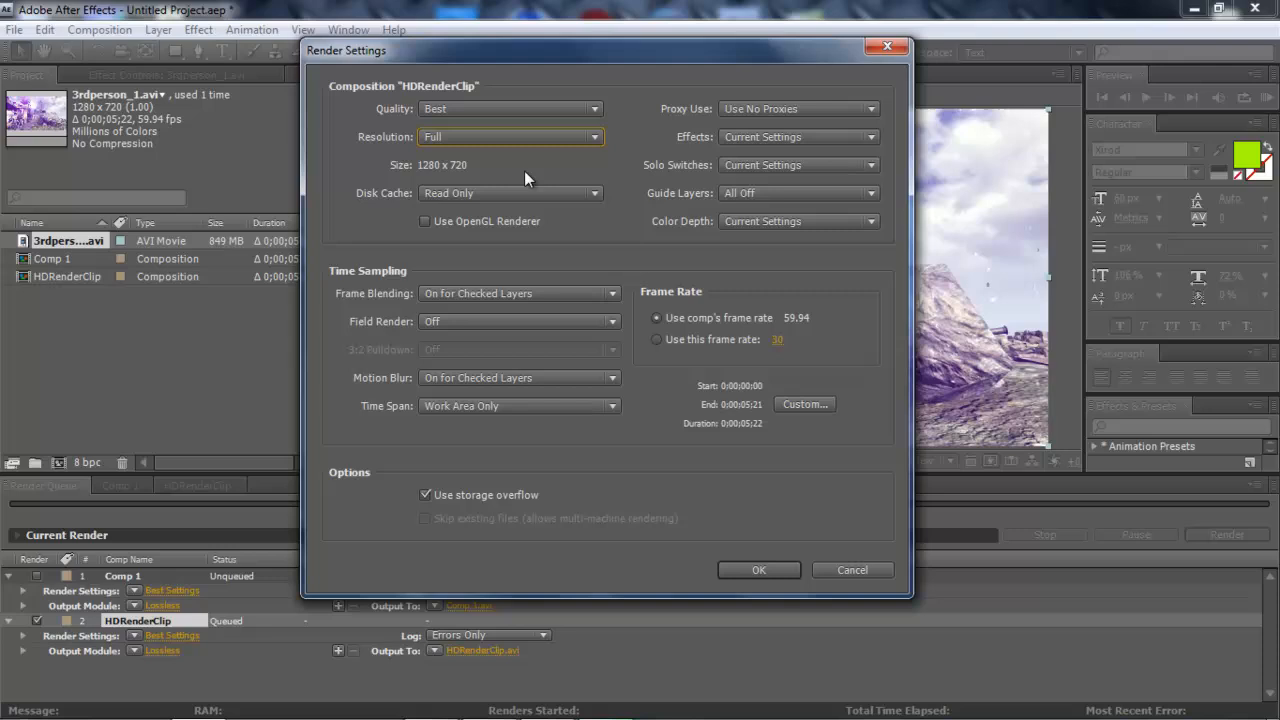
mouse_move(513, 203)
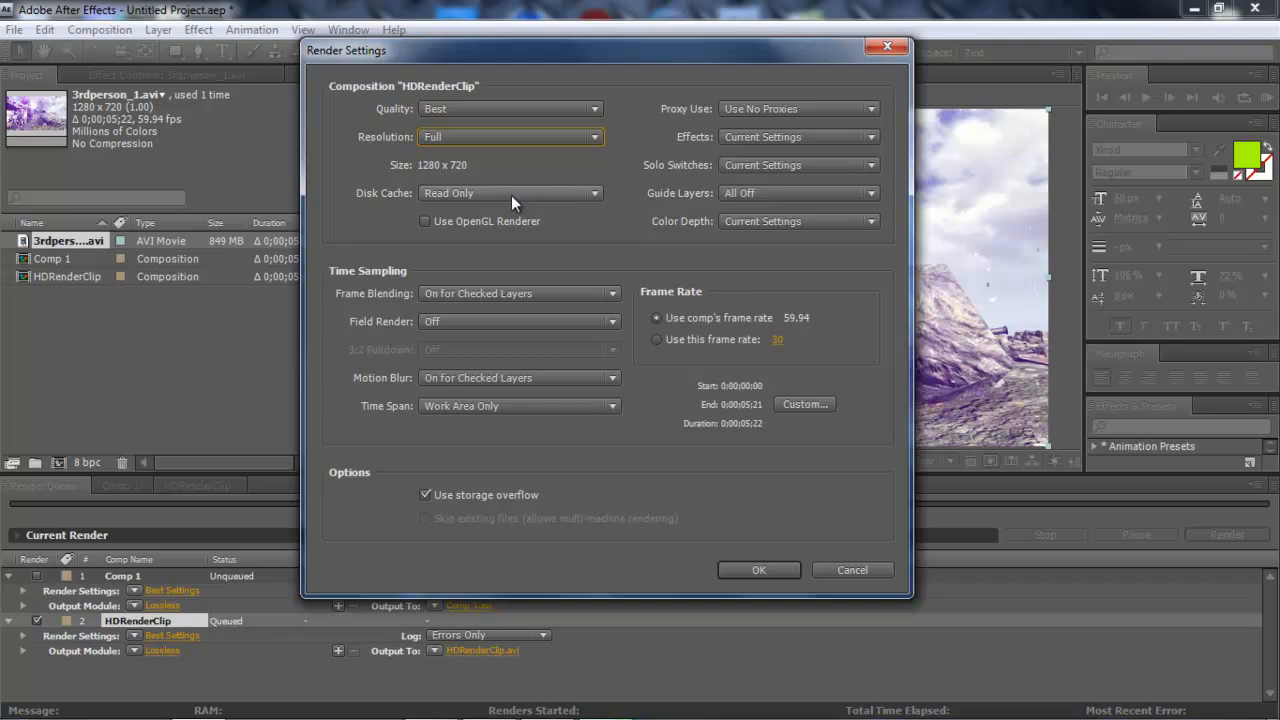
mouse_move(508, 195)
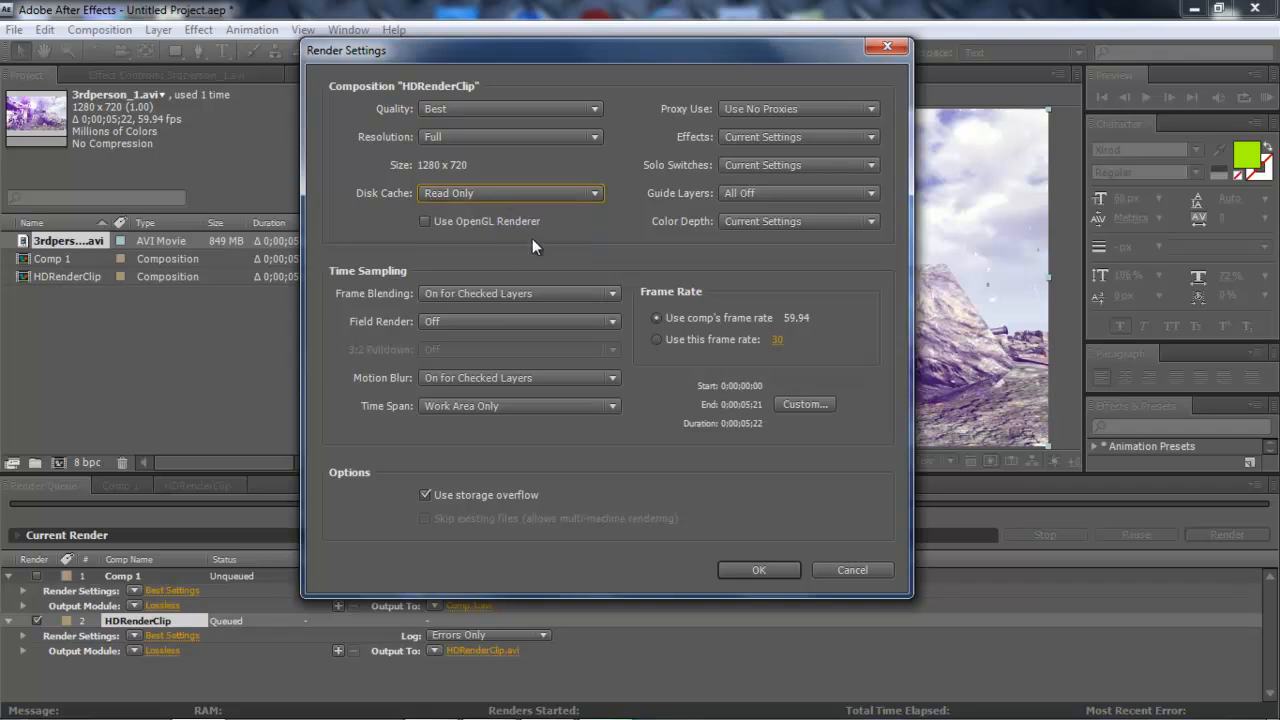
mouse_move(530, 293)
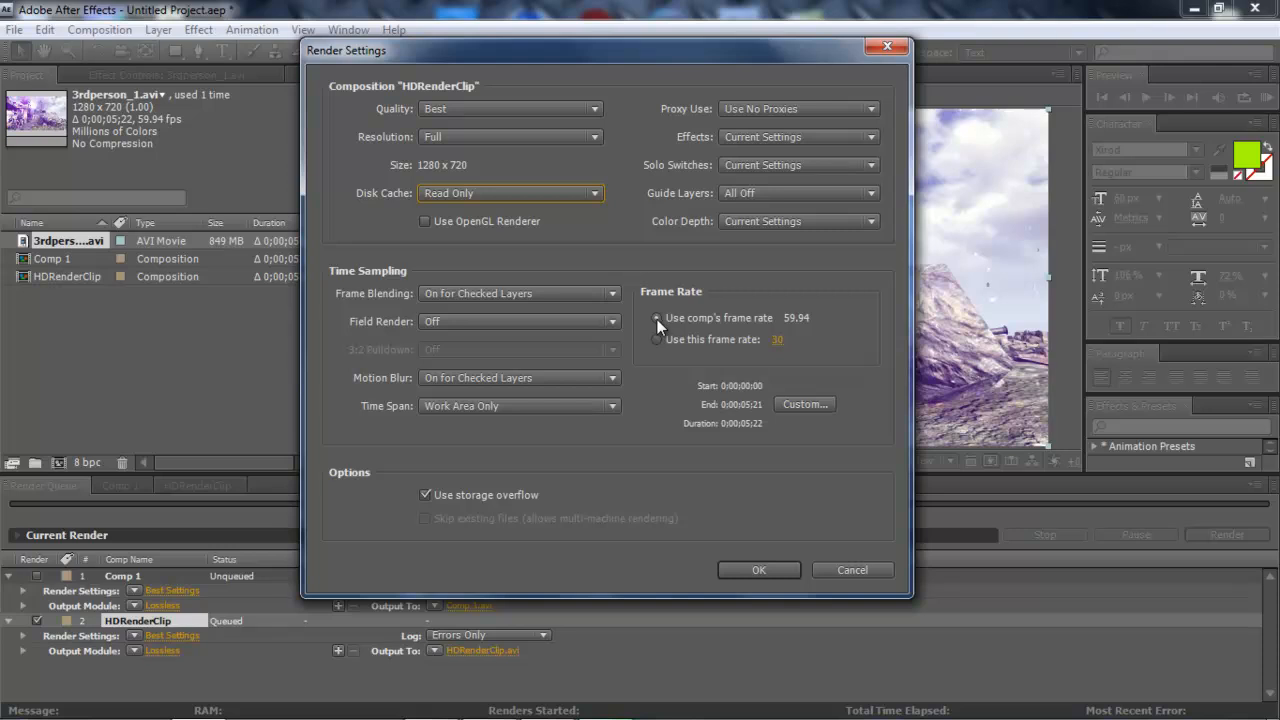
left_click(656, 339)
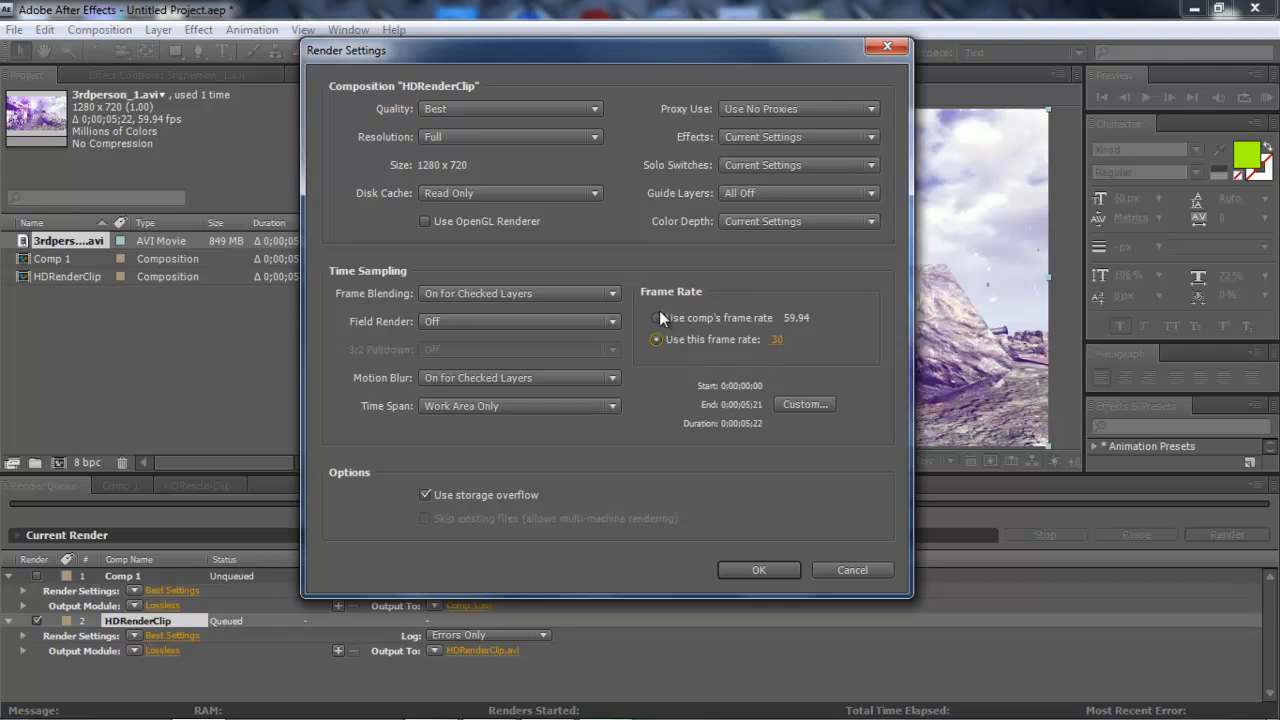
left_click(657, 317)
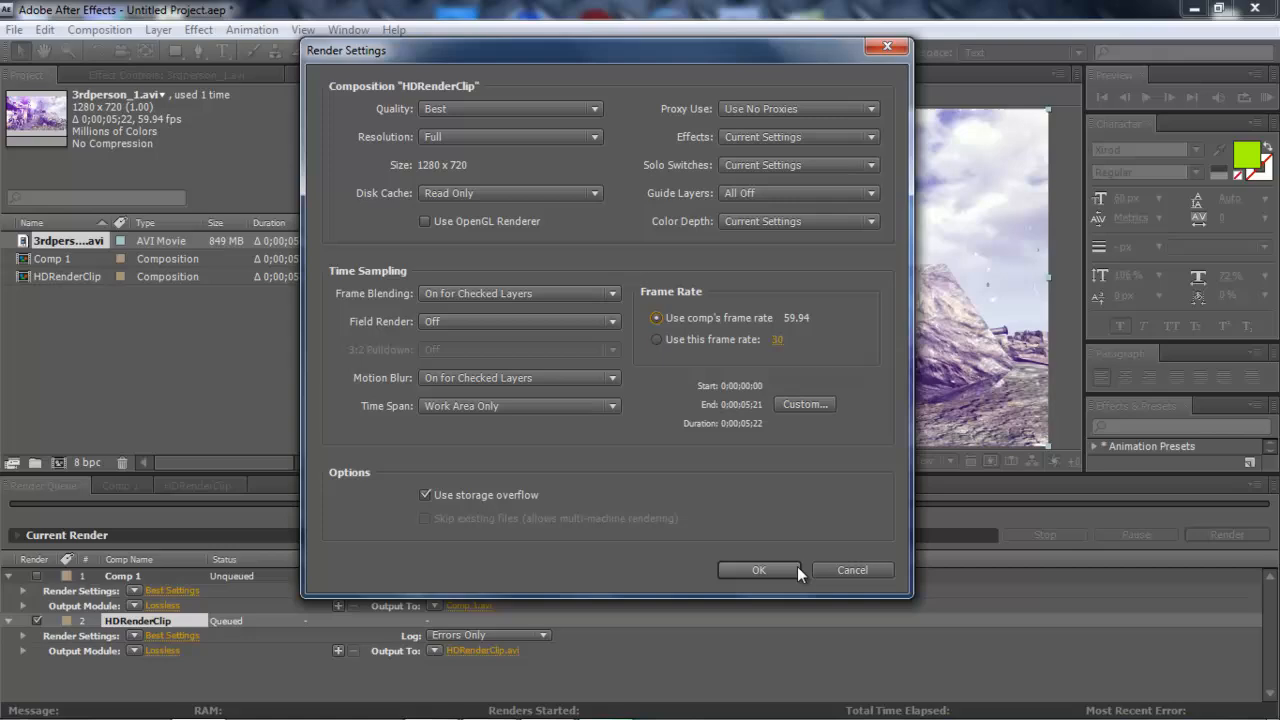
left_click(758, 570)
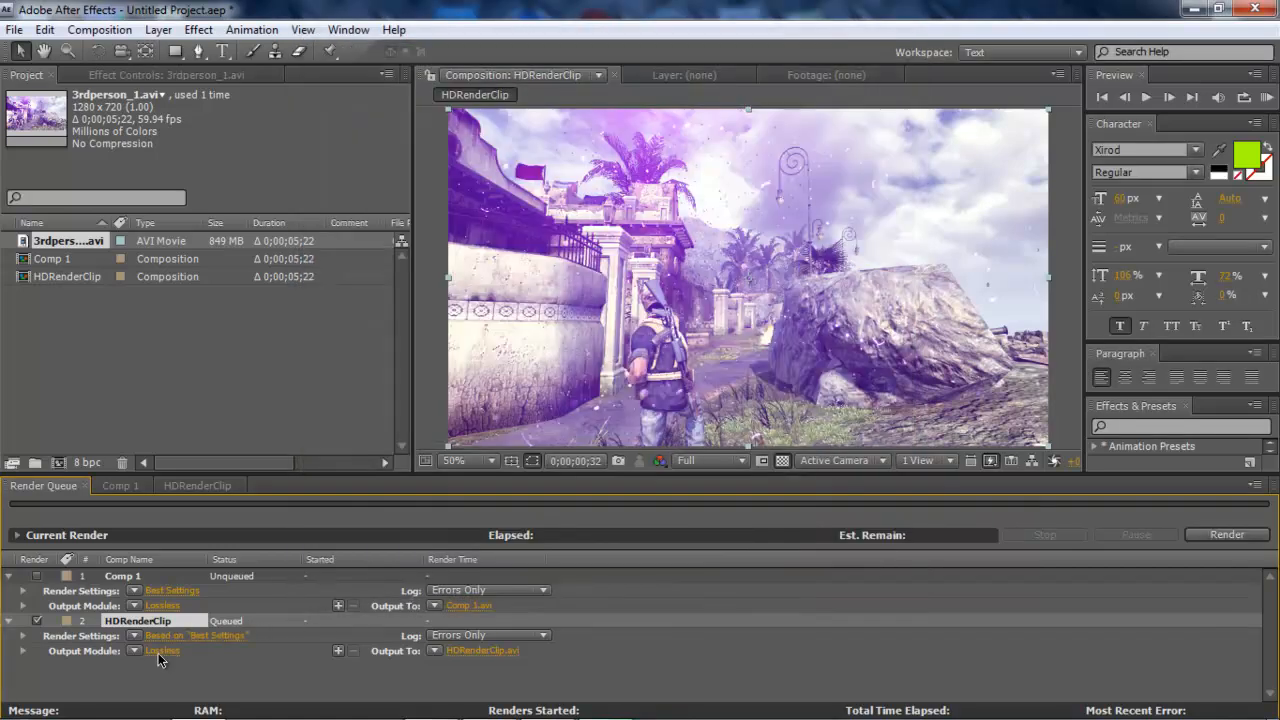
- Show the output module templates for HDRenderClip beside Lossless in the Render Queue
left_click(162, 650)
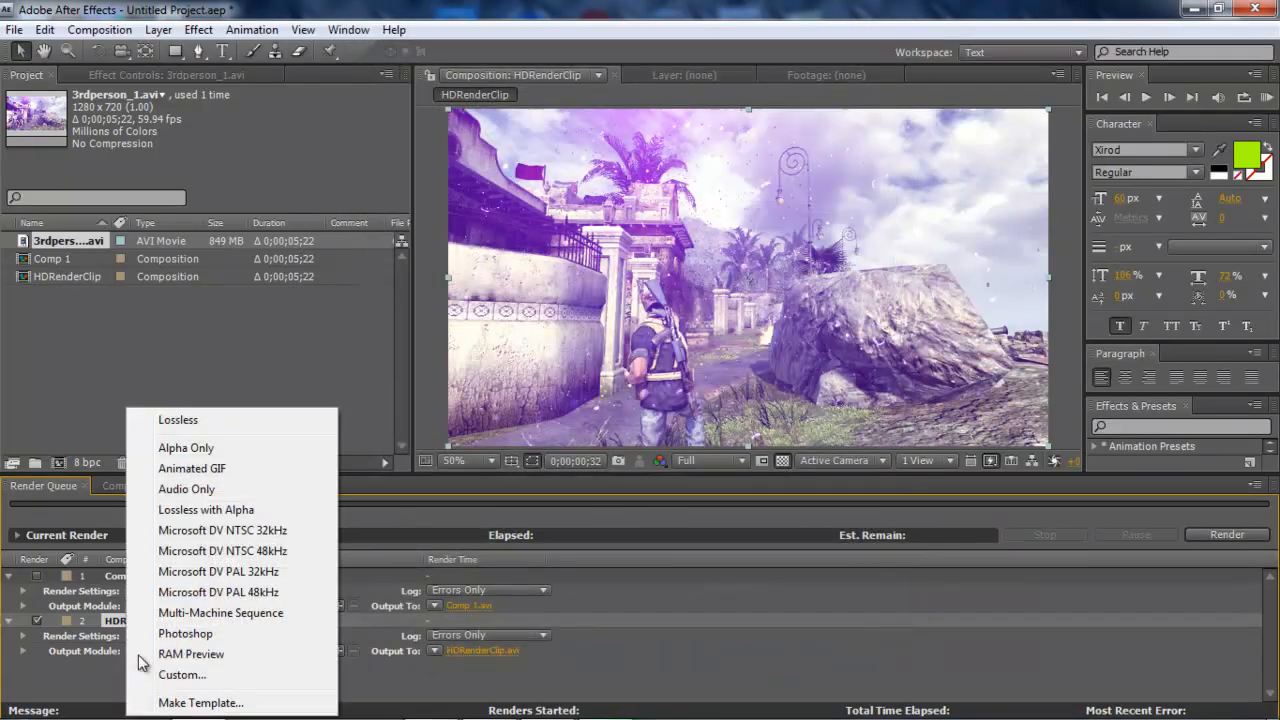
mouse_move(178, 419)
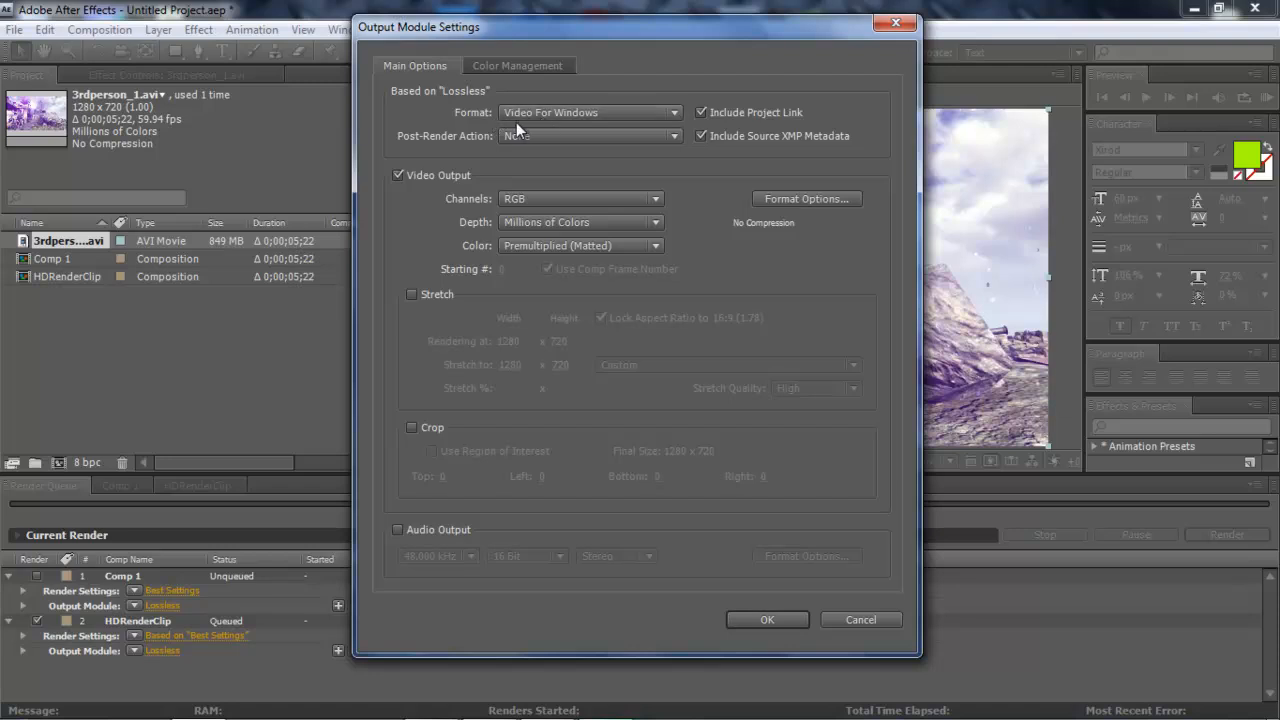
- Review the output format list and choose Video For Windows
left_click(590, 112)
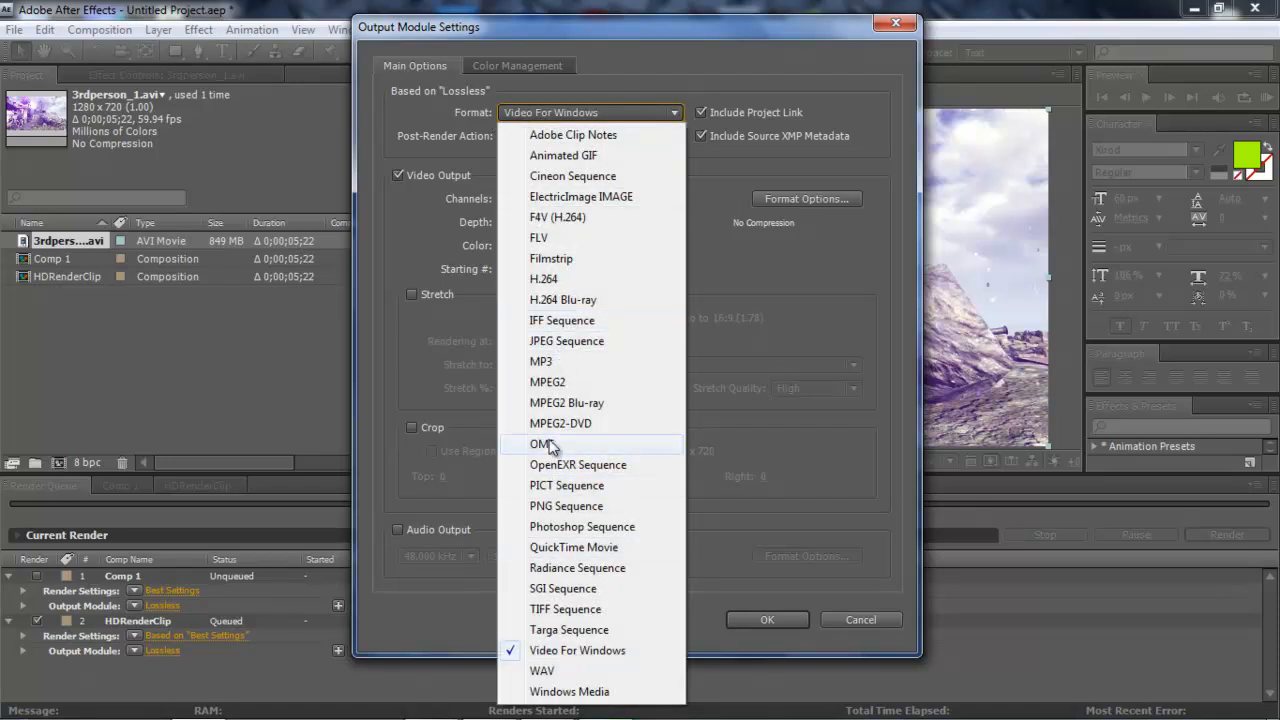
mouse_move(595, 402)
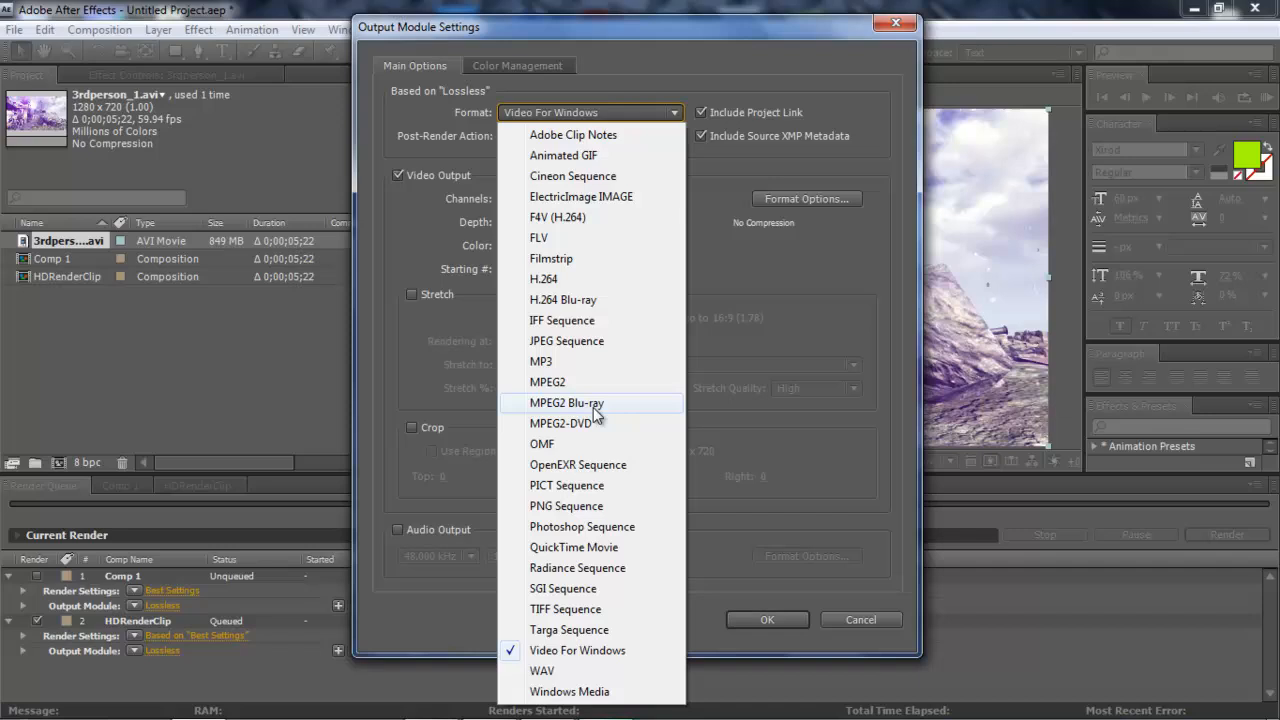
mouse_move(593, 418)
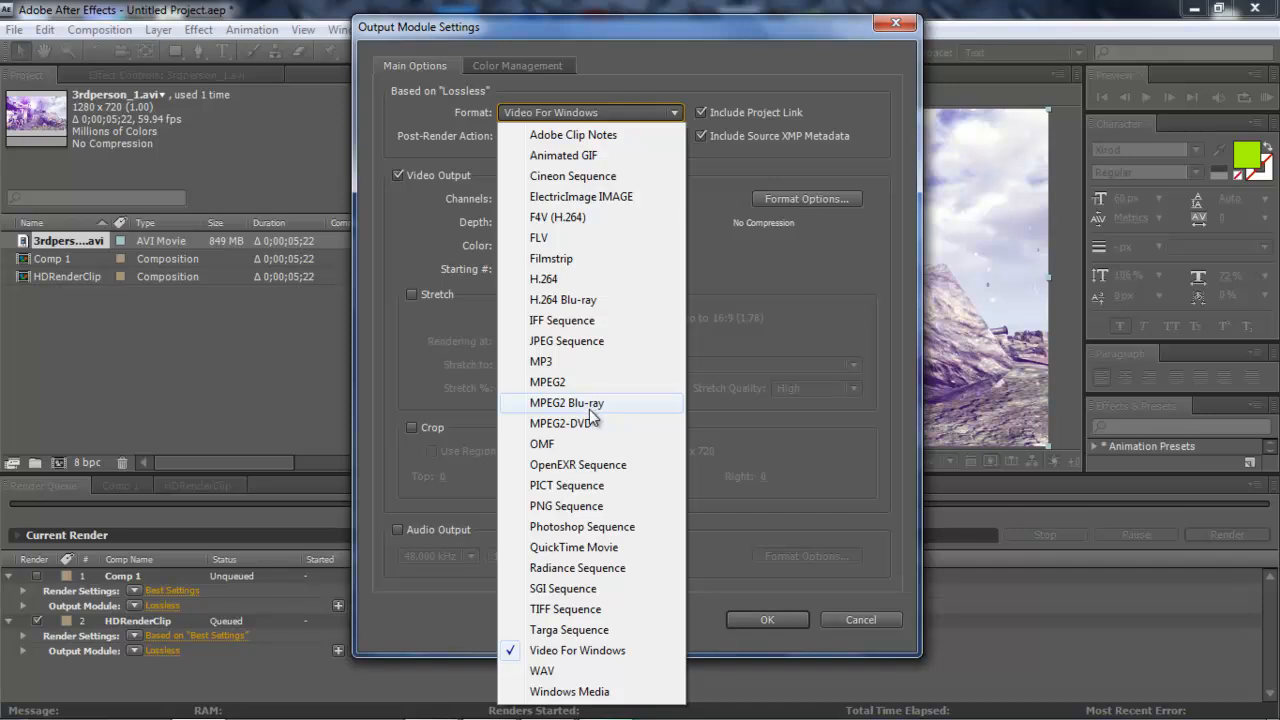
mouse_move(578, 650)
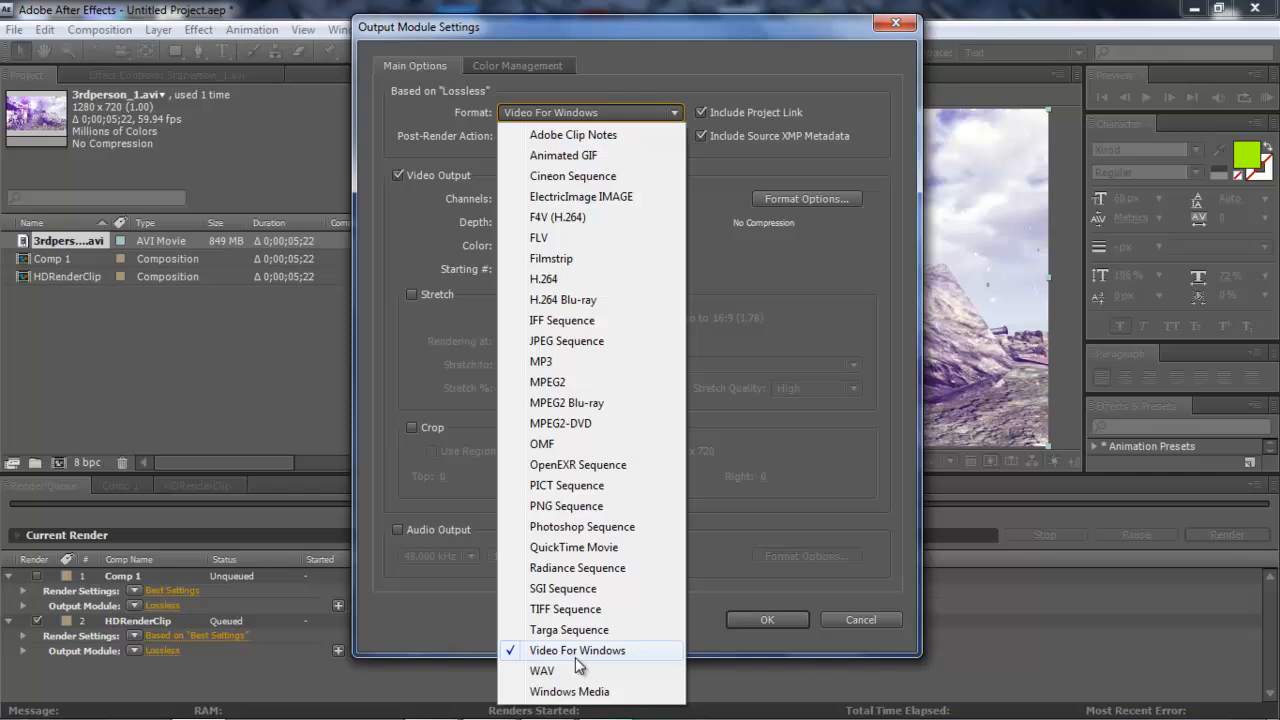
mouse_move(566, 505)
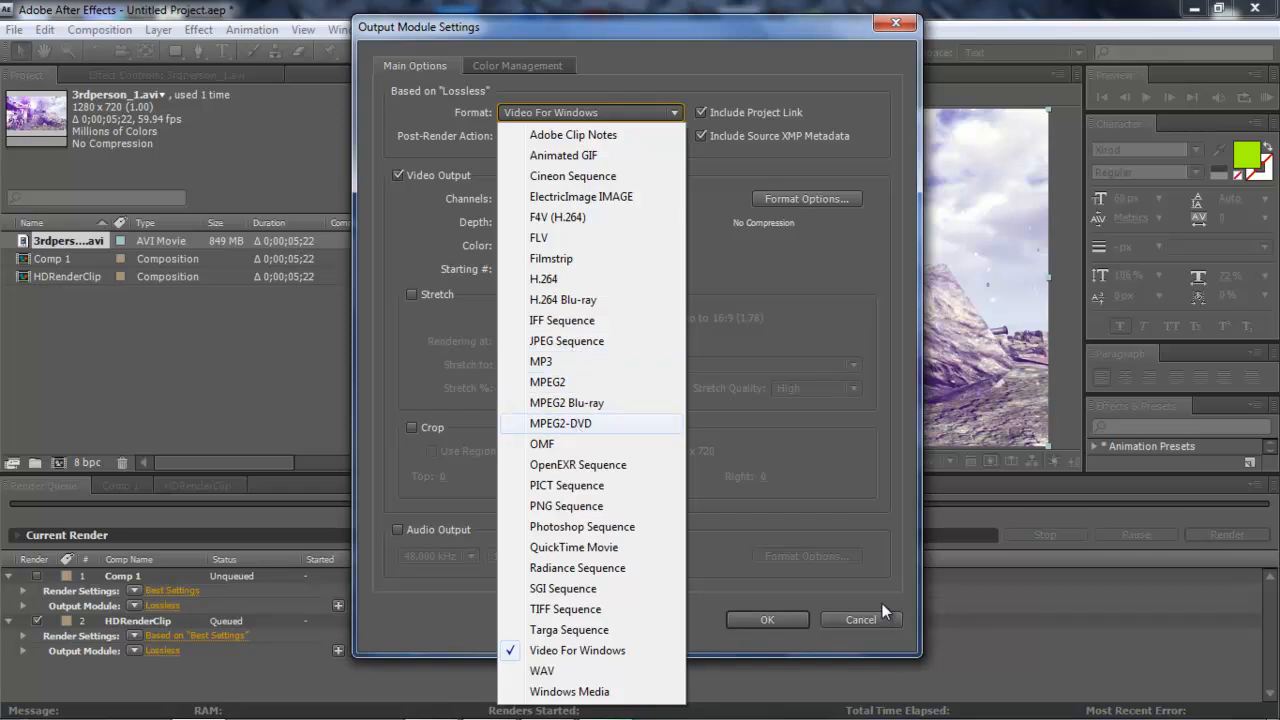
mouse_move(744, 562)
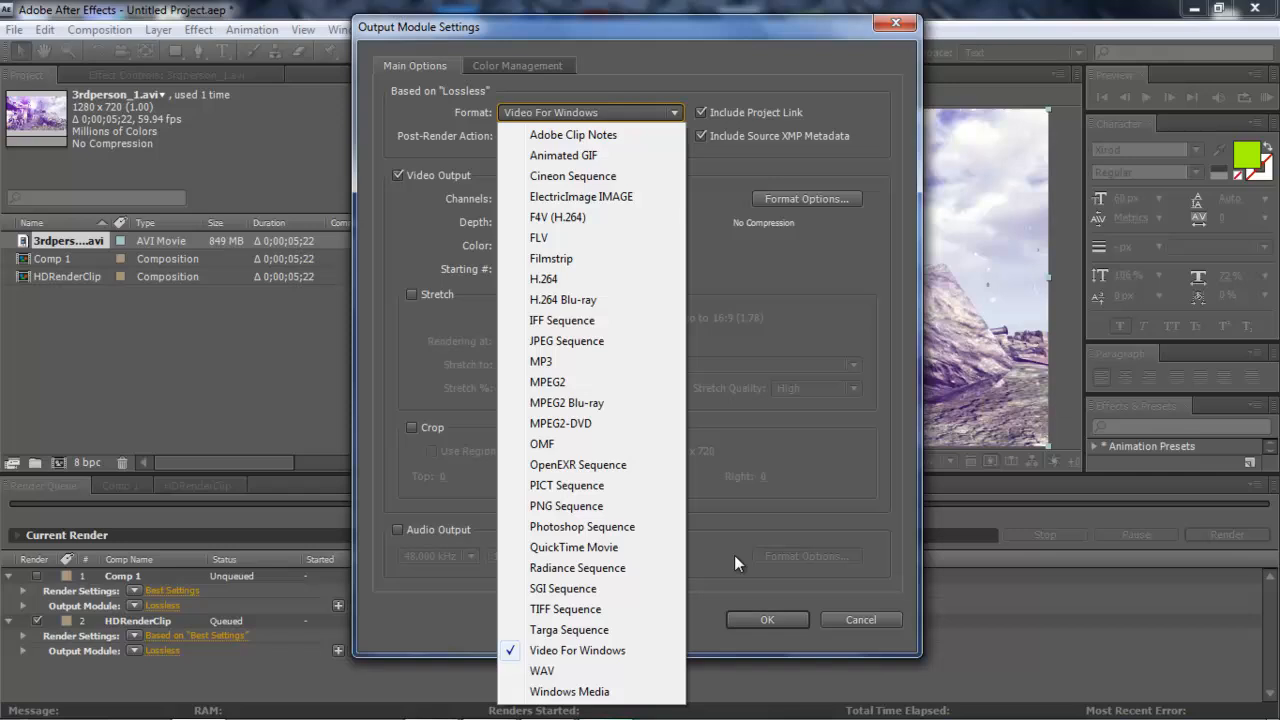
mouse_move(730, 562)
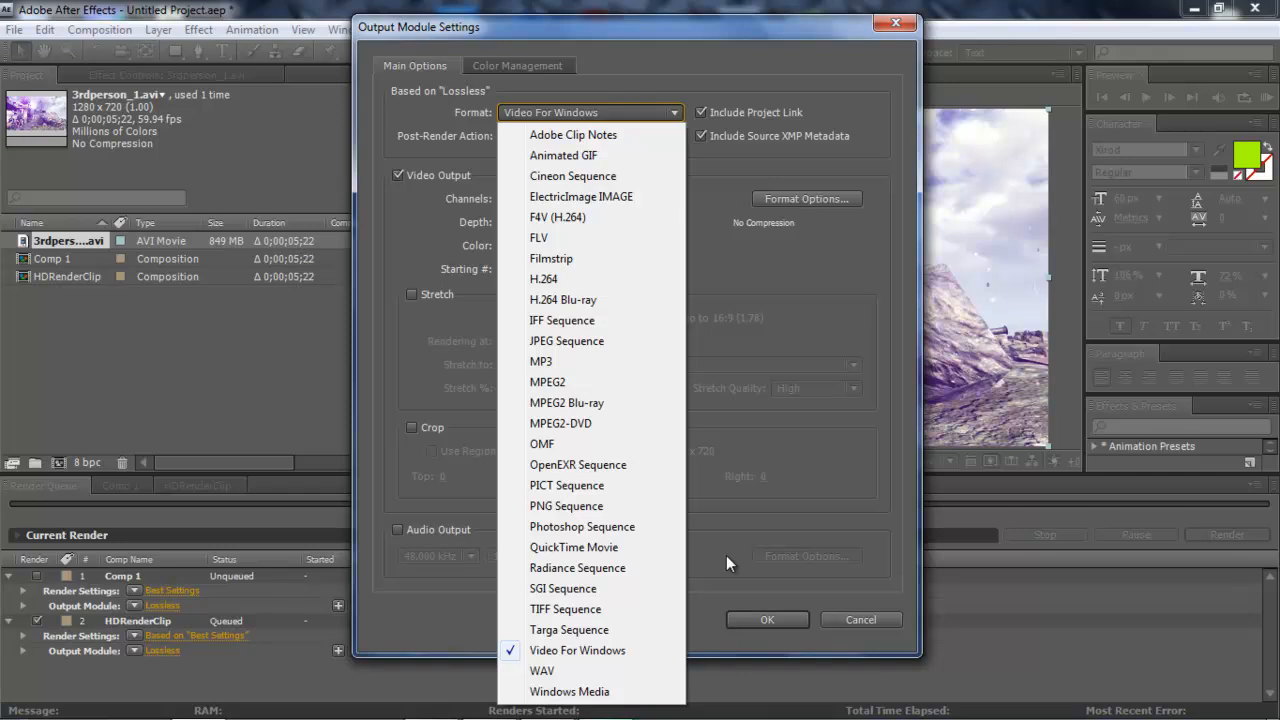
mouse_move(585, 650)
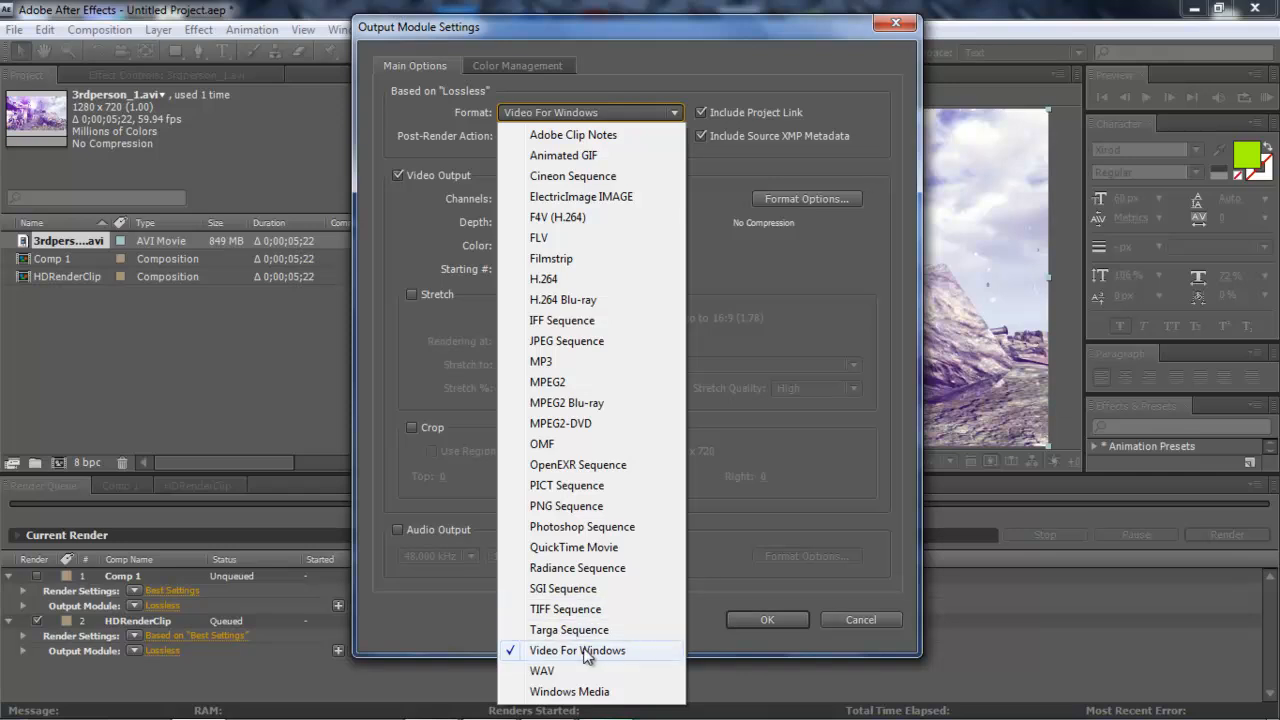
mouse_move(588, 658)
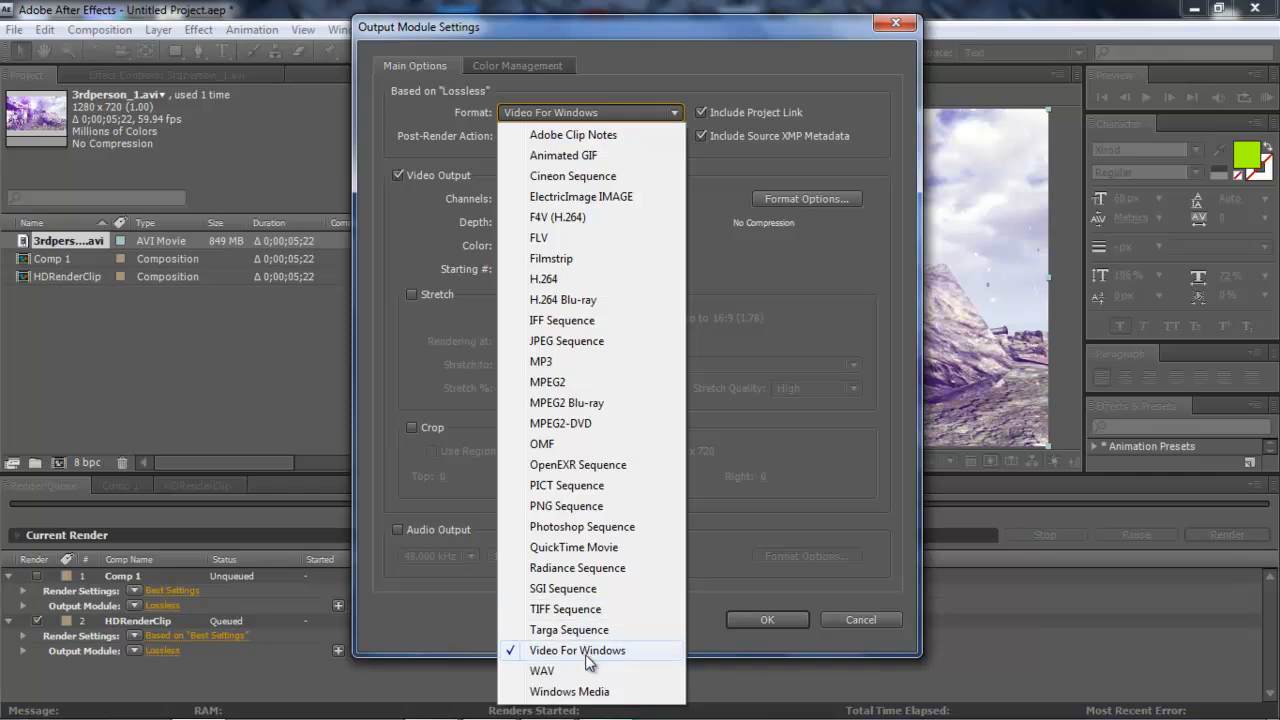
left_click(577, 650)
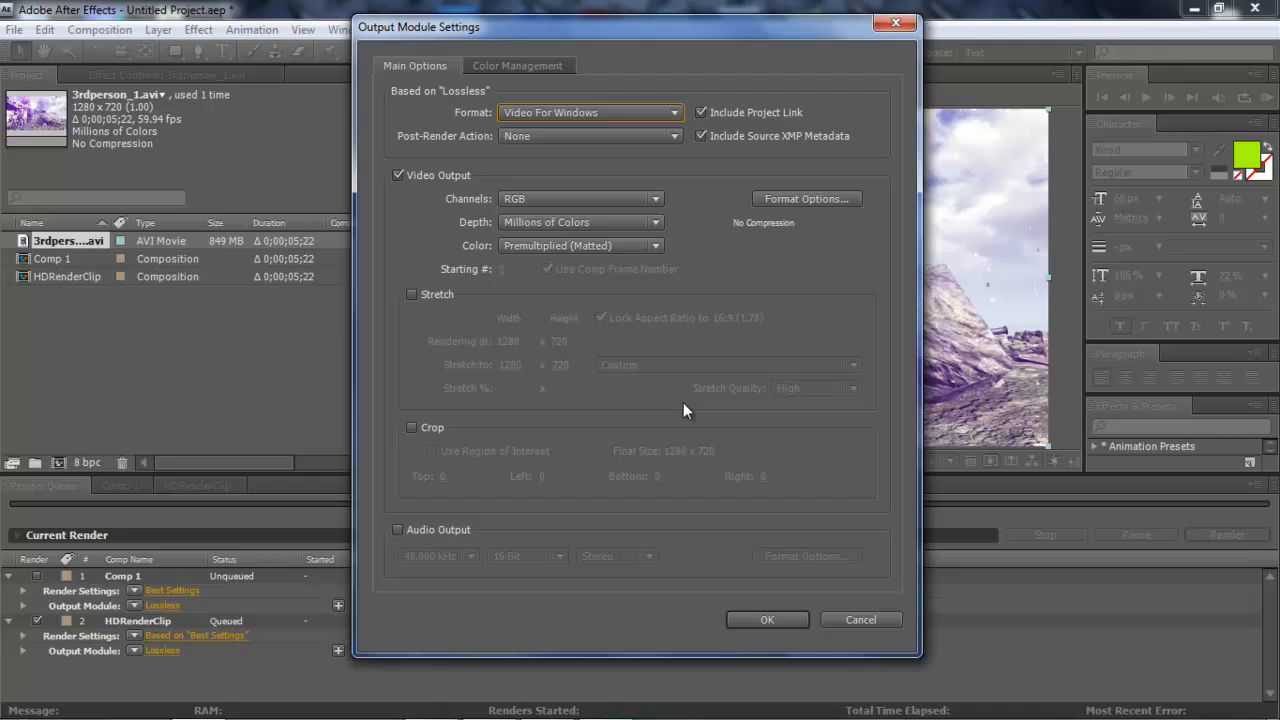
- Keep the output channels as RGB and the color as Premultiplied
left_click(588, 135)
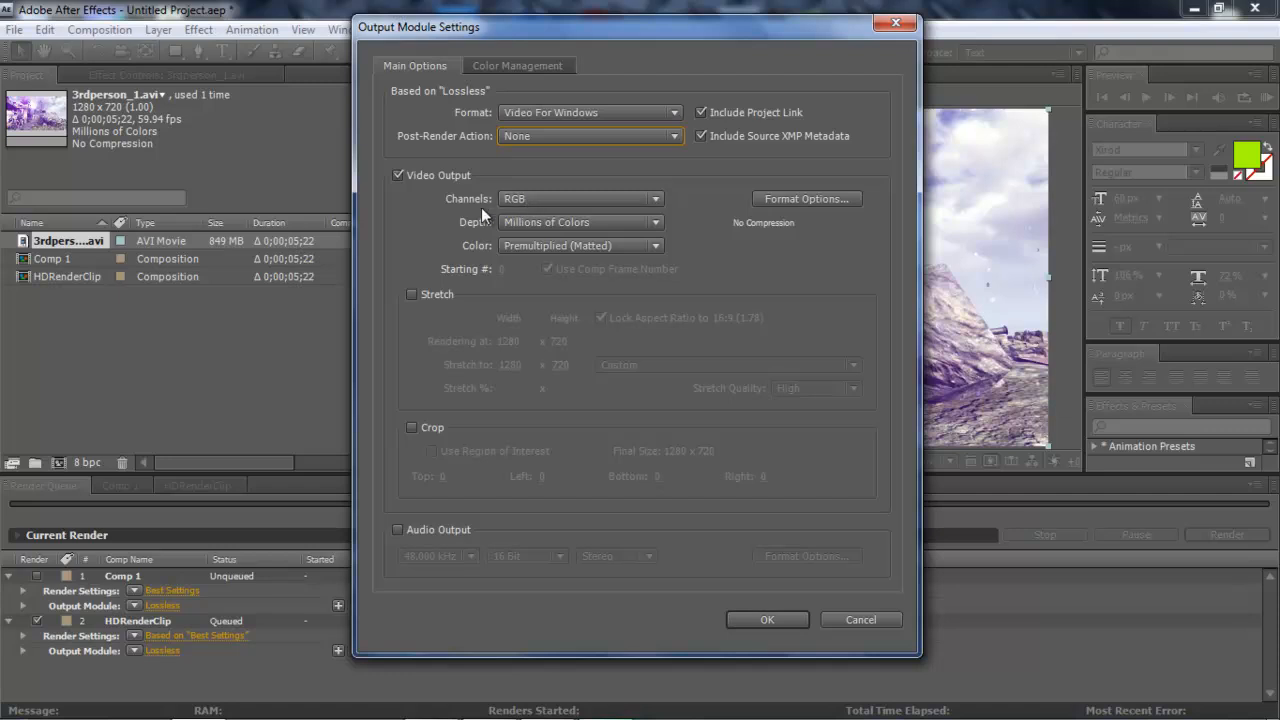
left_click(580, 198)
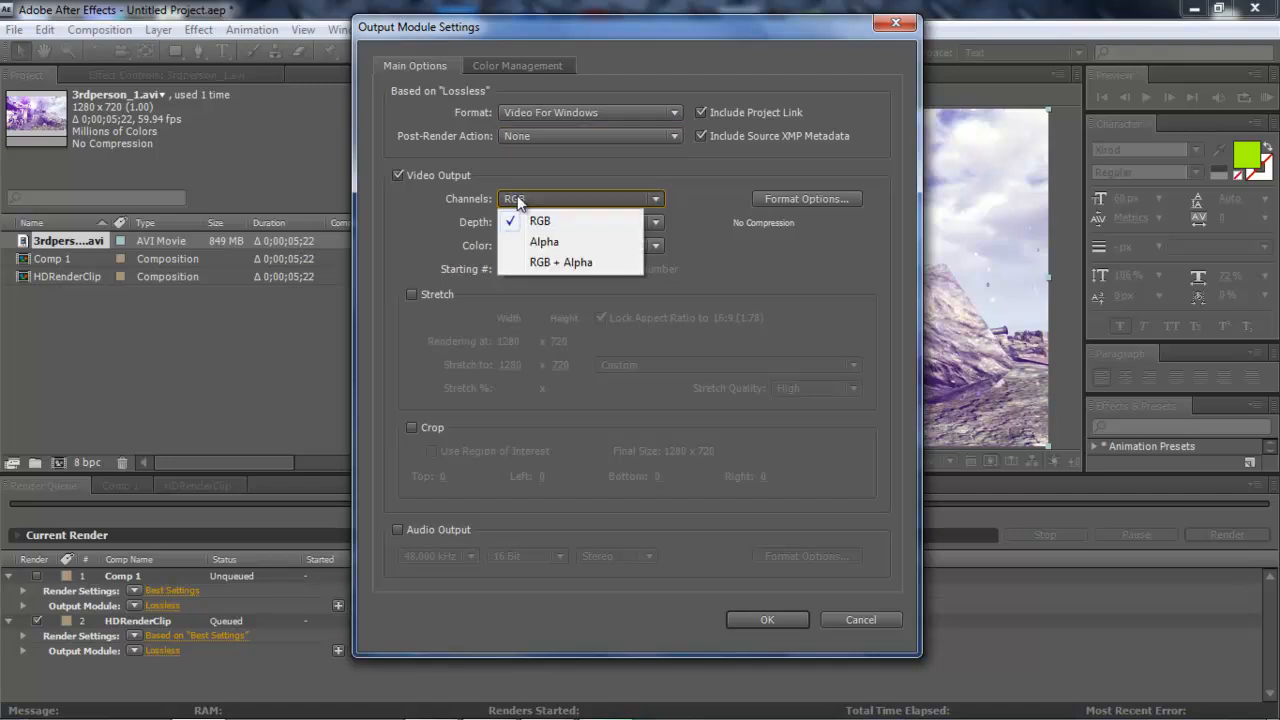
left_click(540, 221)
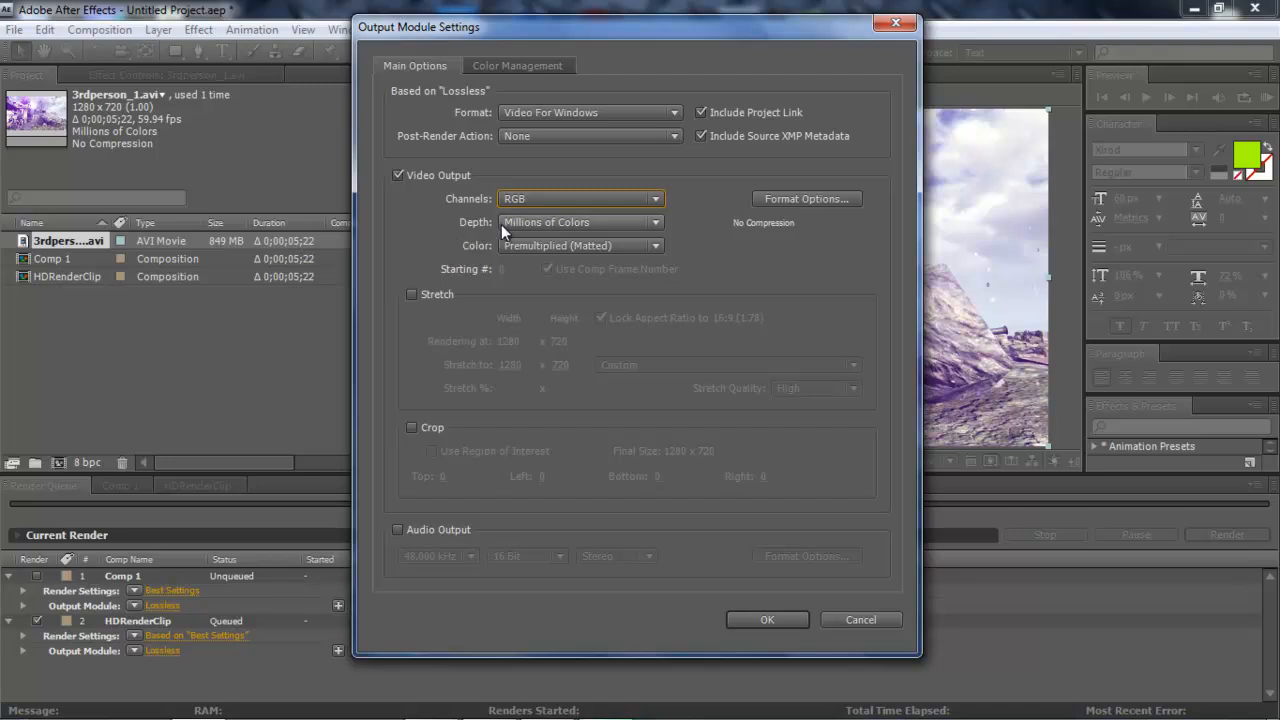
mouse_move(500, 262)
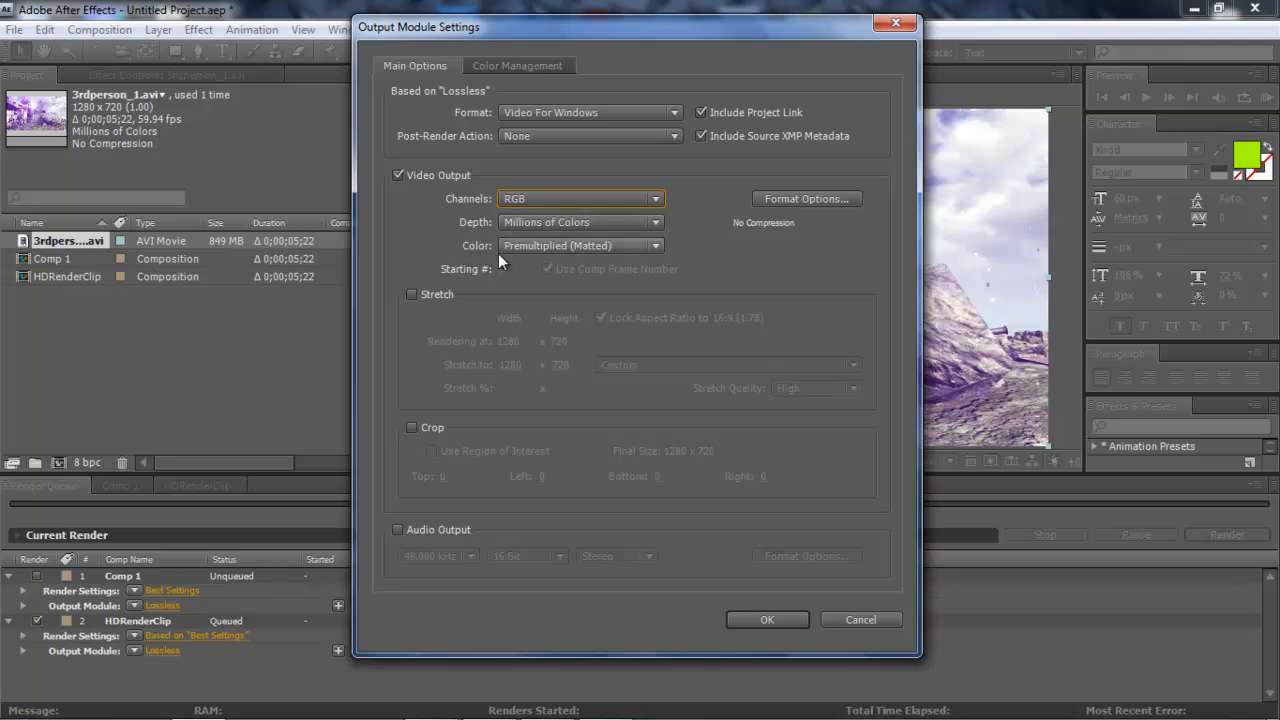
left_click(580, 245)
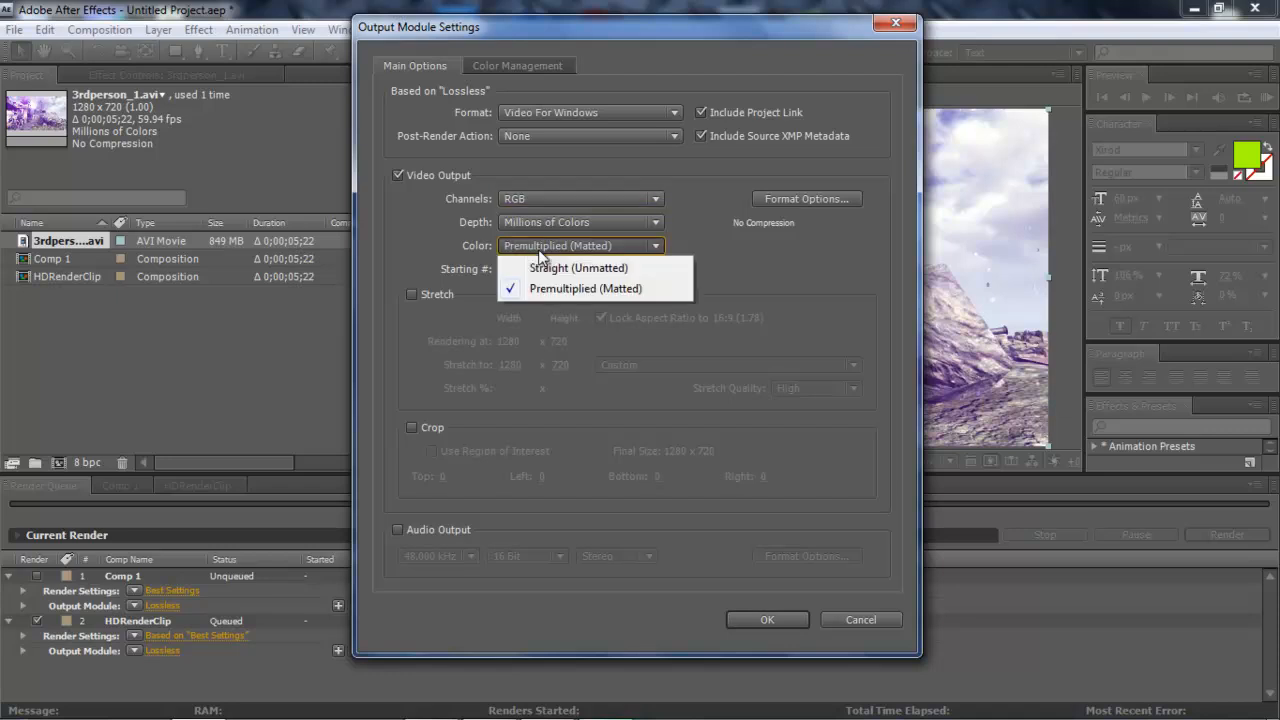
left_click(585, 288)
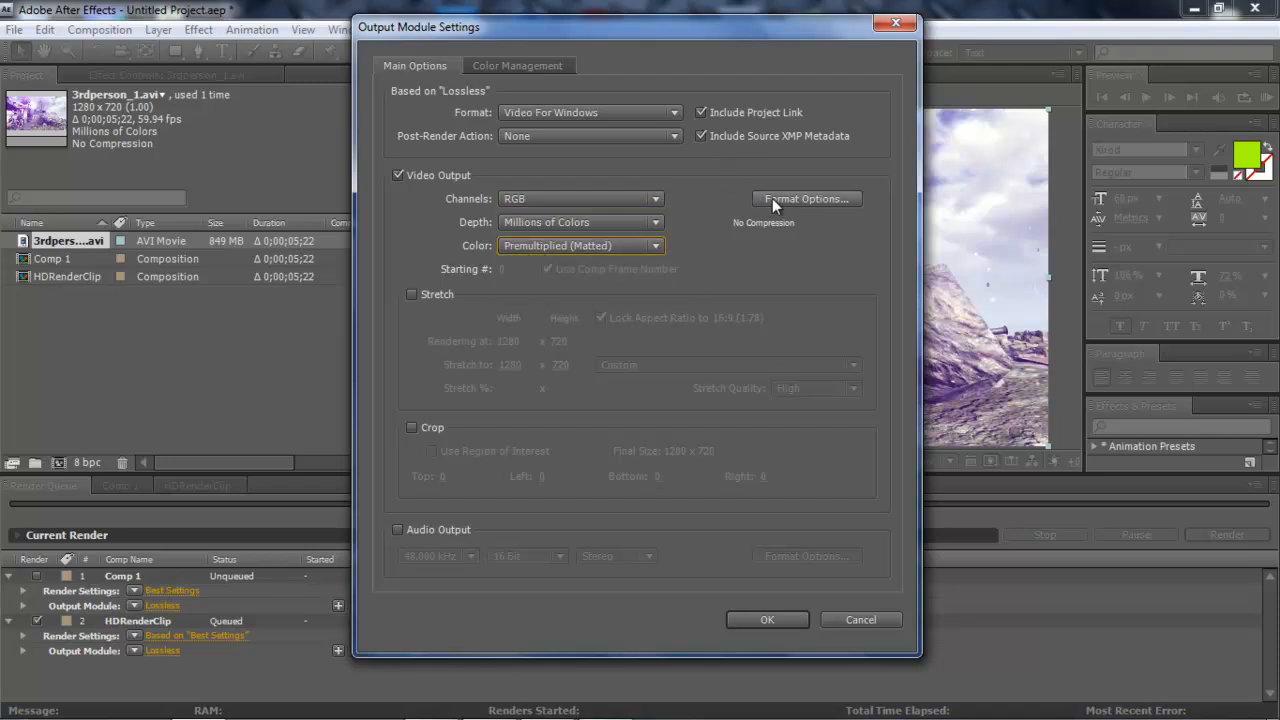
- Set the Video for Windows compression to No Compression
left_click(806, 198)
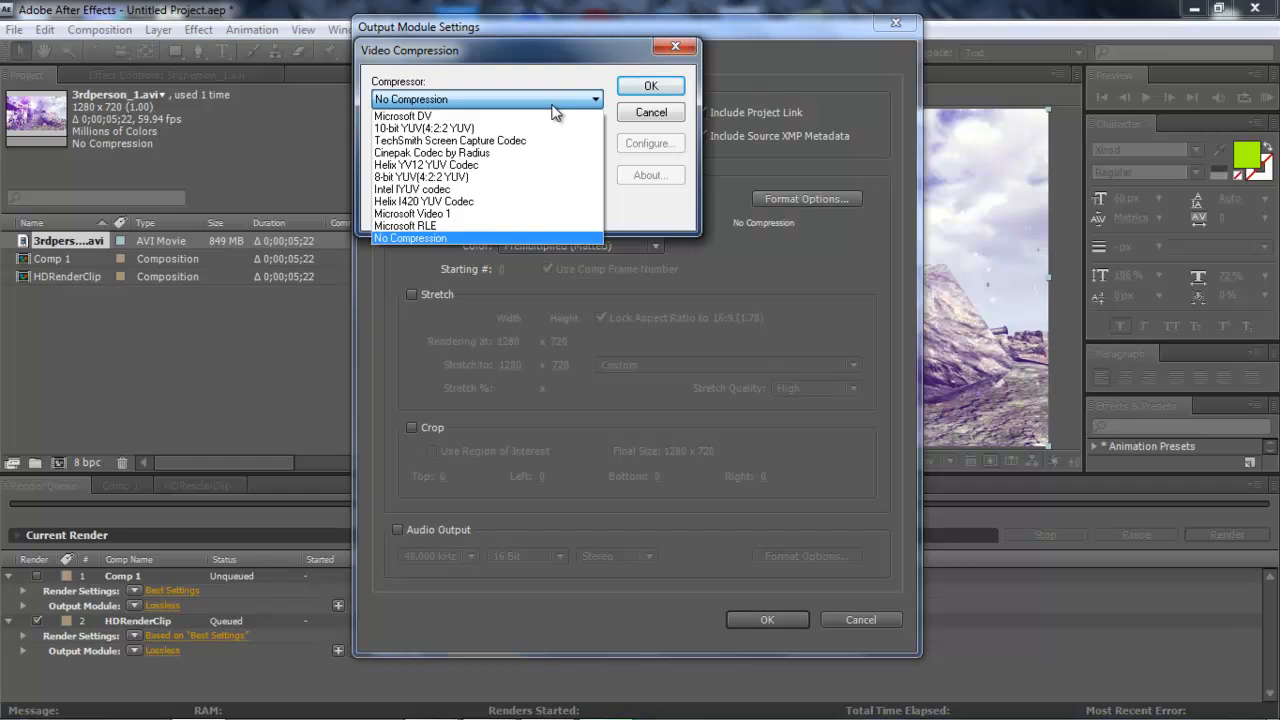
left_click(410, 238)
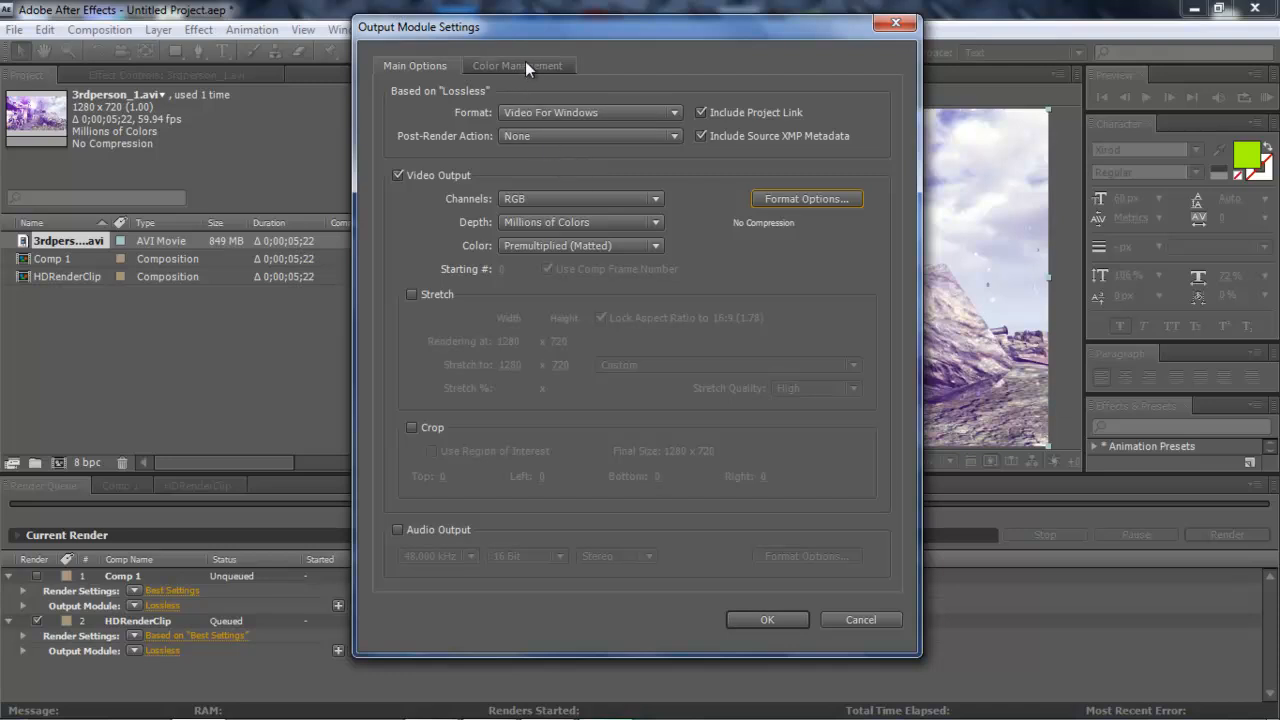
left_click(517, 65)
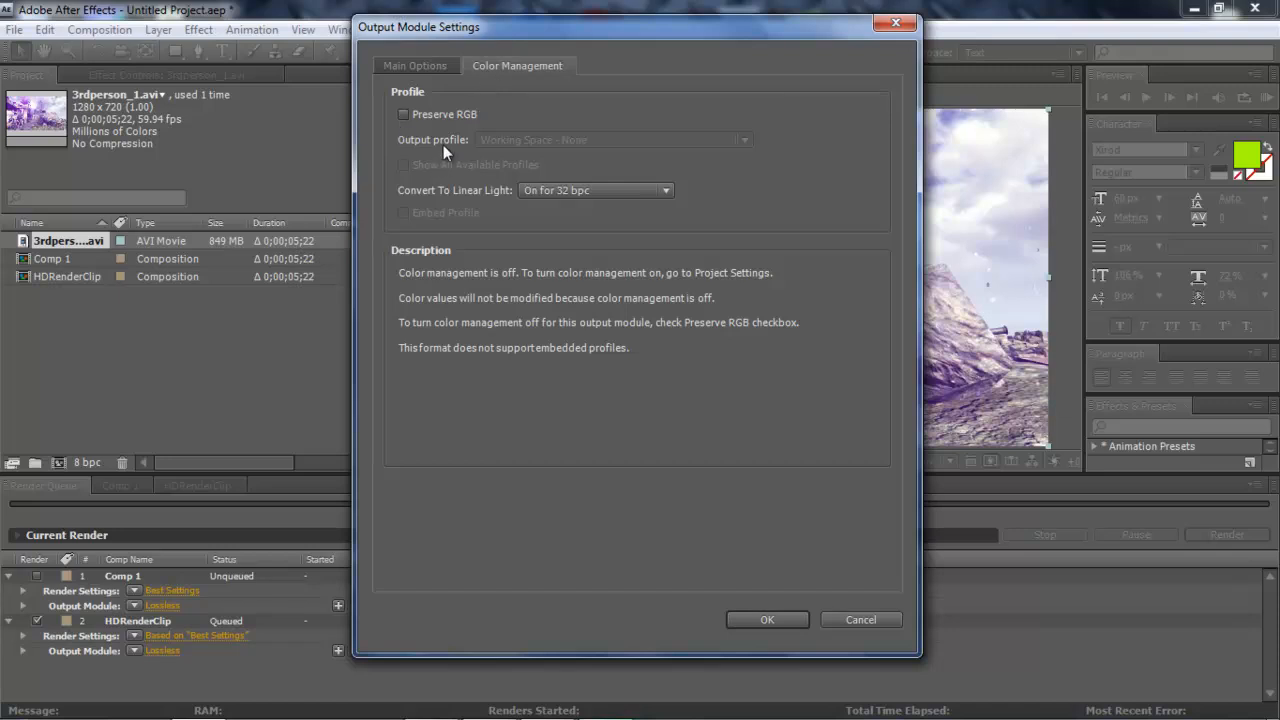
mouse_move(420, 125)
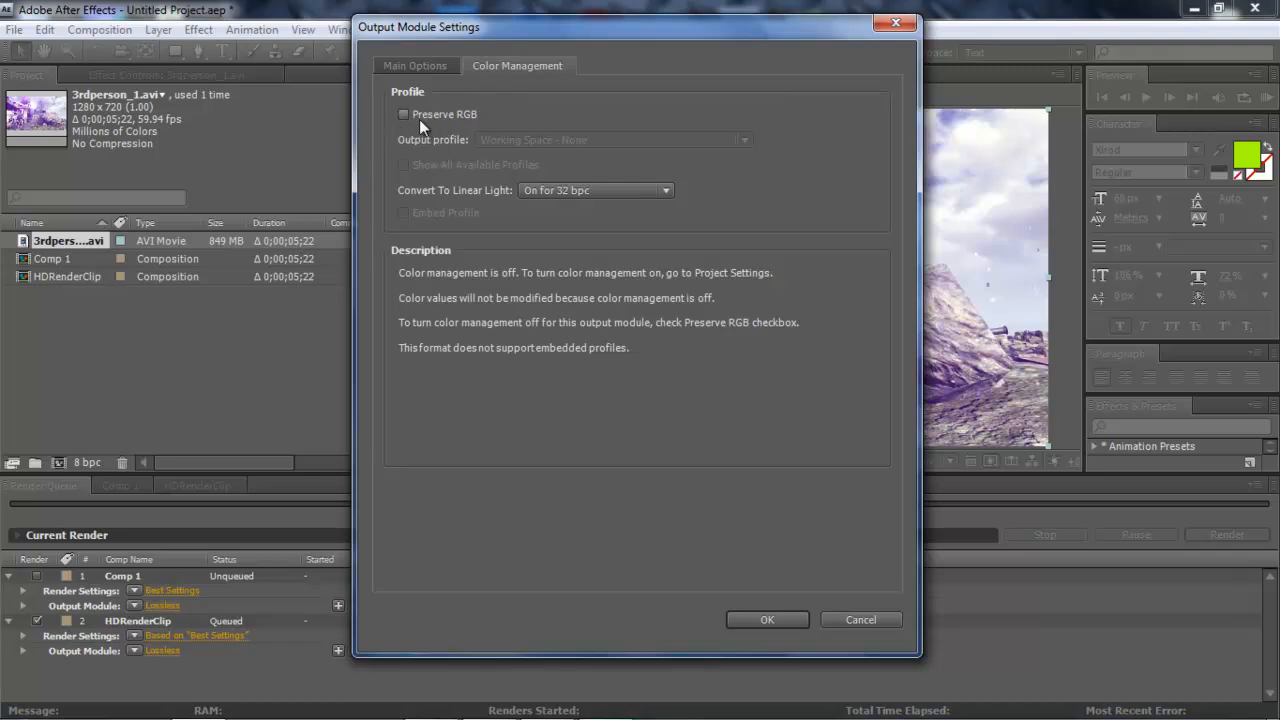
left_click(403, 114)
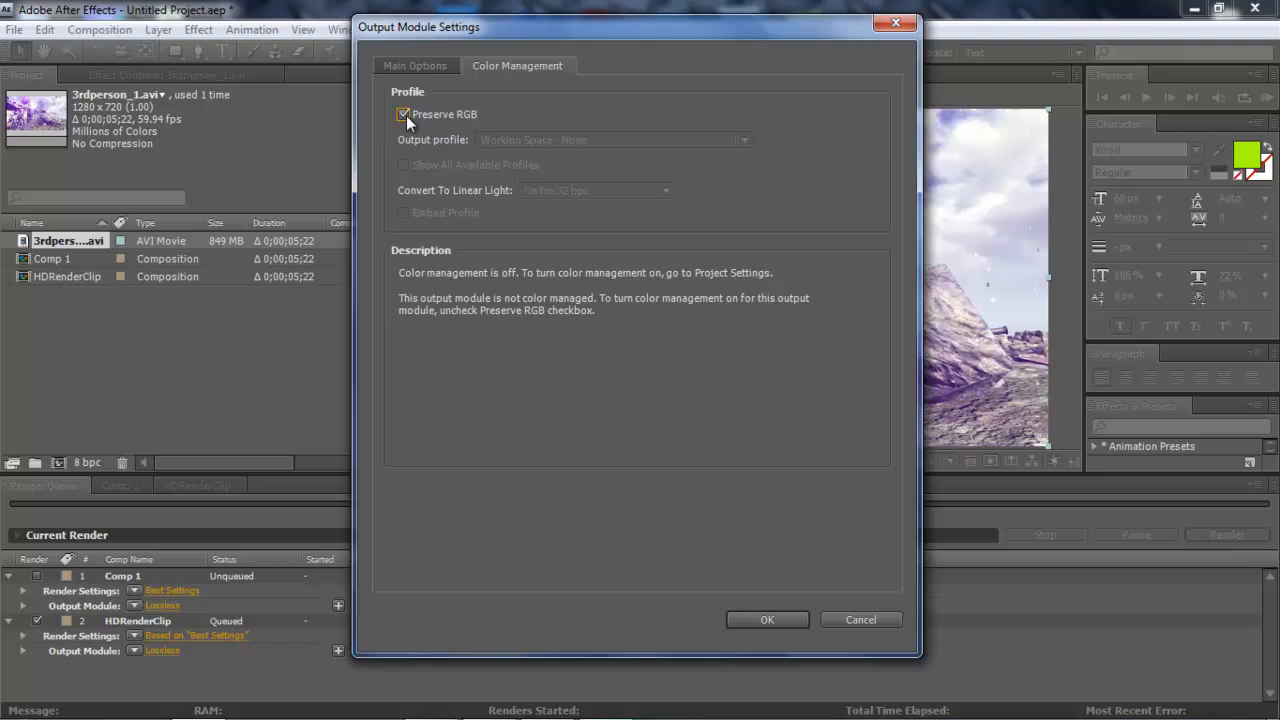
left_click(402, 114)
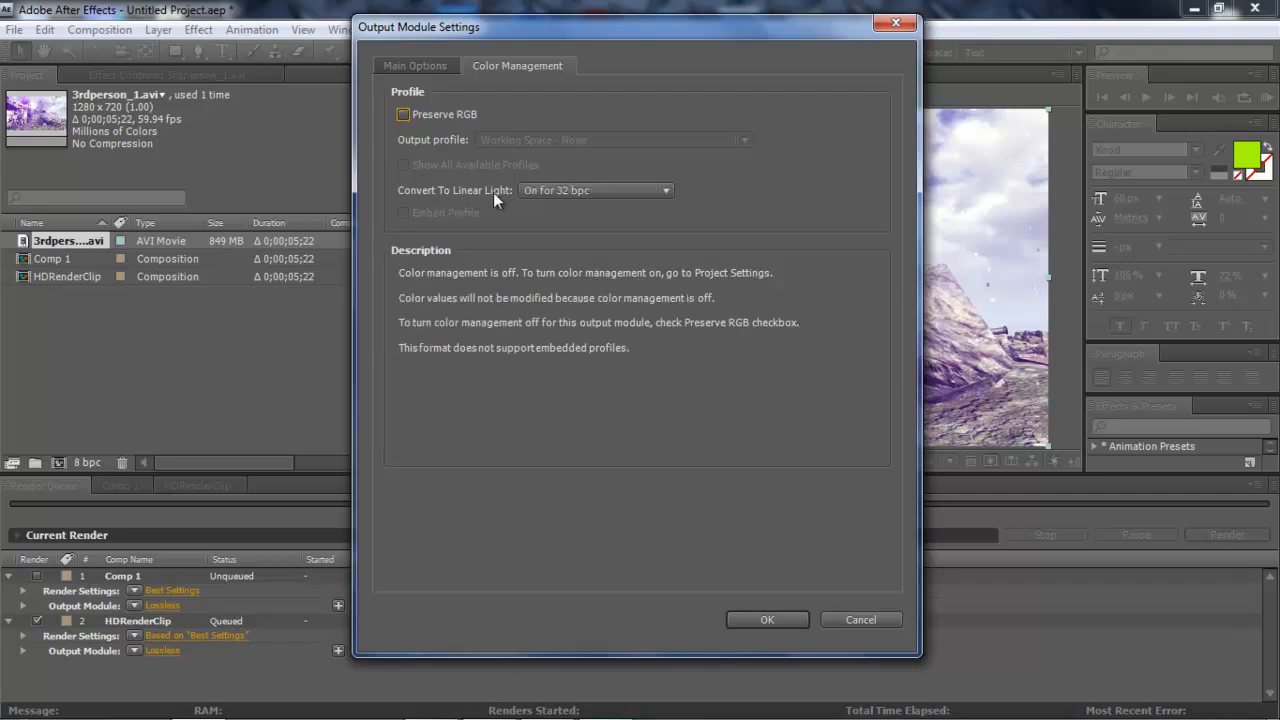
left_click(595, 190)
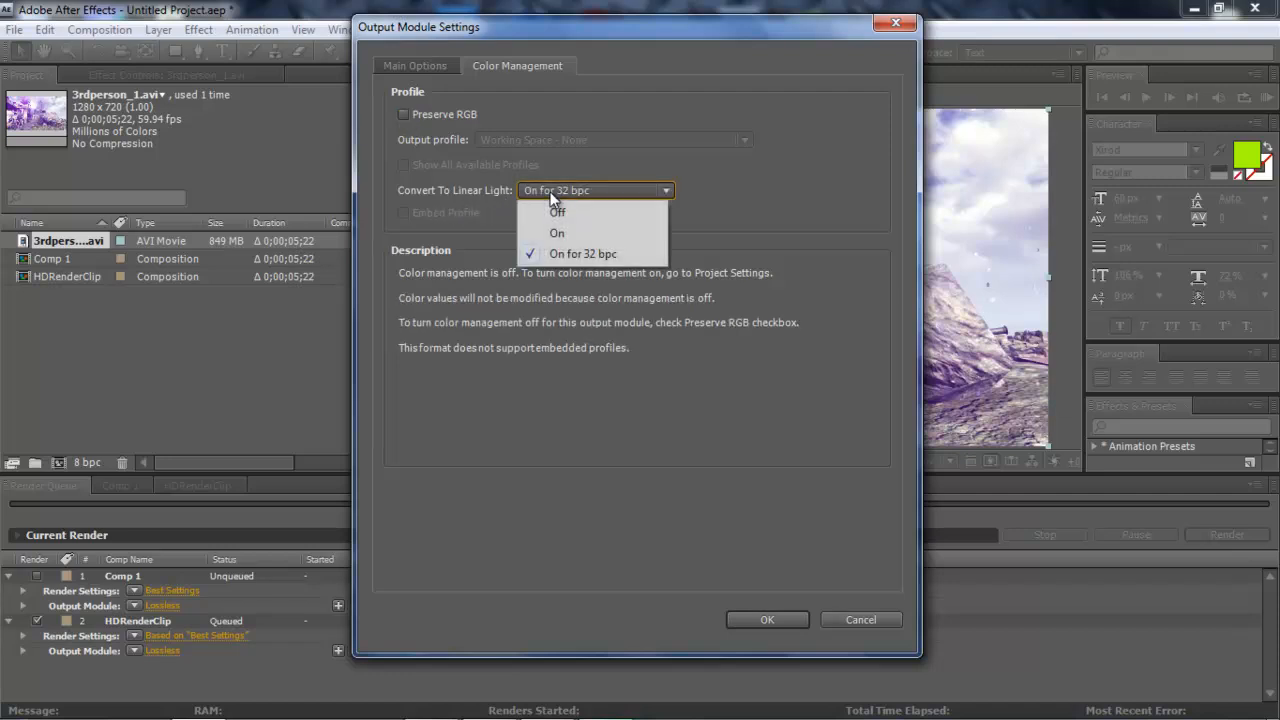
mouse_move(675, 243)
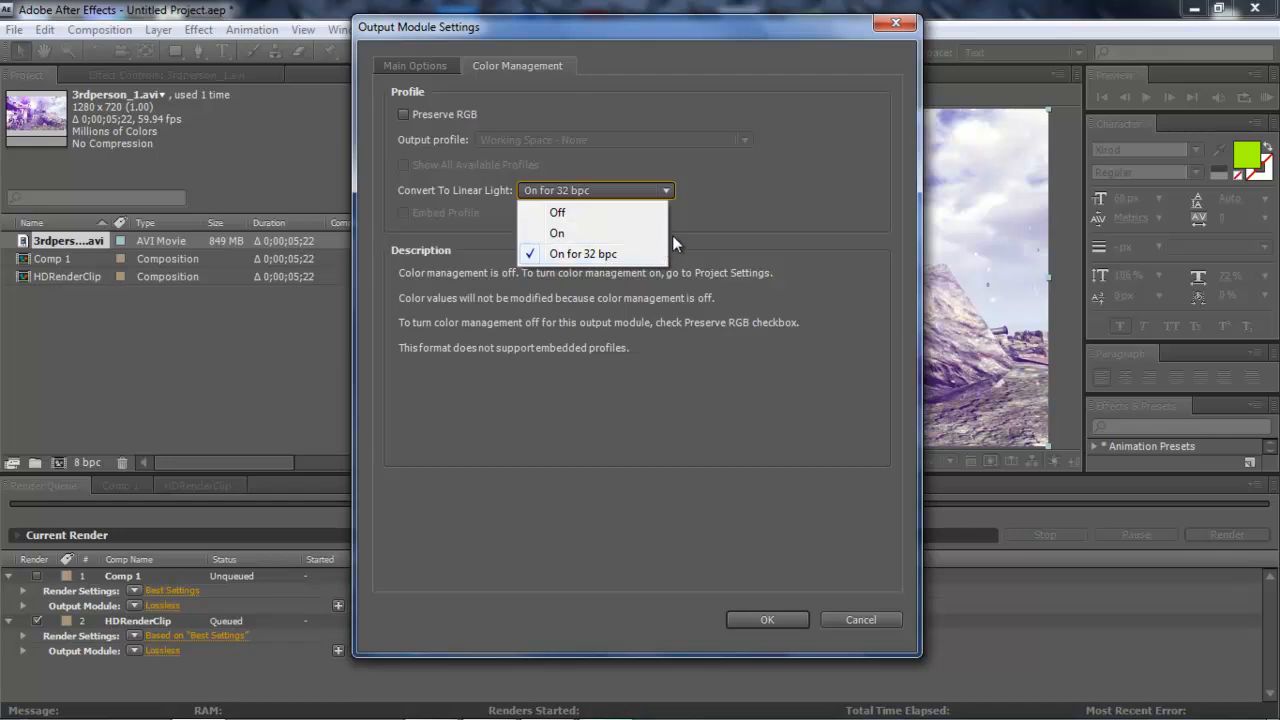
left_click(583, 253)
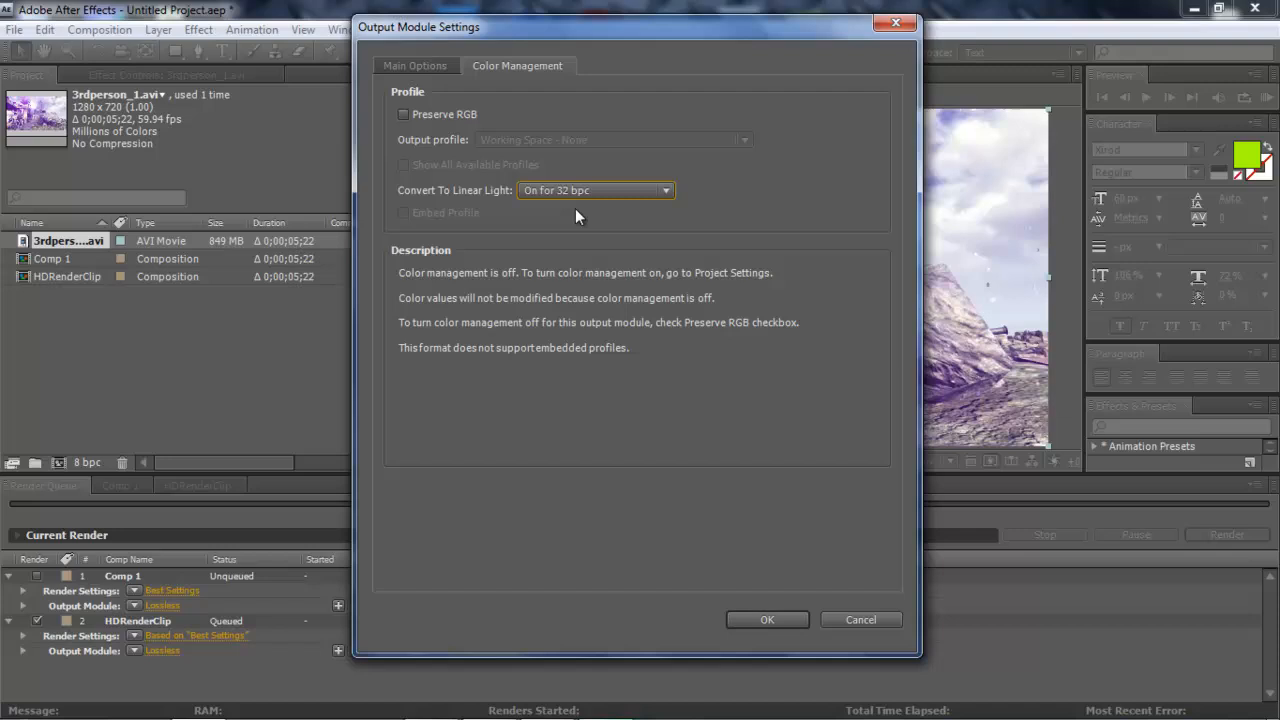
mouse_move(530, 200)
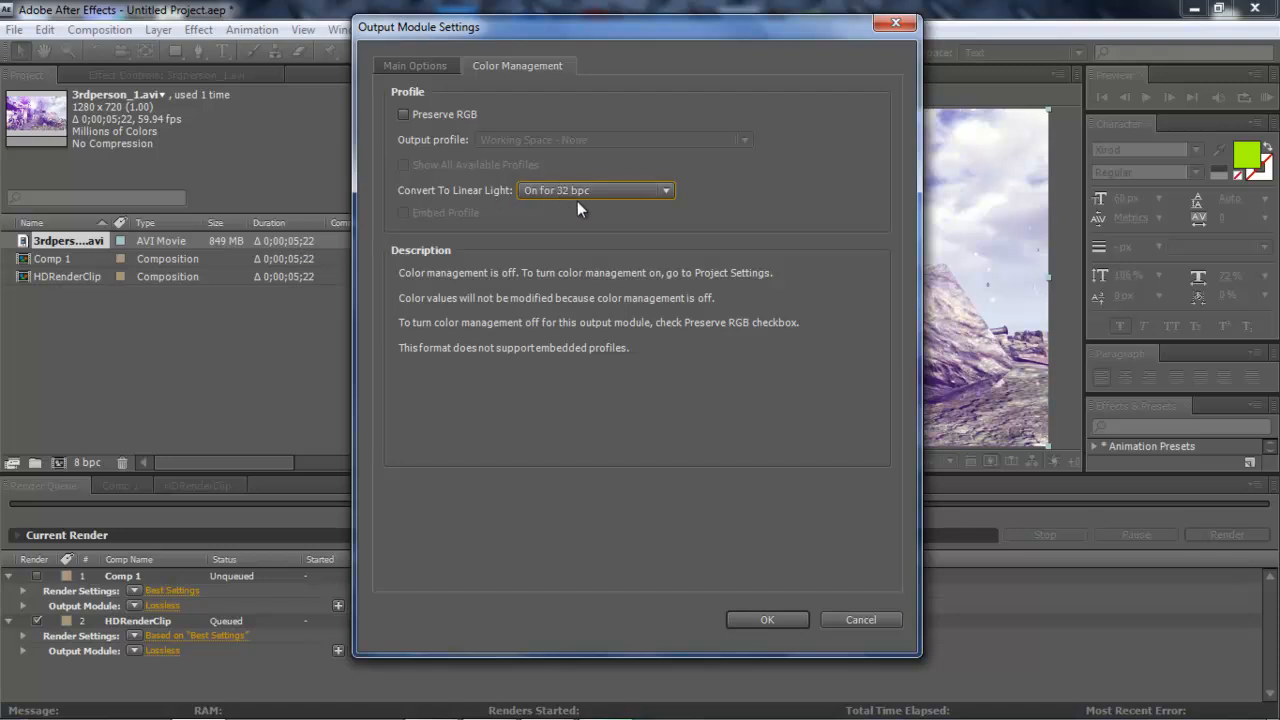
mouse_move(527, 215)
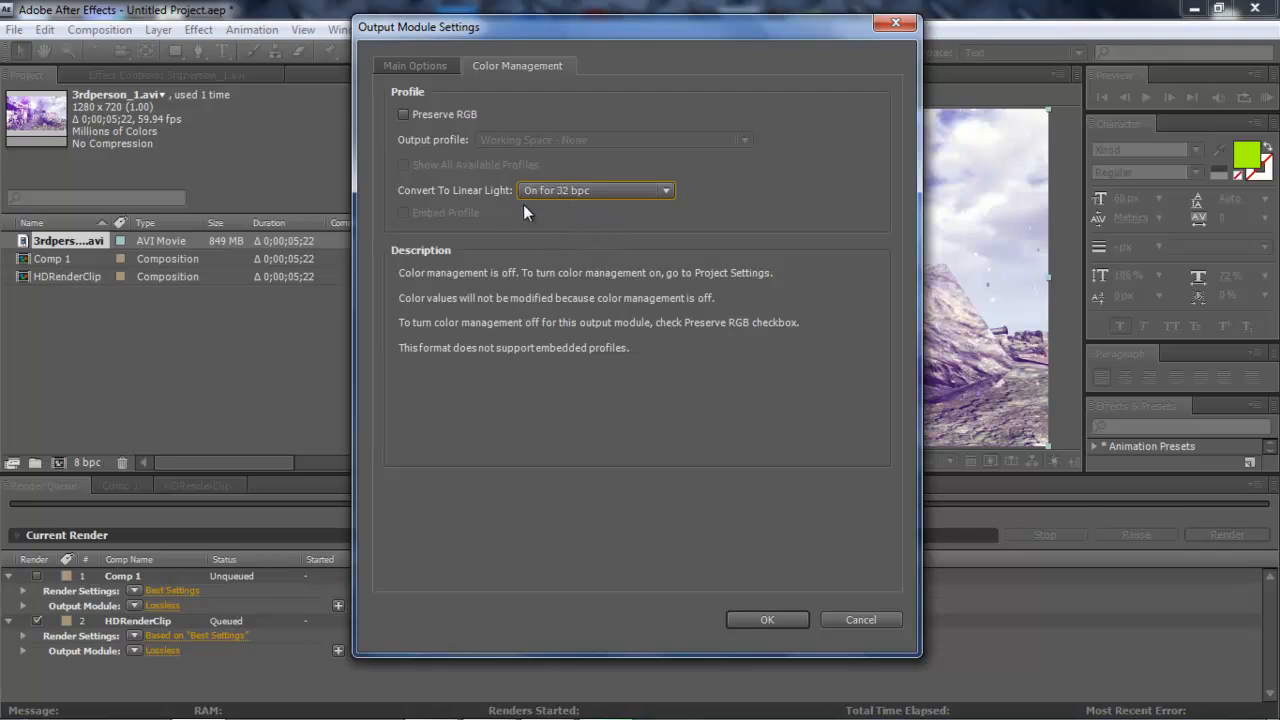
mouse_move(625, 247)
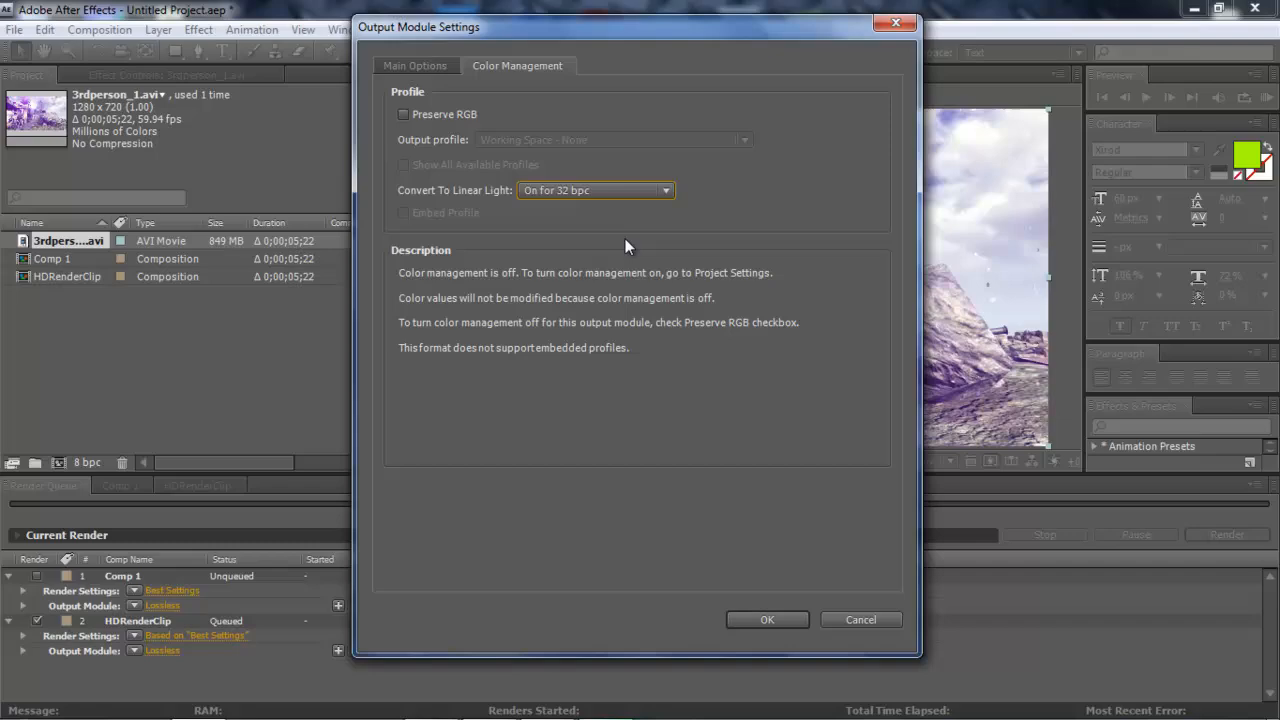
mouse_move(767, 620)
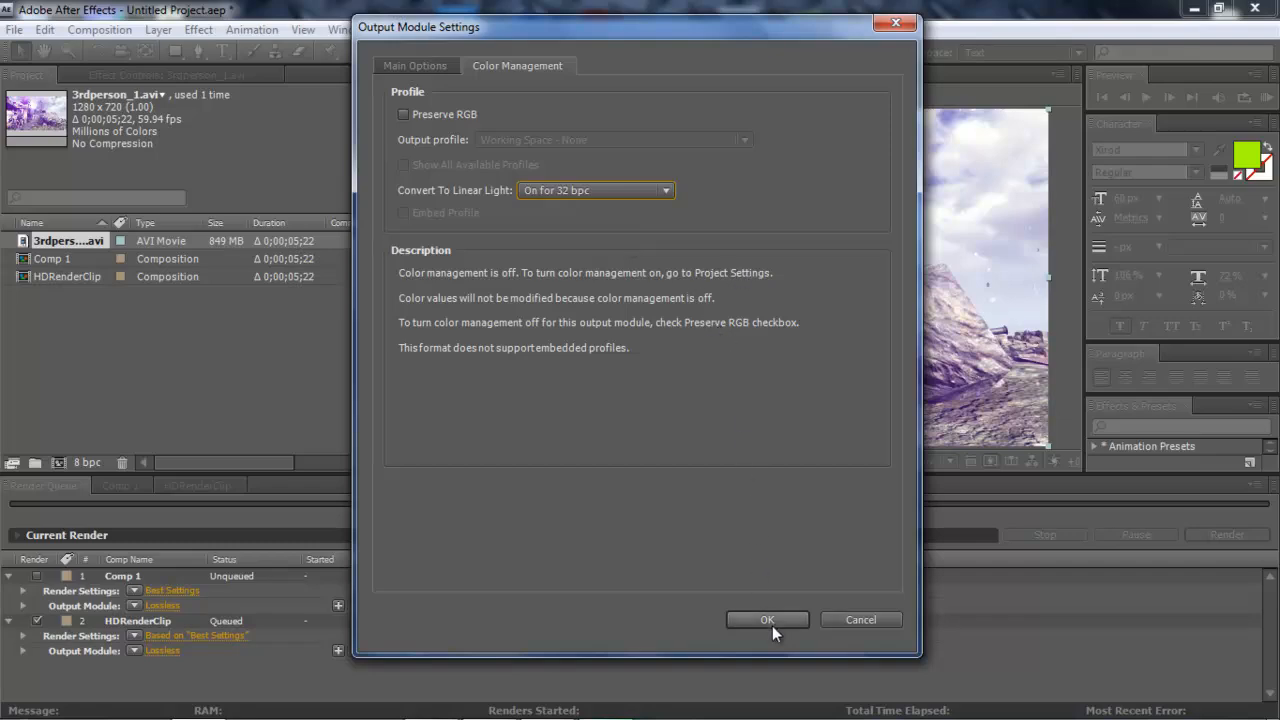
left_click(767, 619)
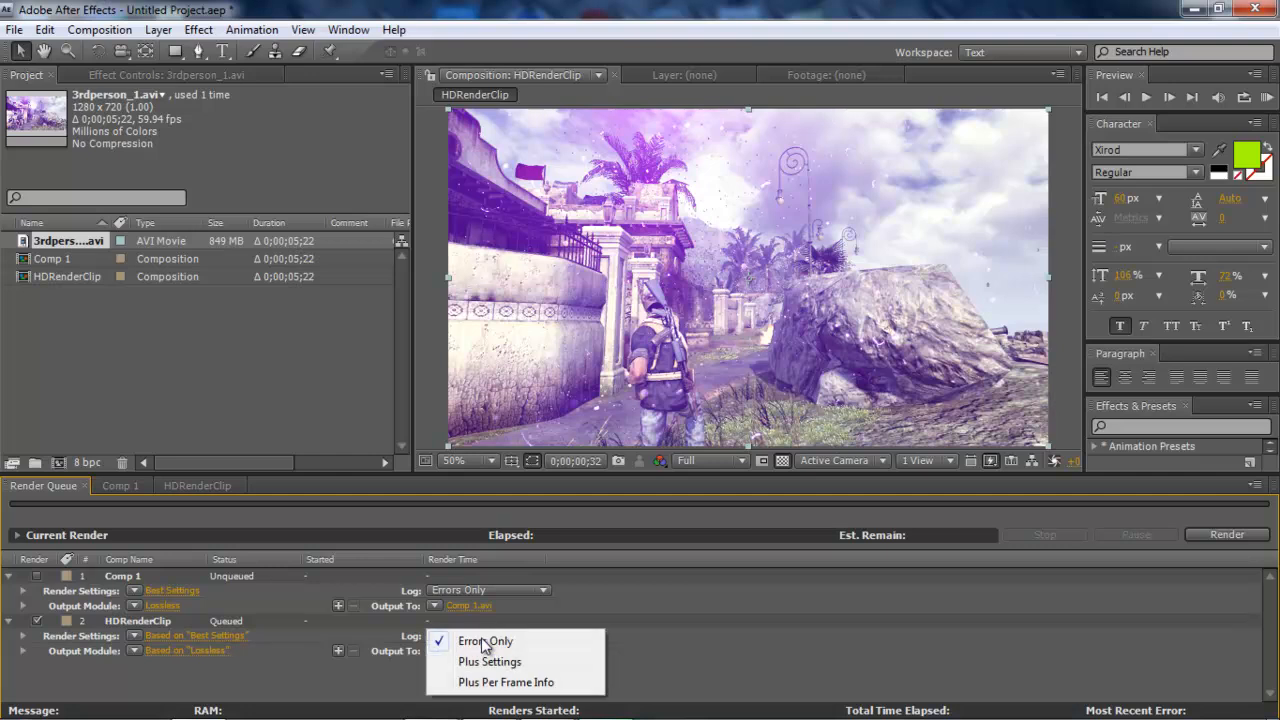
- Keep HDRenderClip's render log at Errors Only, output going to HDRenderClip.avi
left_click(485, 641)
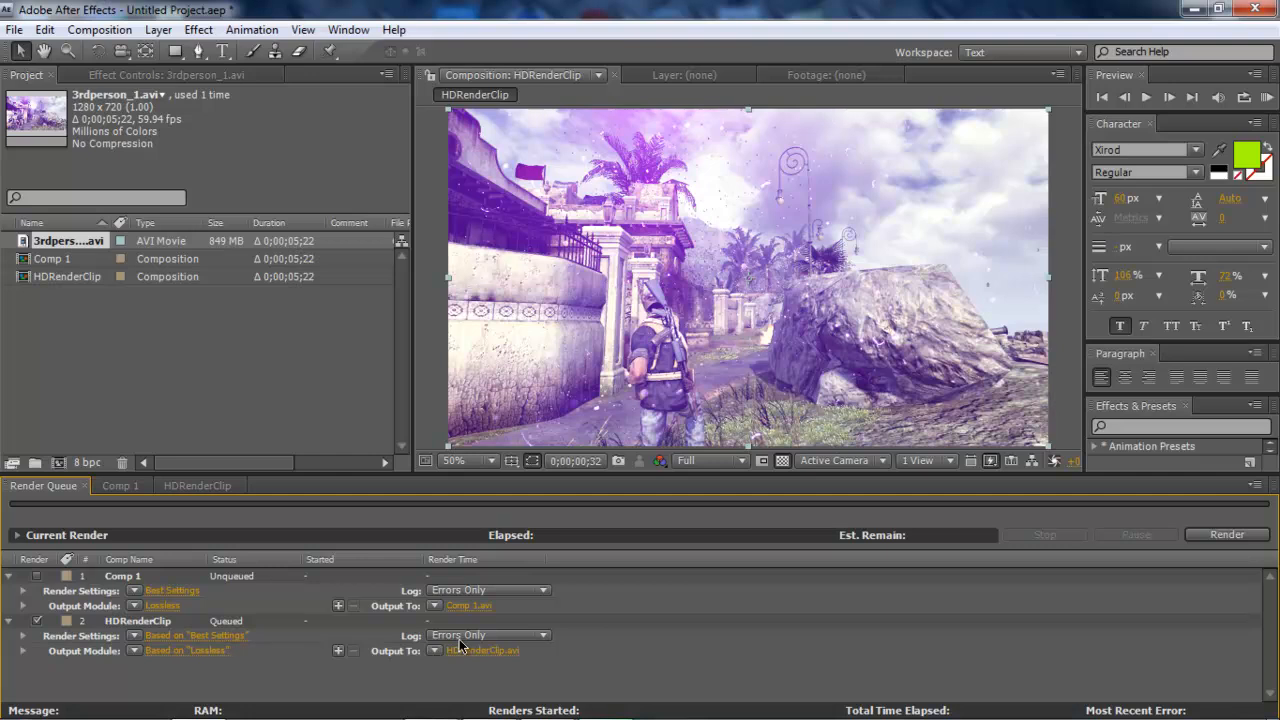
left_click(488, 635)
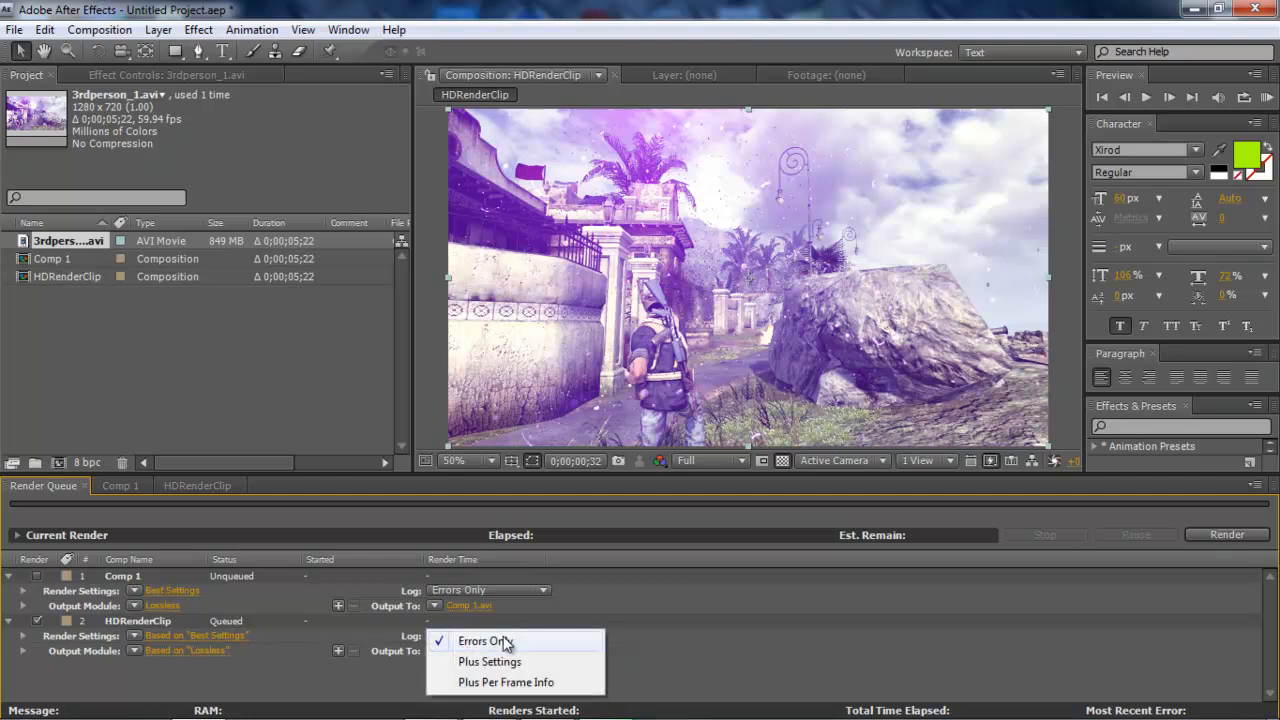
mouse_move(632, 648)
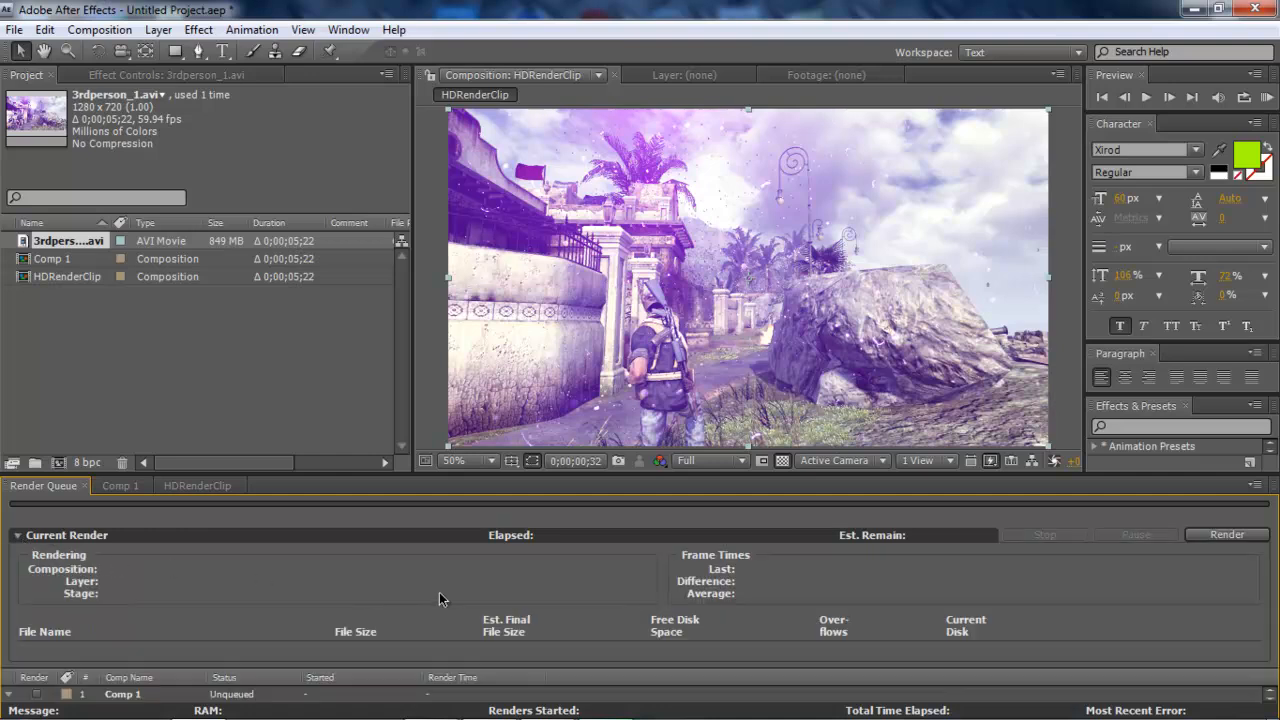
mouse_move(437, 484)
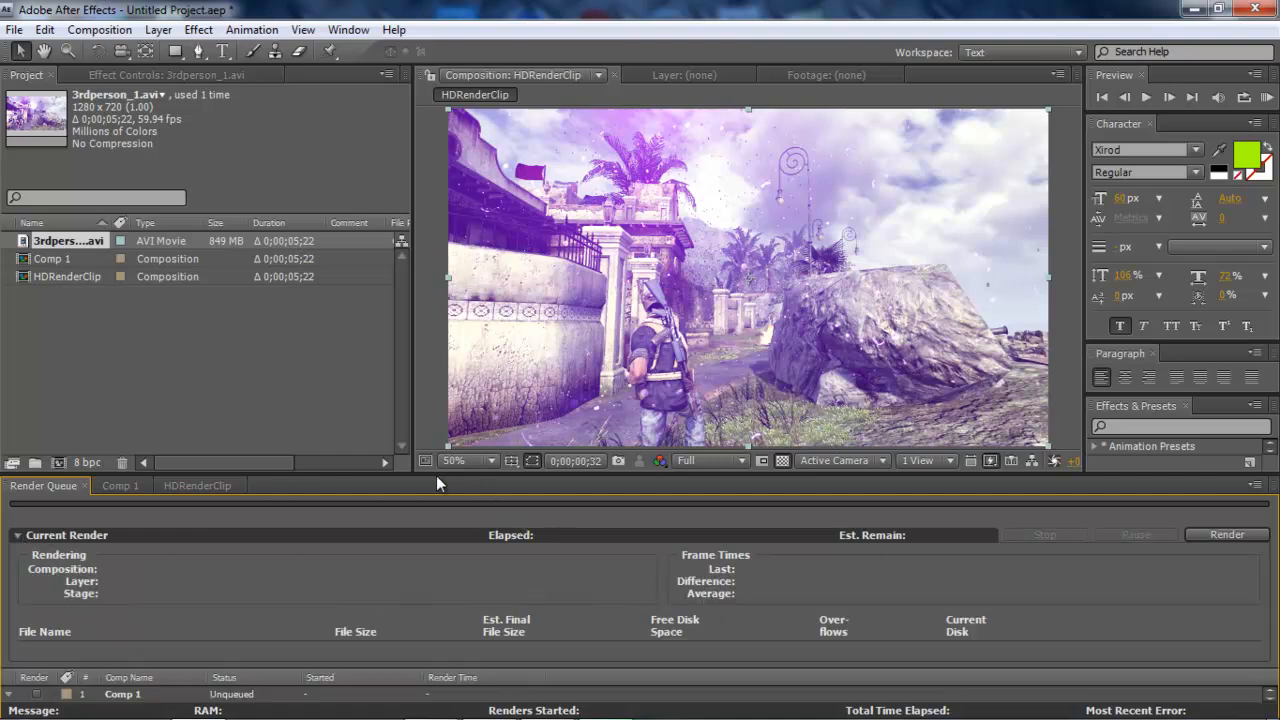
- Start the render, dismiss the missing output directory warning, and retry Render repeatedly
left_click(1227, 534)
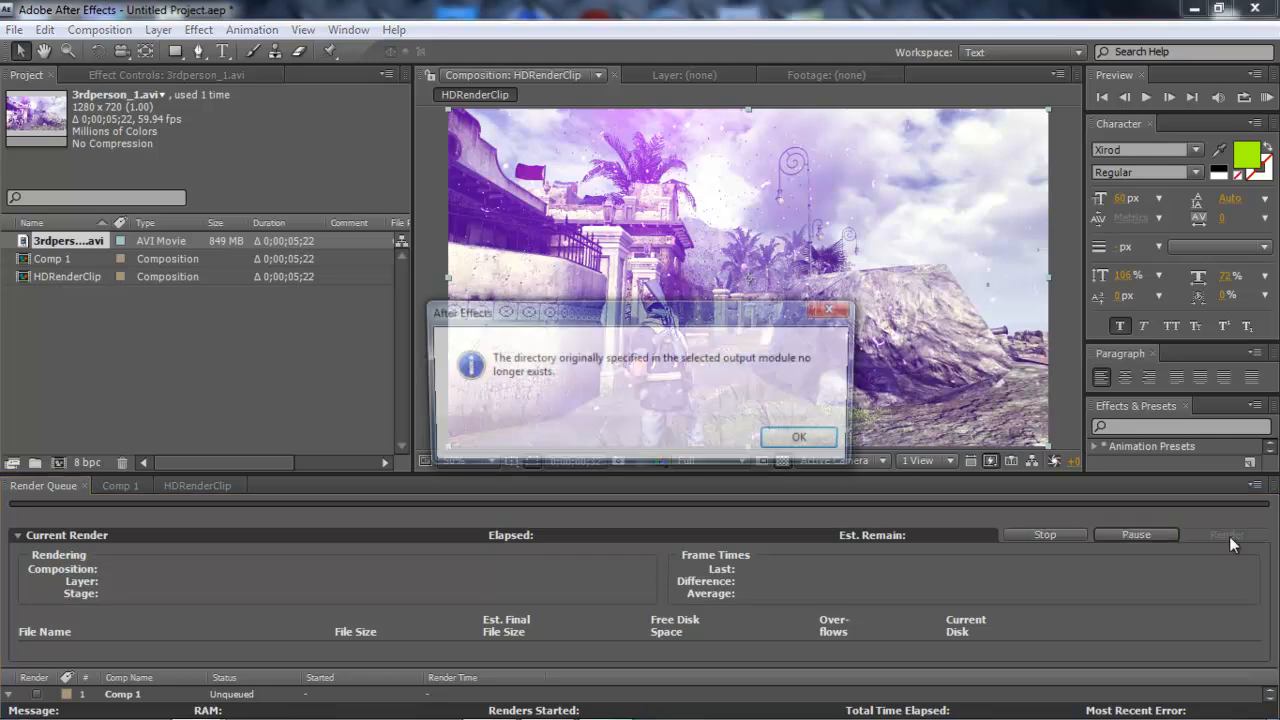
left_click(798, 437)
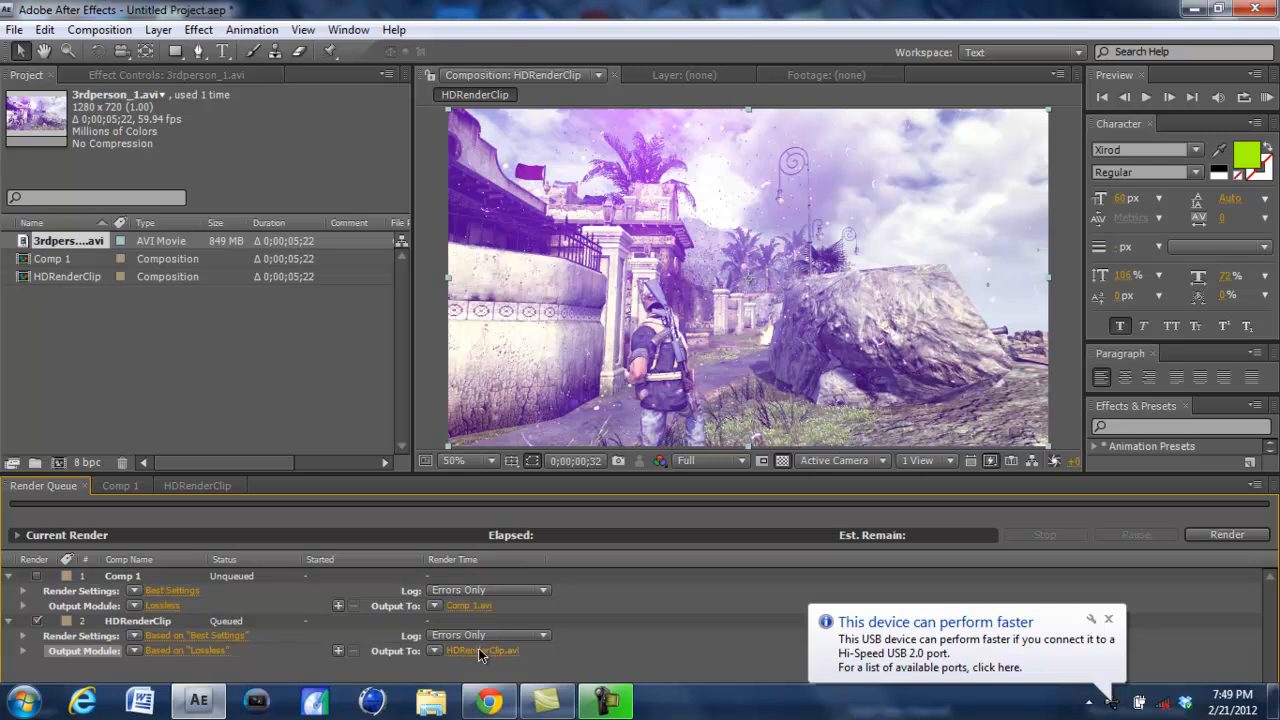
mouse_move(580, 655)
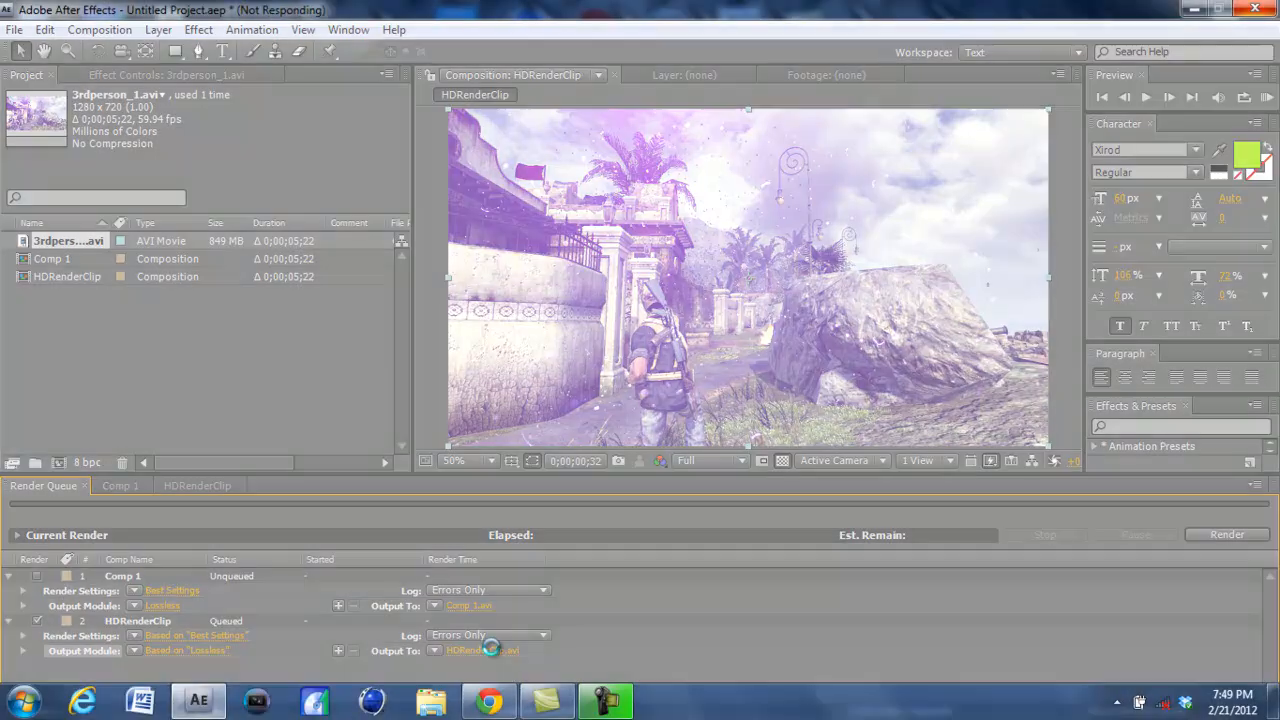
left_click(1227, 534)
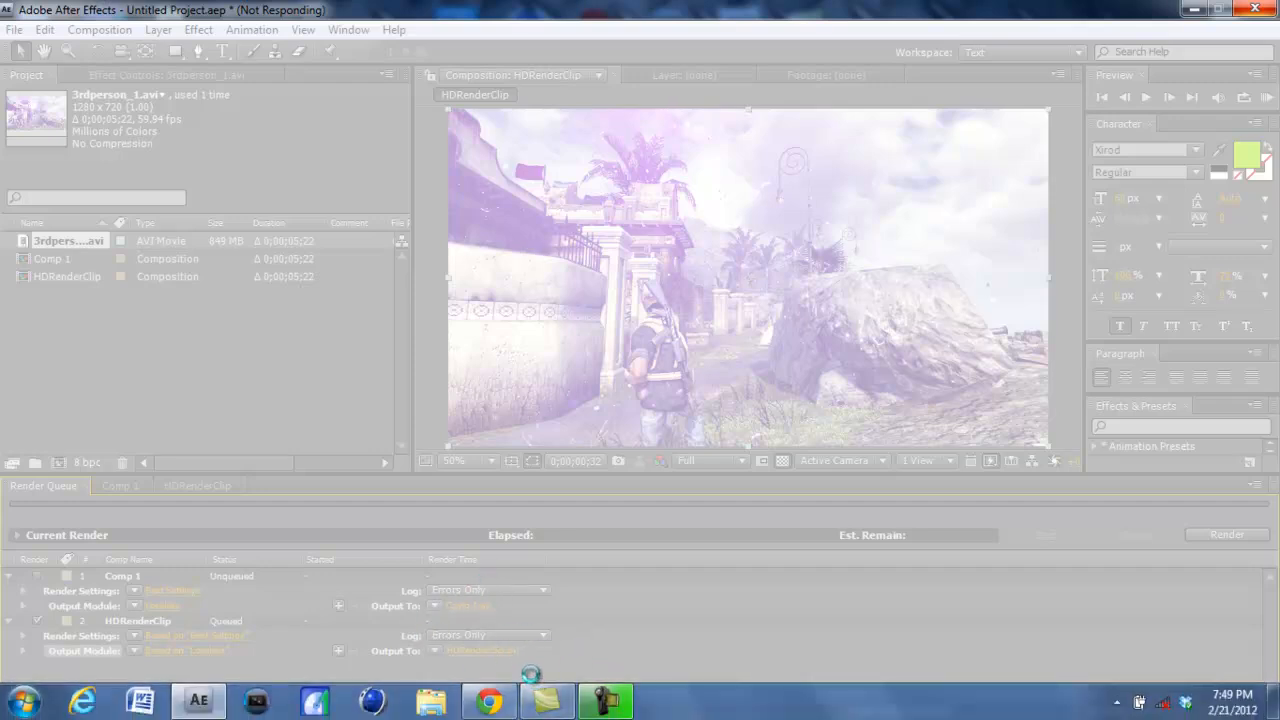
left_click(1227, 534)
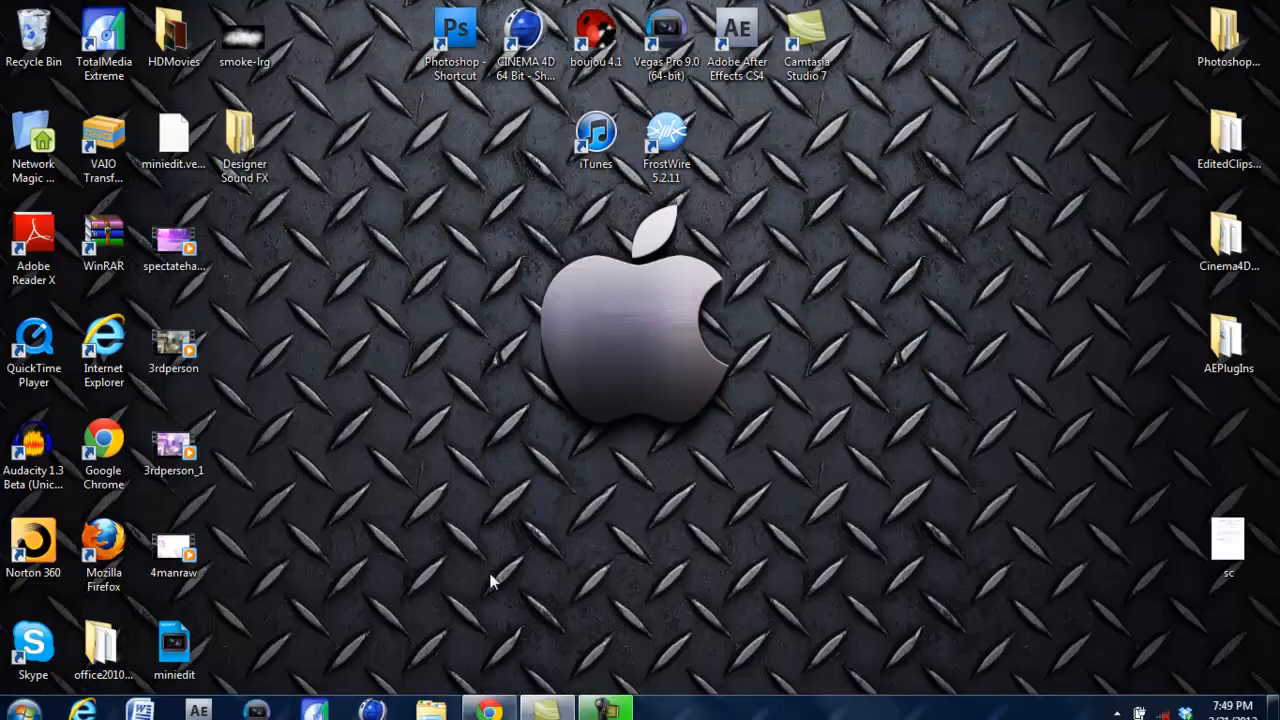
mouse_move(815, 668)
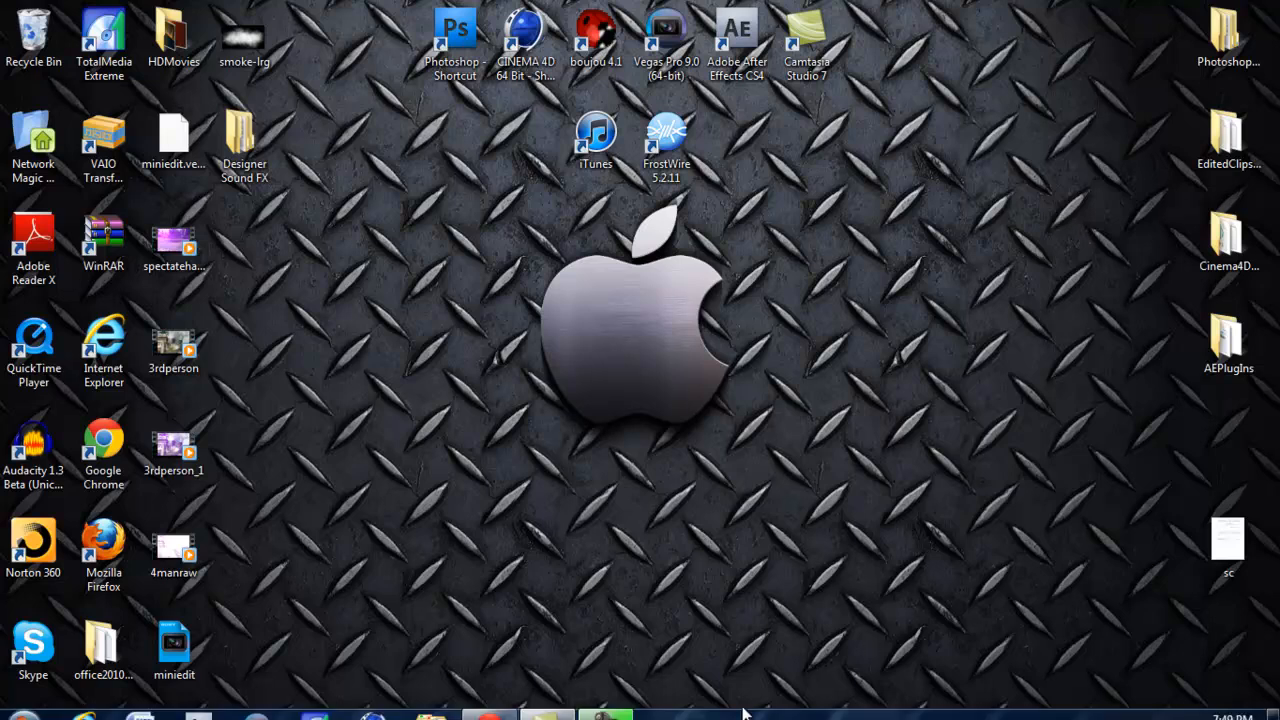
mouse_move(708, 597)
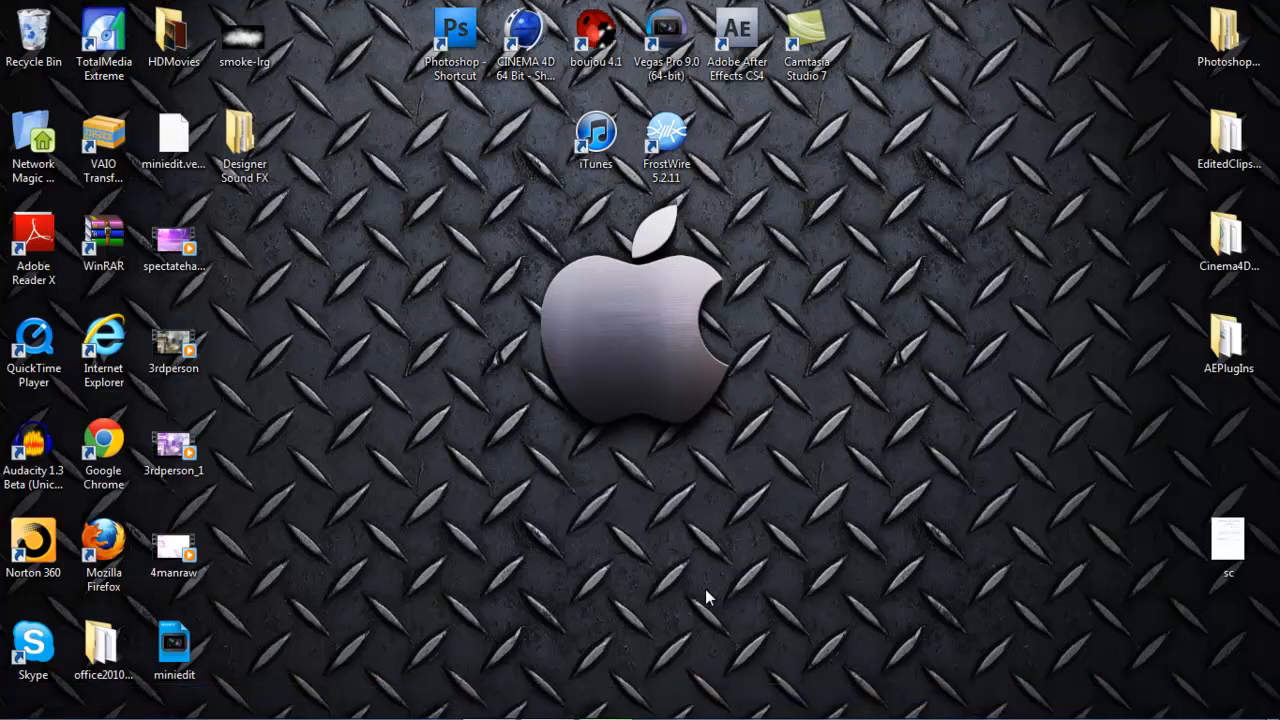
mouse_move(646, 592)
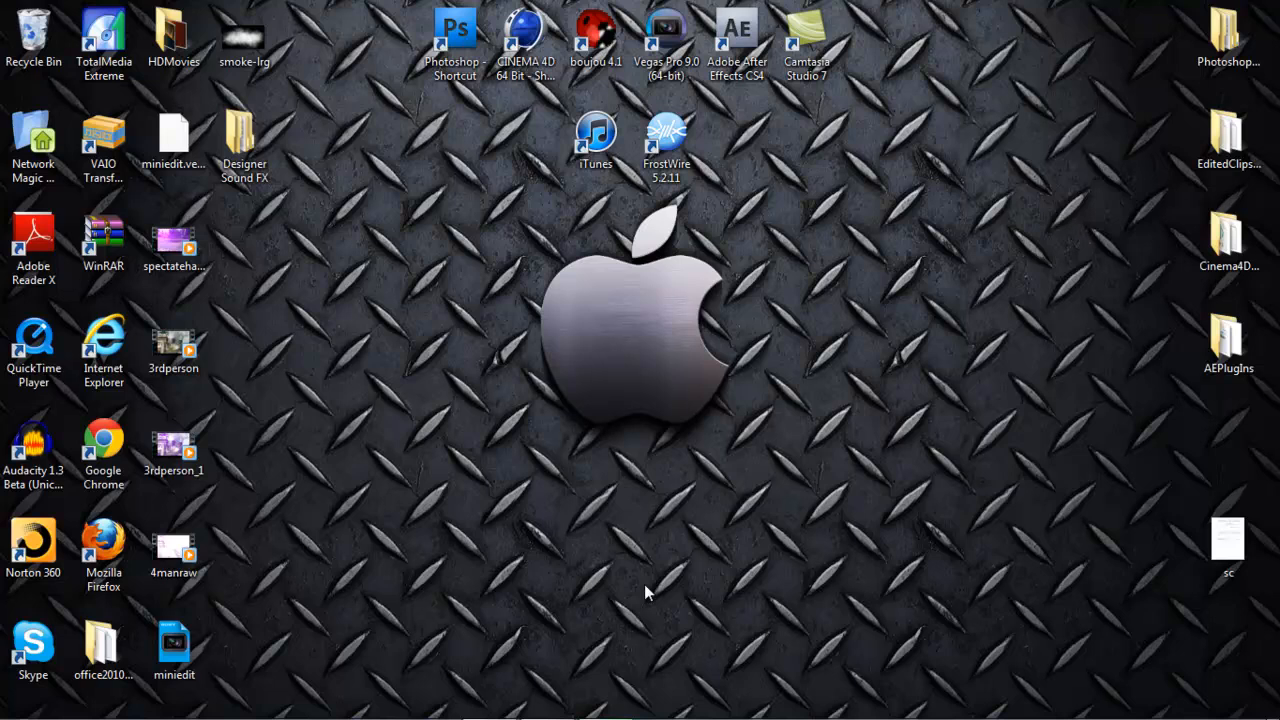
mouse_move(475, 617)
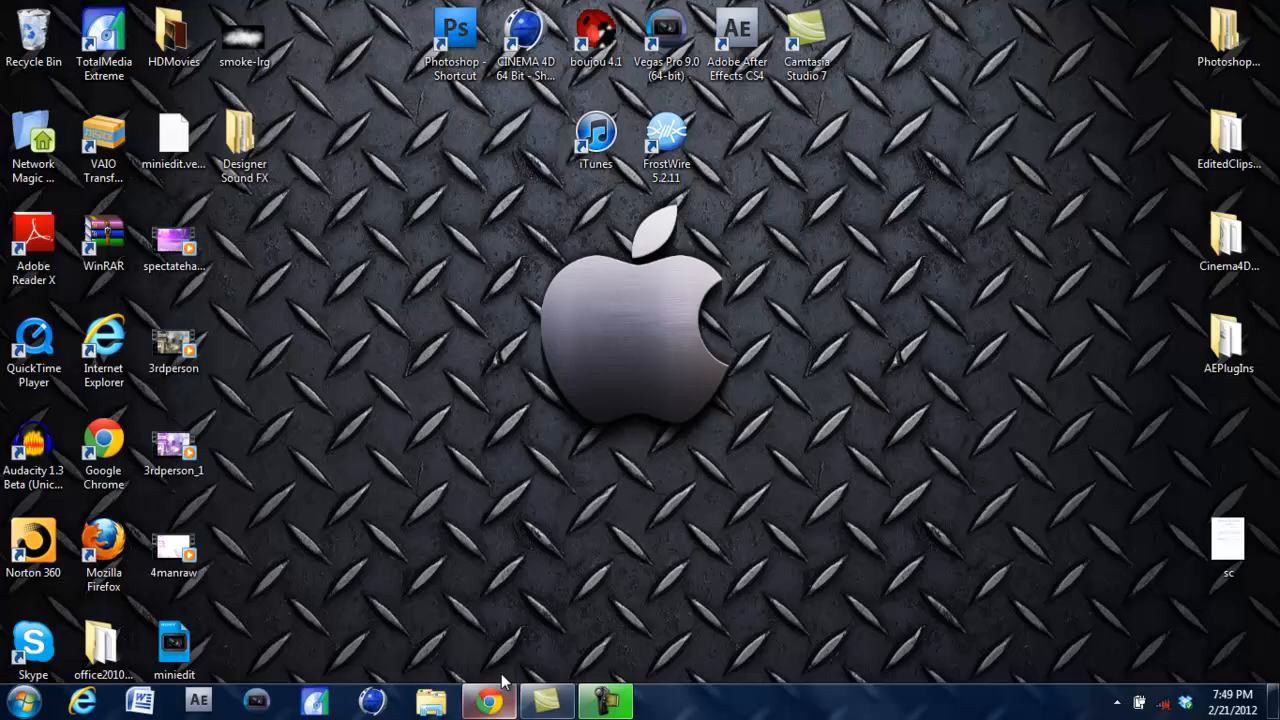
mouse_move(575, 587)
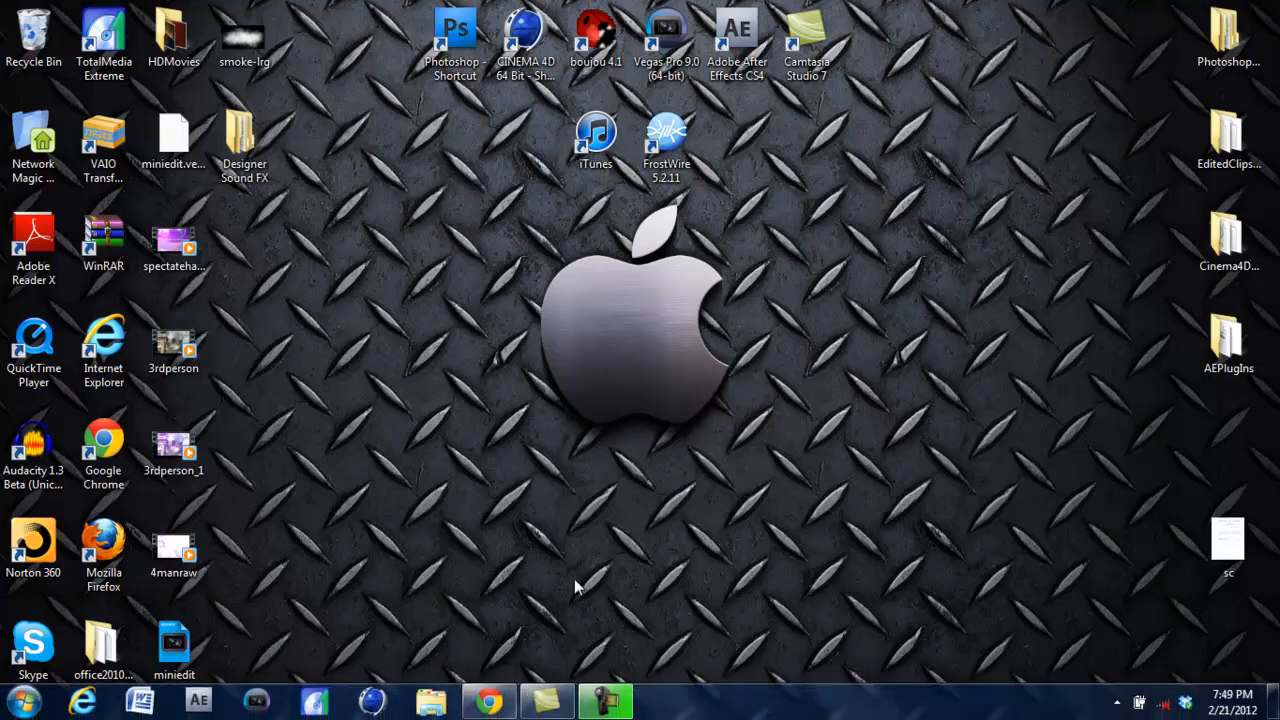